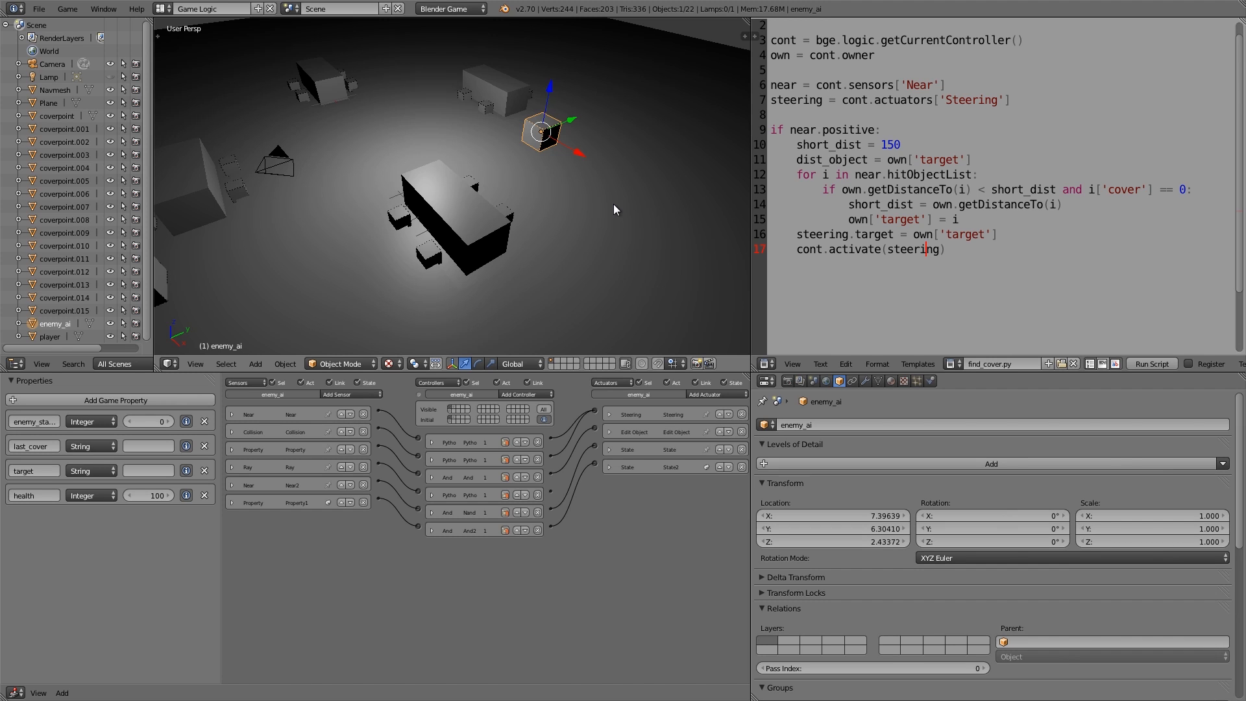
pyautogui.moveTo(530, 144)
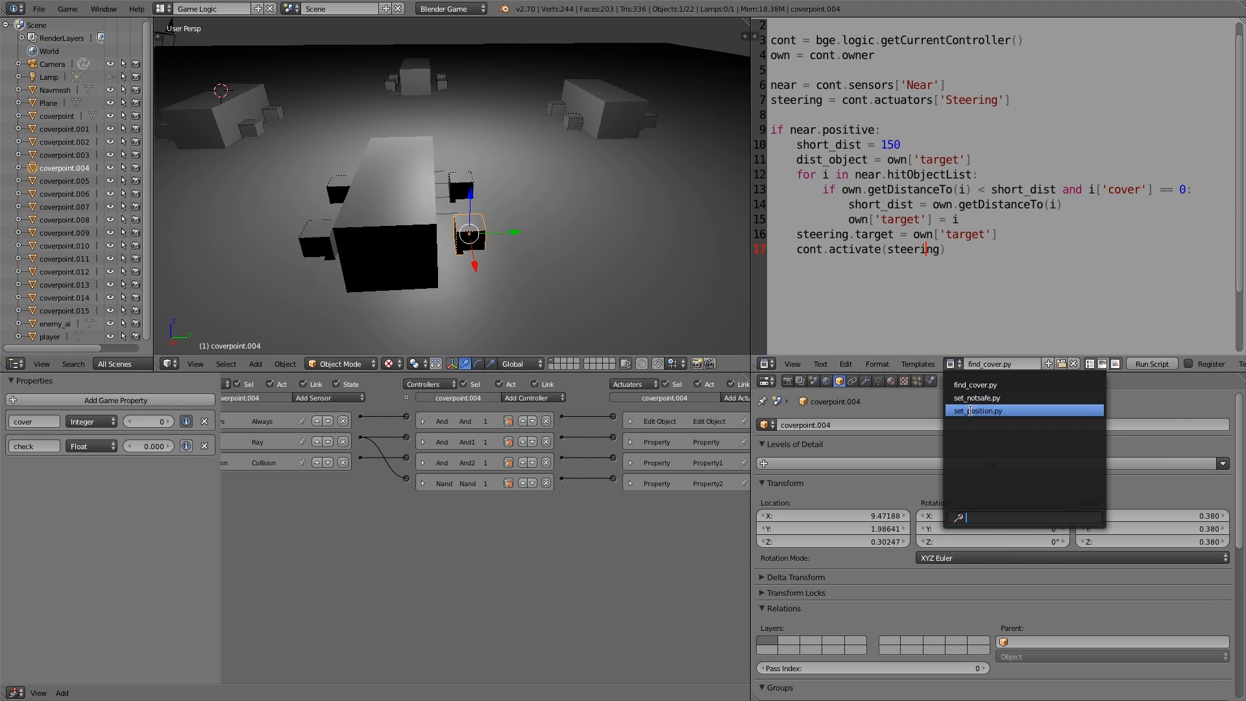
# Step: Show set_position.py in the Text Editor, then return to find_cover.py
pyautogui.click(978, 411)
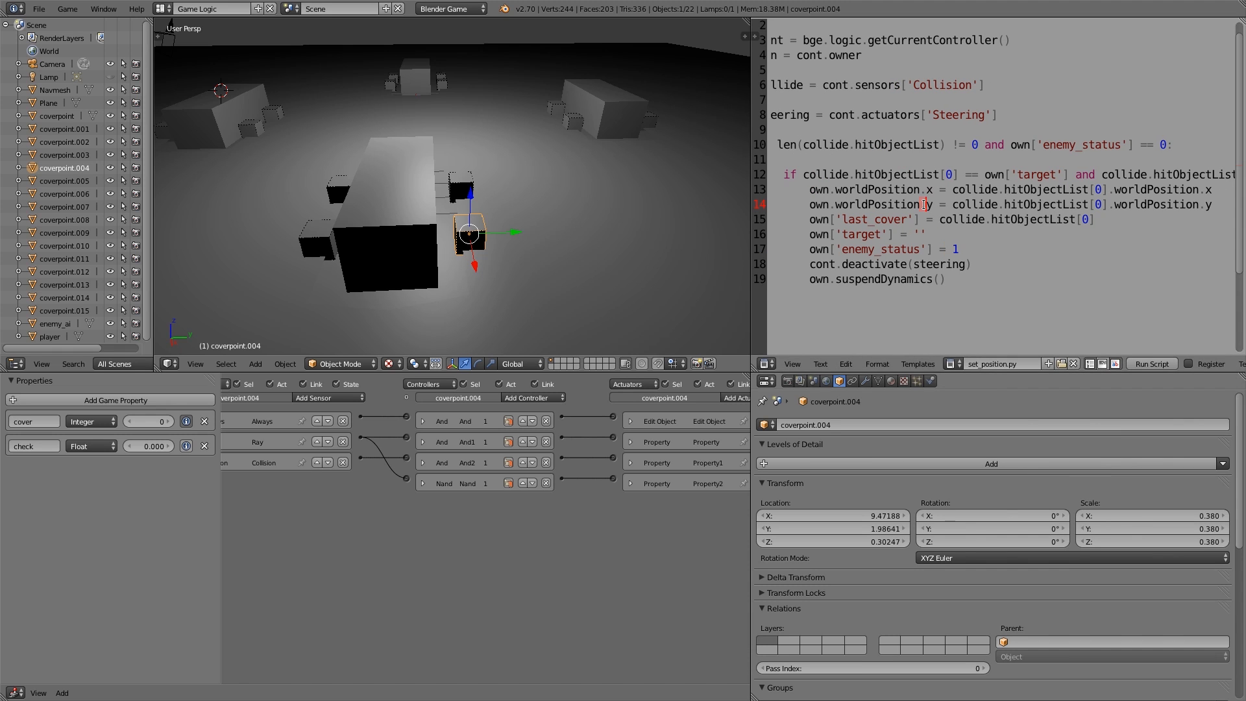
pyautogui.click(953, 363)
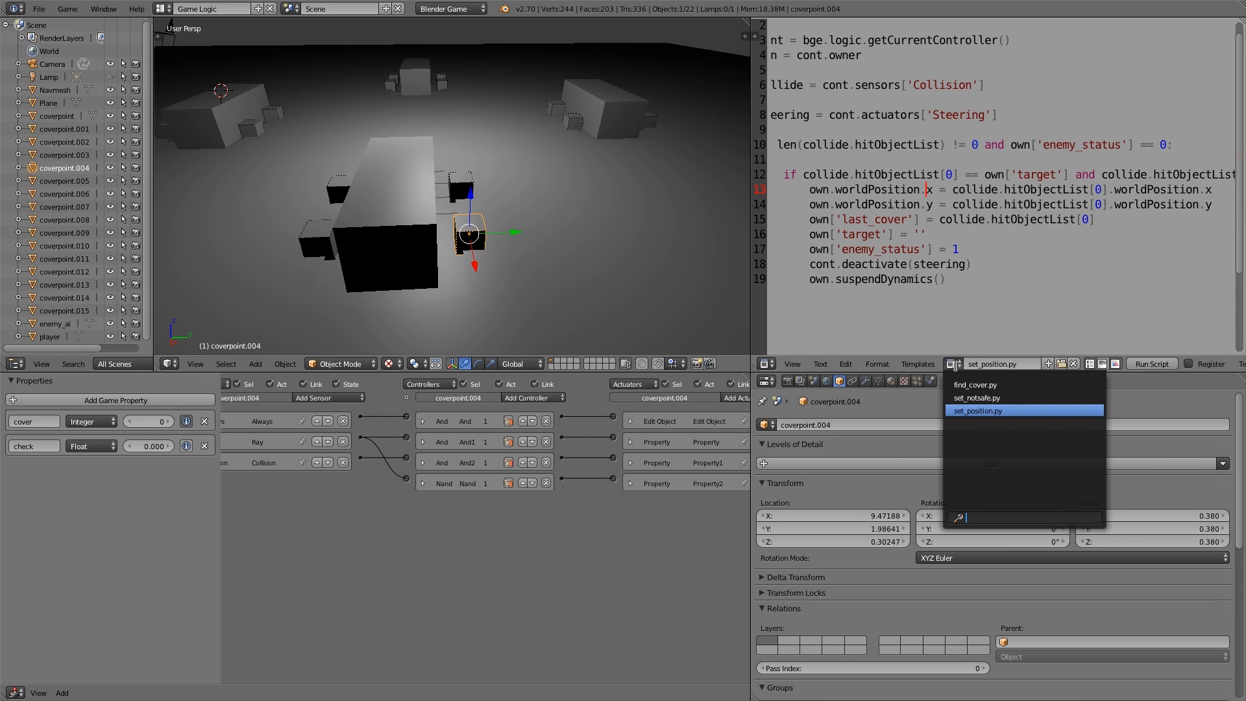
pyautogui.click(975, 384)
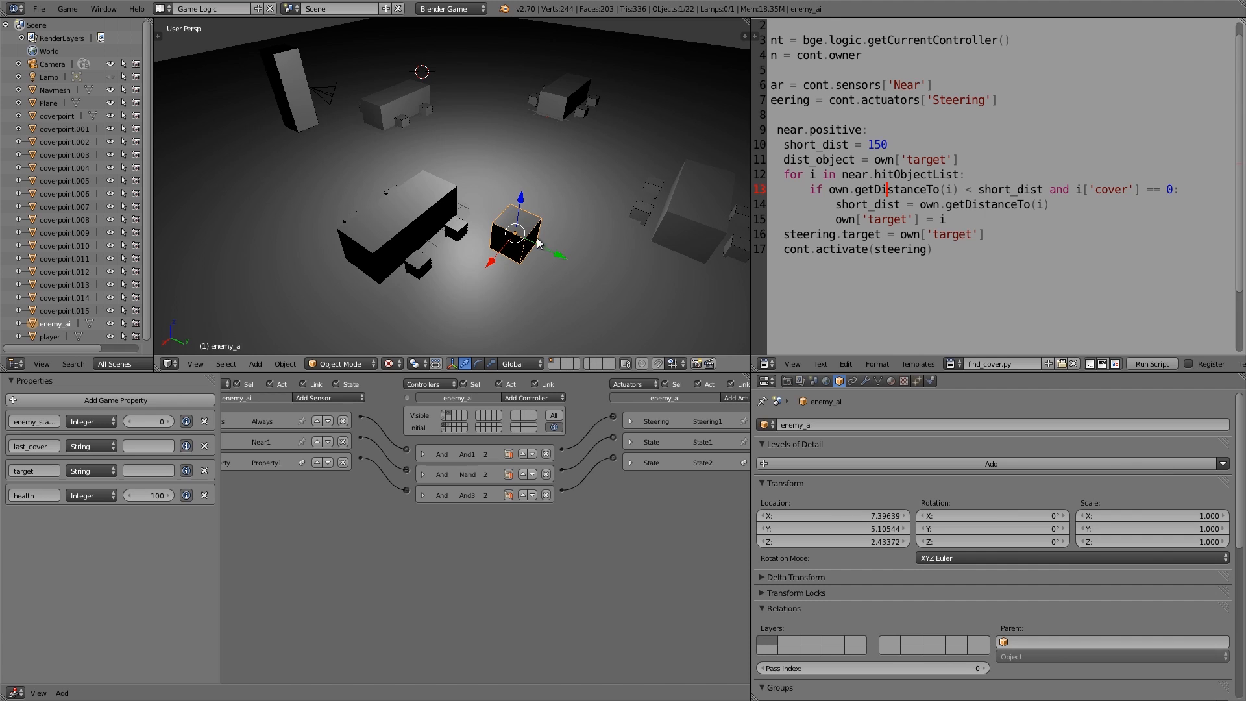
pyautogui.moveTo(421, 265)
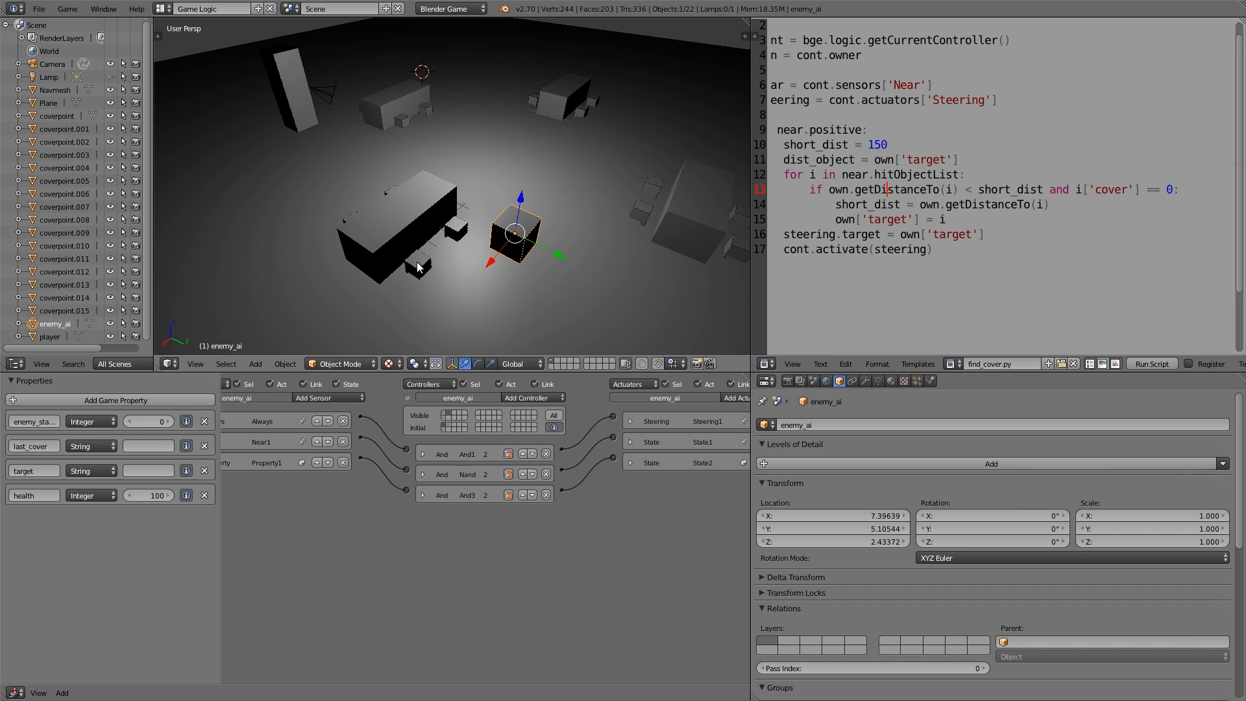
pyautogui.moveTo(439, 248)
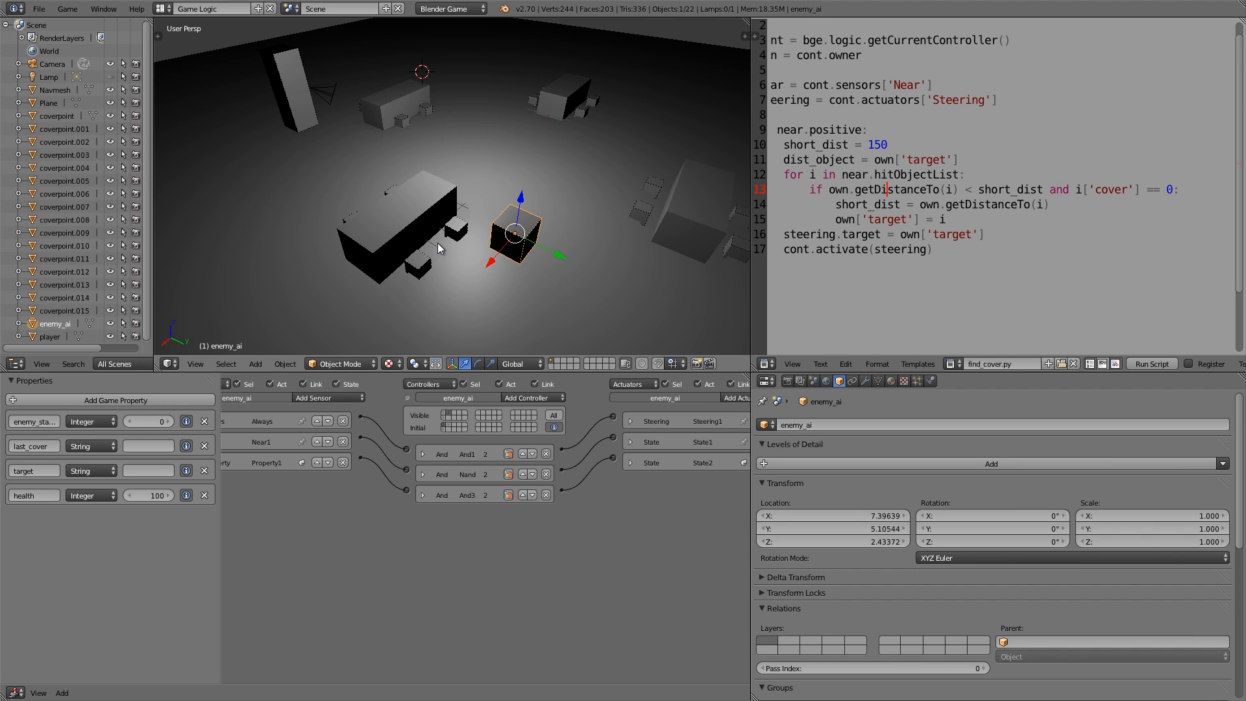
pyautogui.moveTo(437, 275)
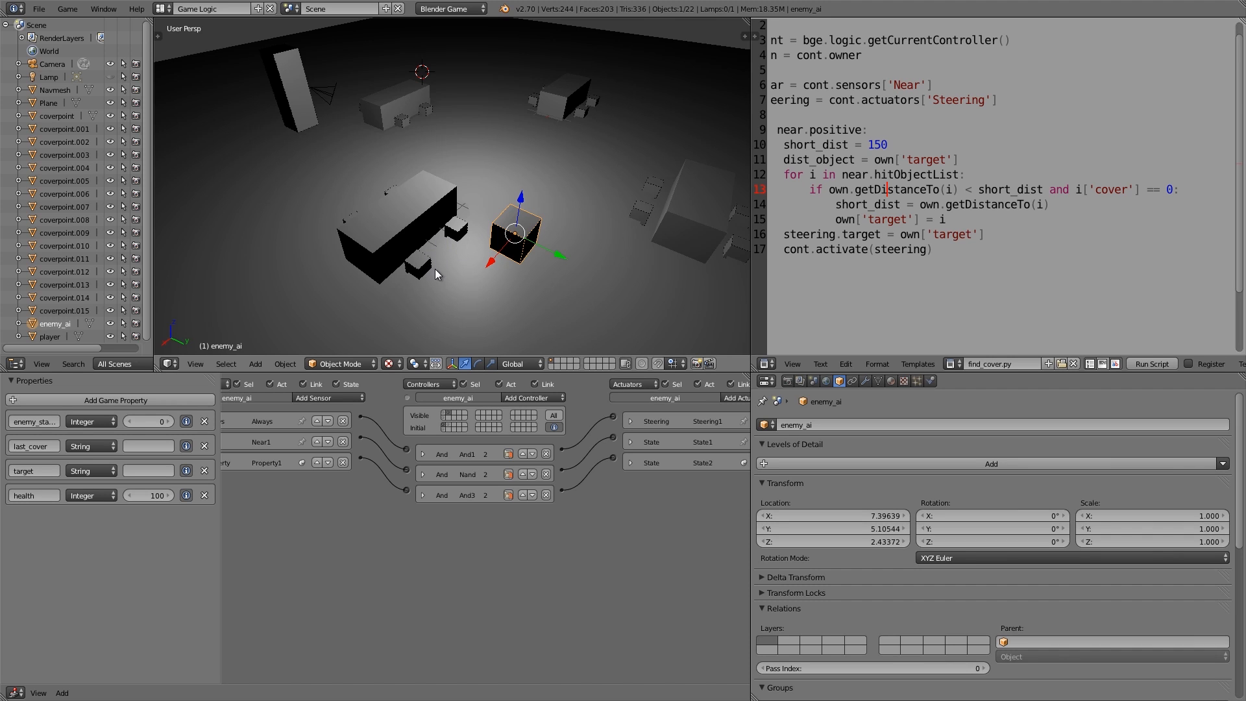
pyautogui.moveTo(423, 270)
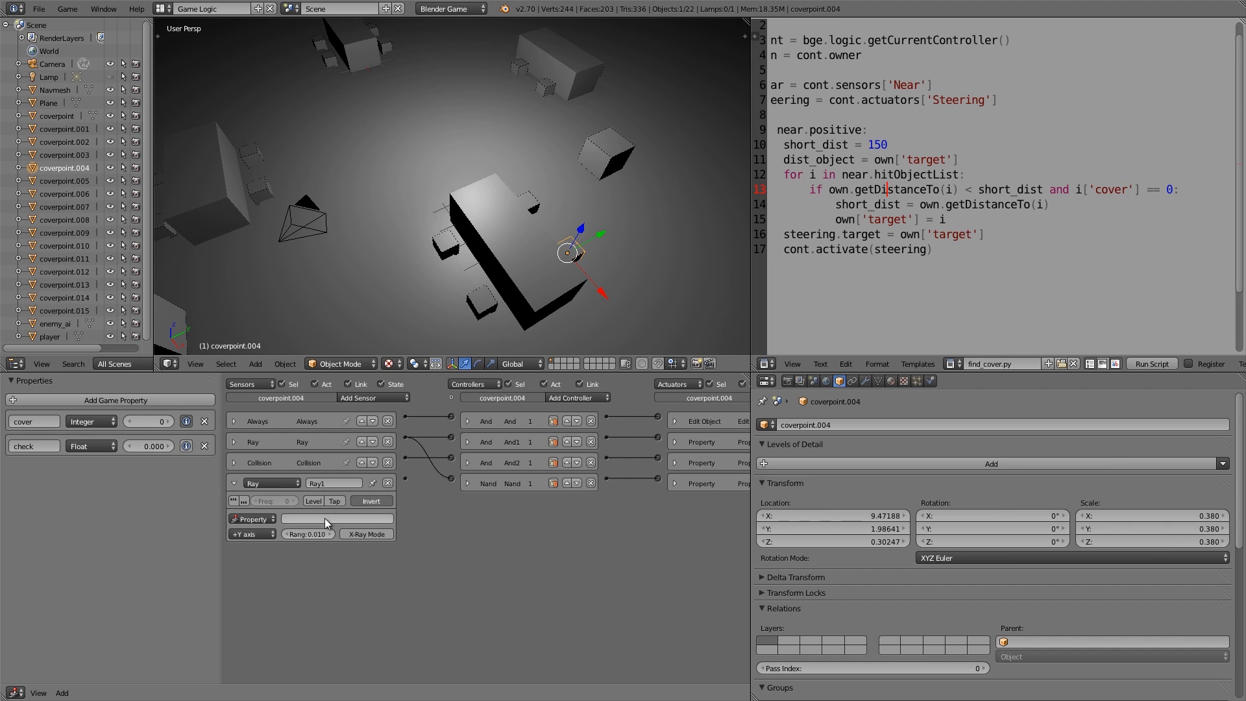
# Step: Set the Ray1 sensor to detect the 'player' property and collapse it
pyautogui.click(337, 520)
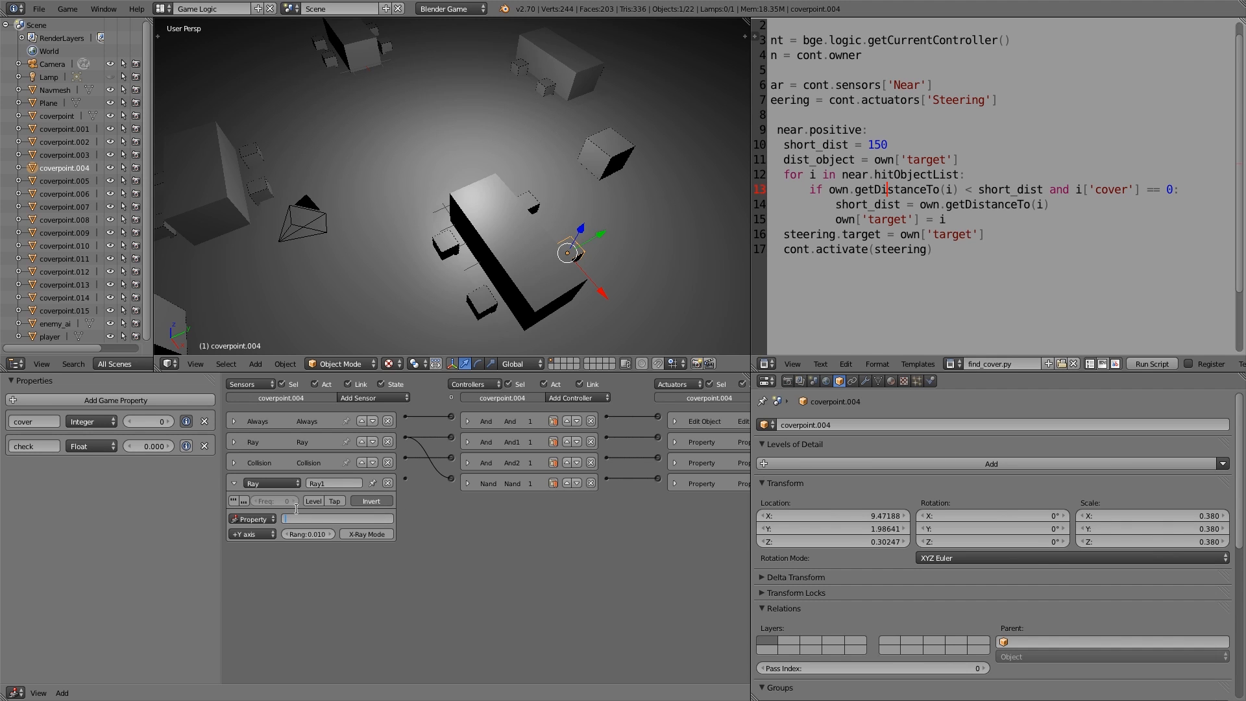
pyautogui.write('player')
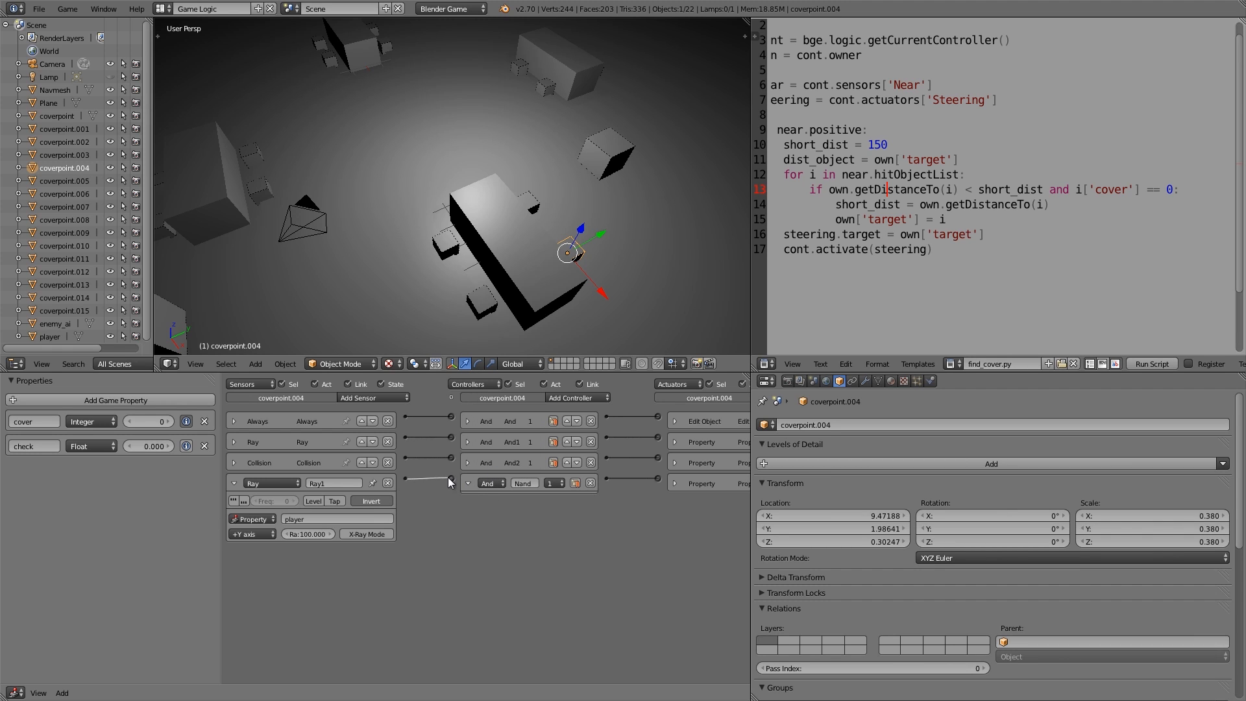
pyautogui.click(234, 483)
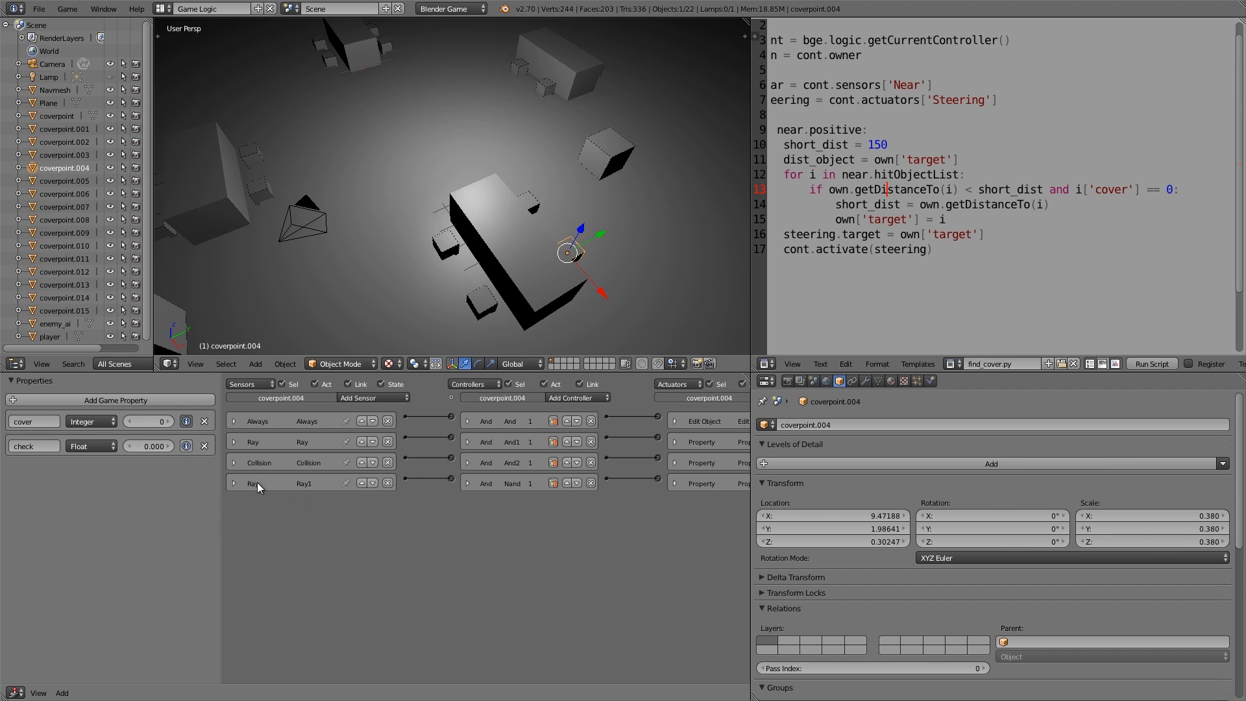
# Step: Add a Property sensor checking 'cover' over interval 0–2, wired to the Nand controller
pyautogui.click(368, 398)
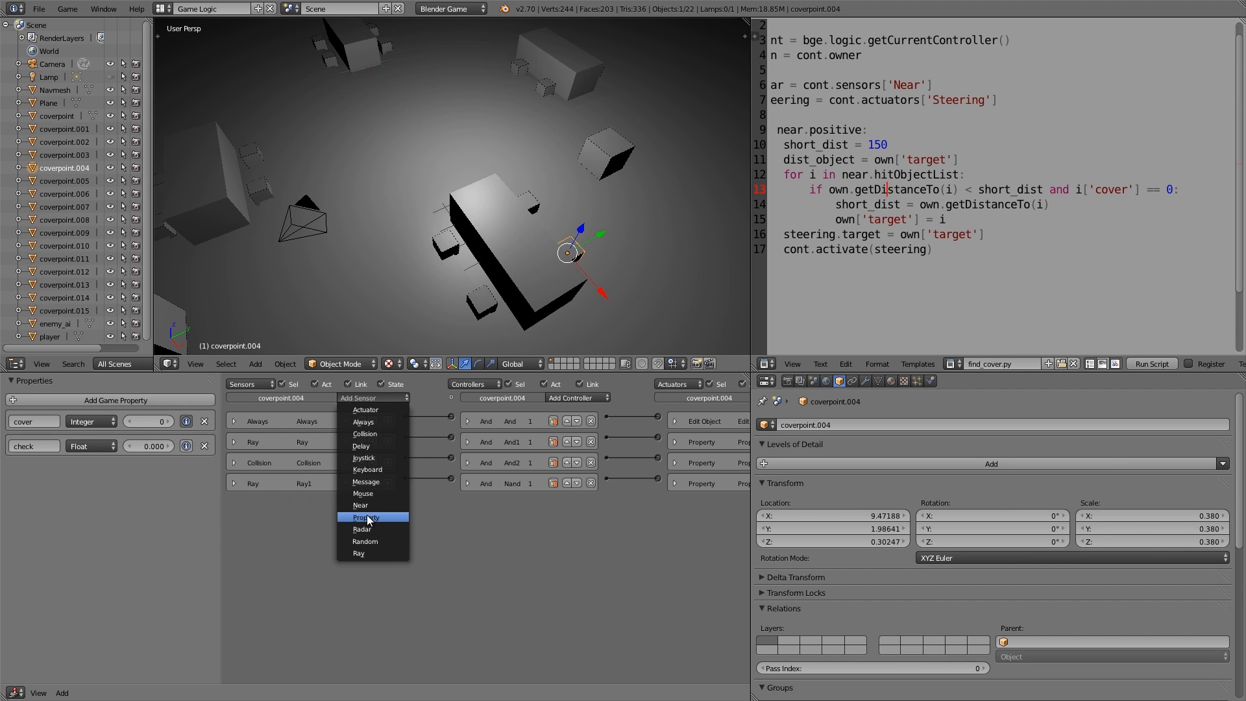
pyautogui.click(366, 516)
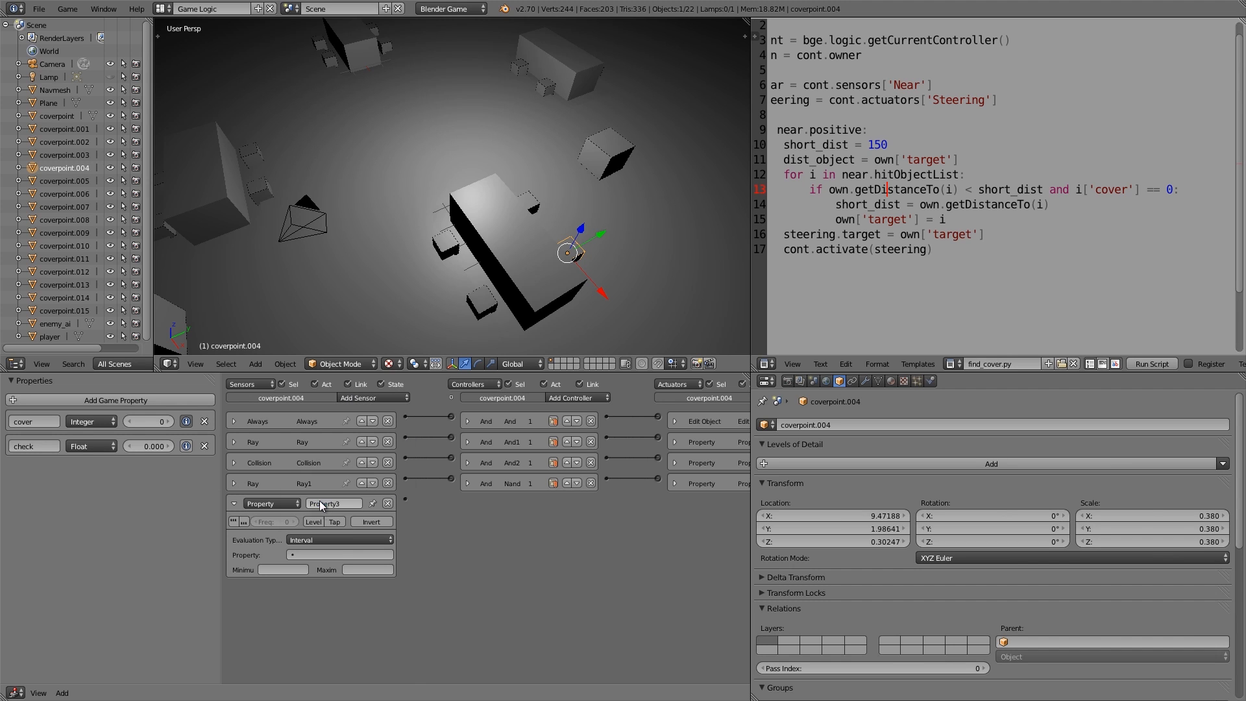
pyautogui.click(340, 556)
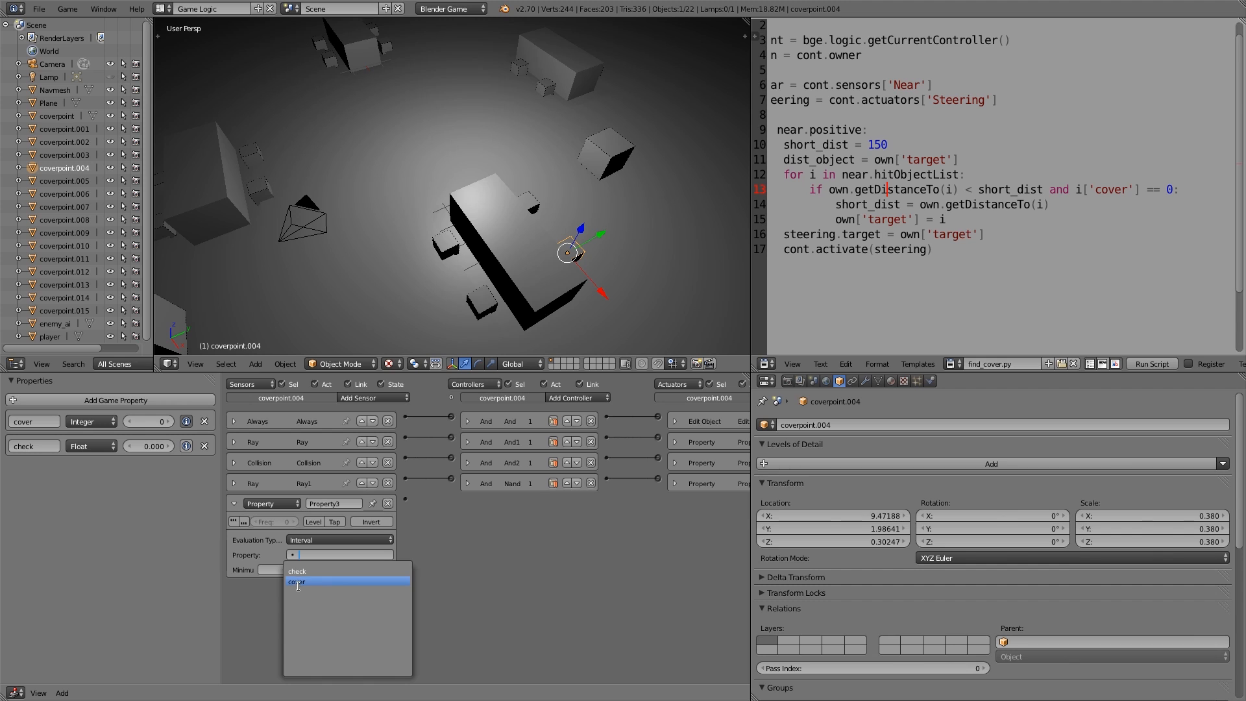
pyautogui.click(297, 582)
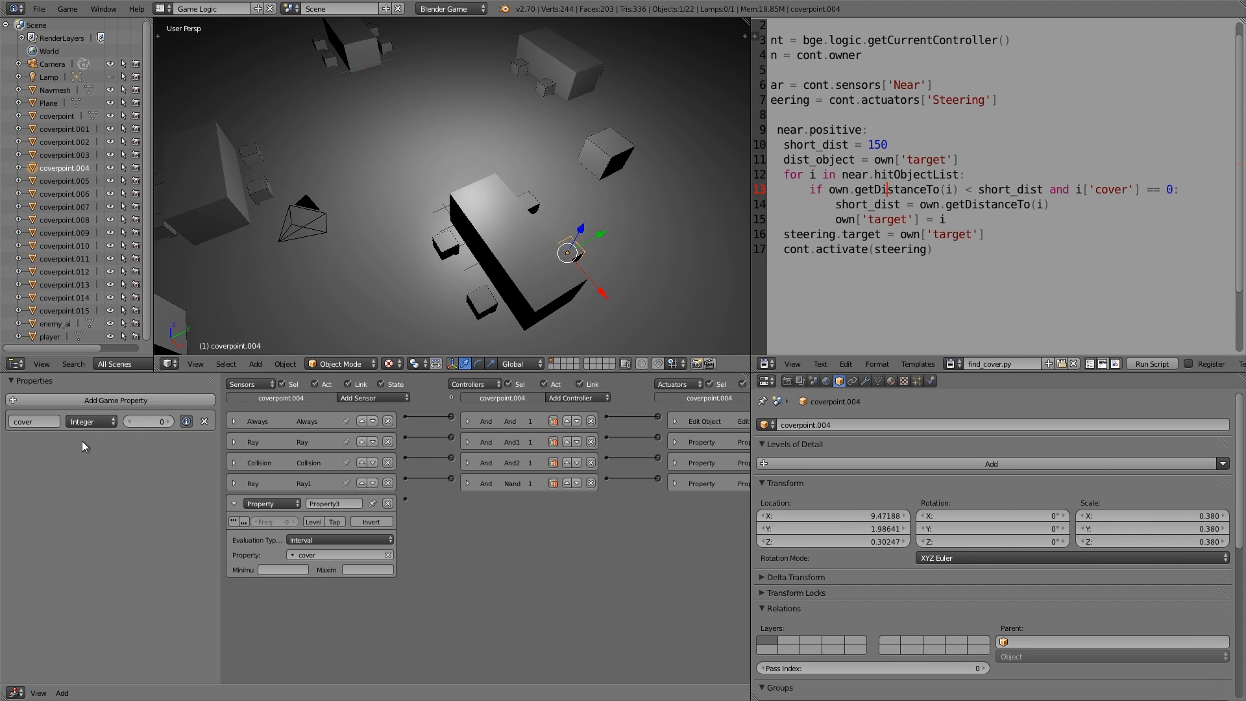
pyautogui.click(339, 540)
pyautogui.write('2')
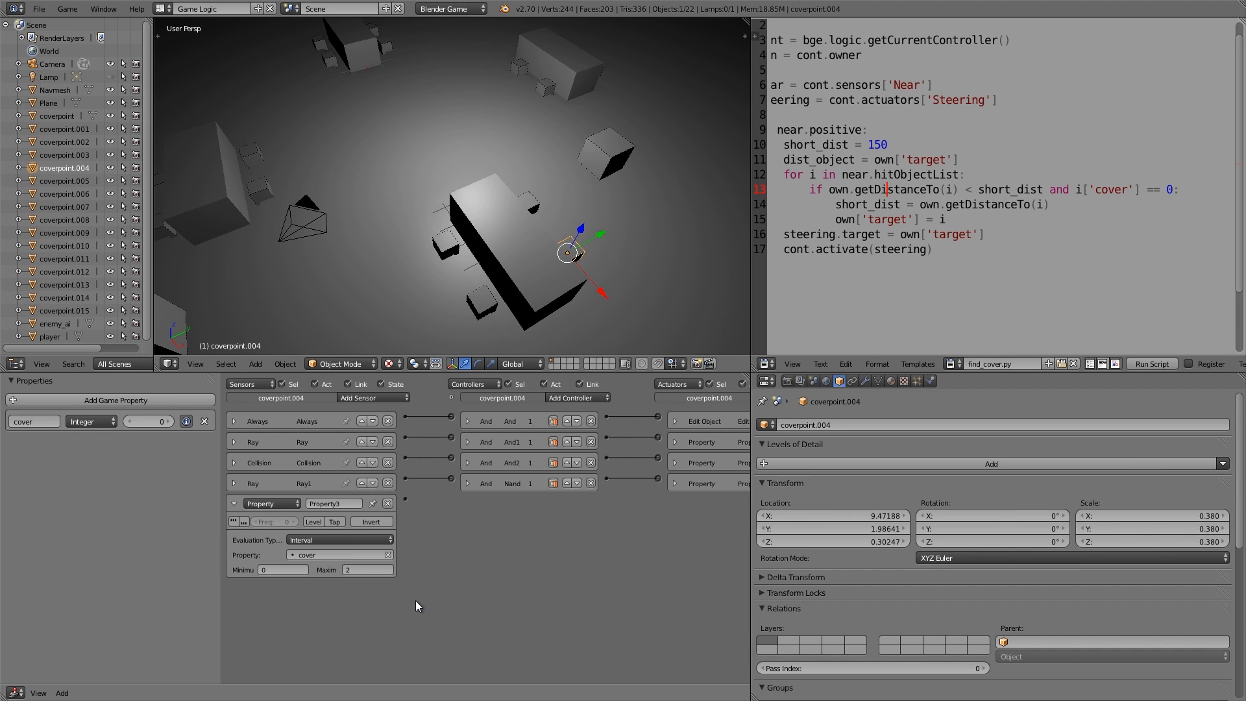
pyautogui.moveTo(395, 483); pyautogui.dragTo(457, 483)
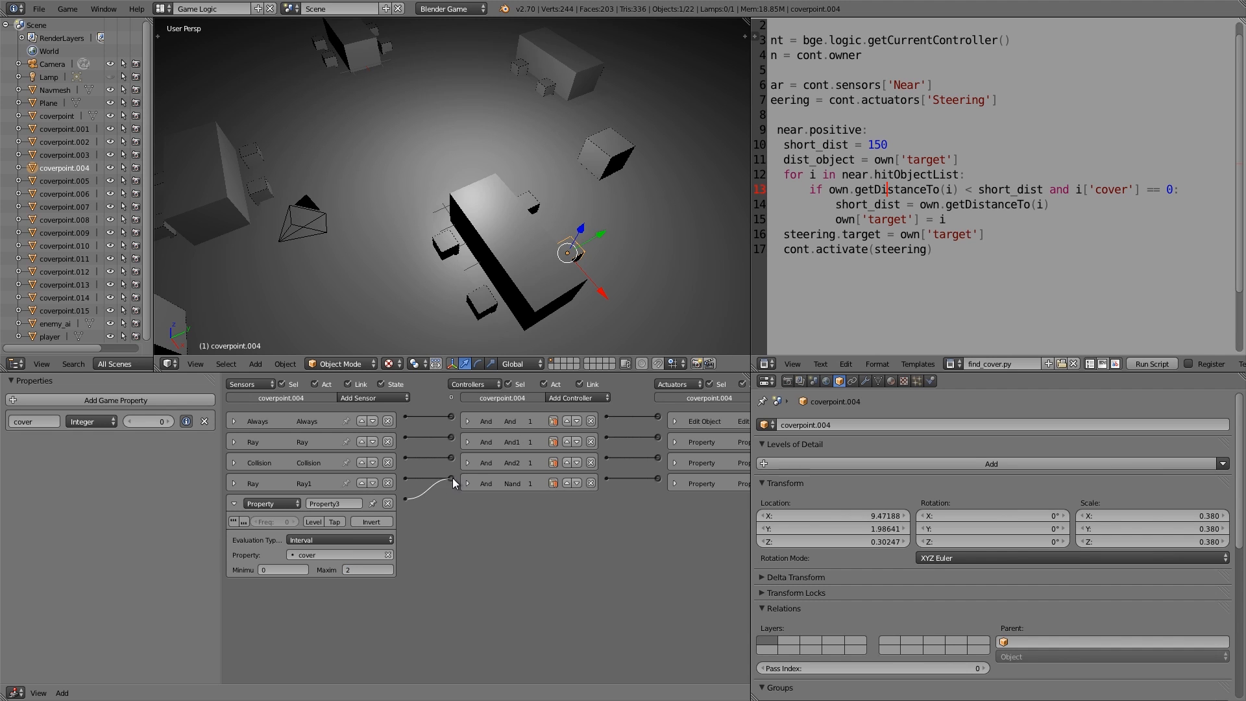
pyautogui.click(234, 483)
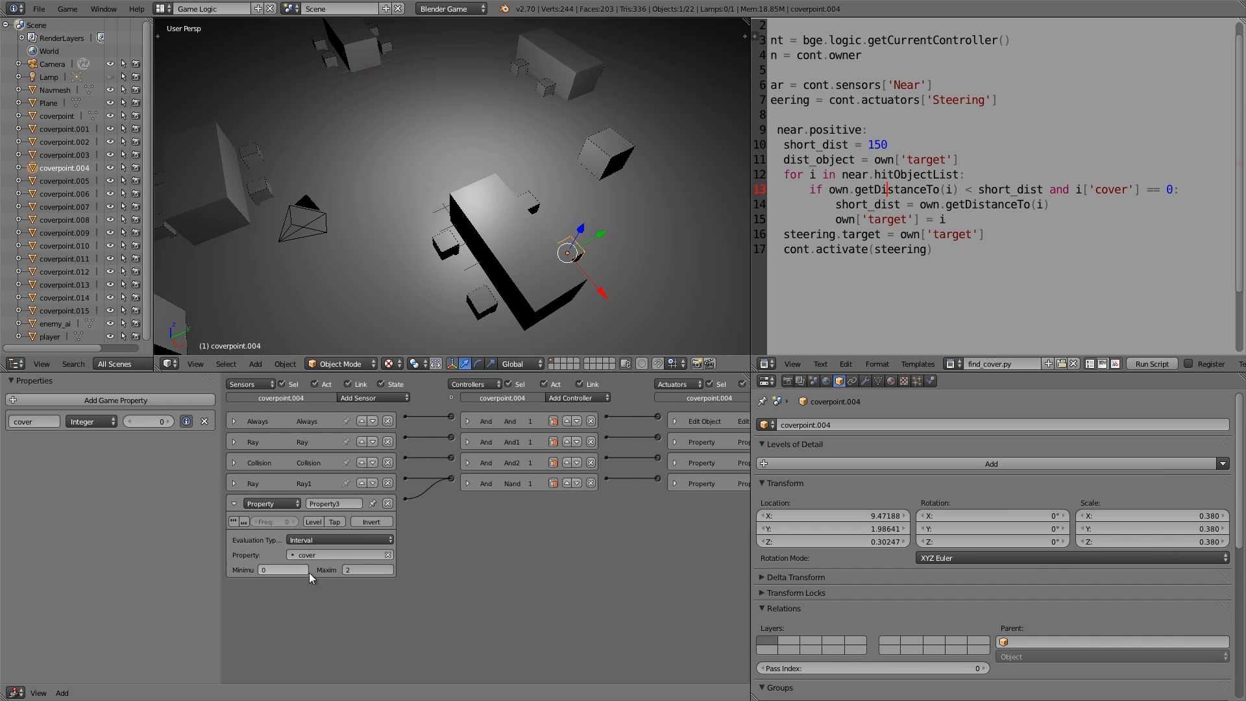
pyautogui.moveTo(419, 581)
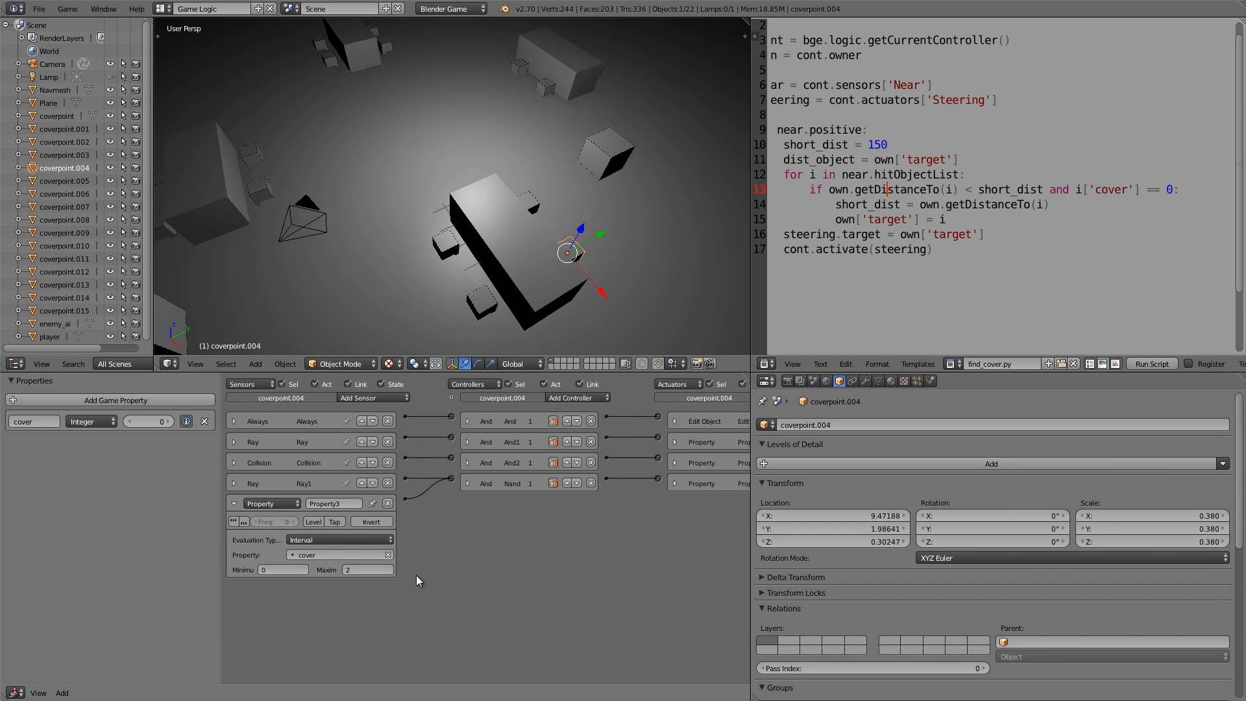
# Step: Show the set_notsafe.py script in the Text Editor
pyautogui.click(953, 363)
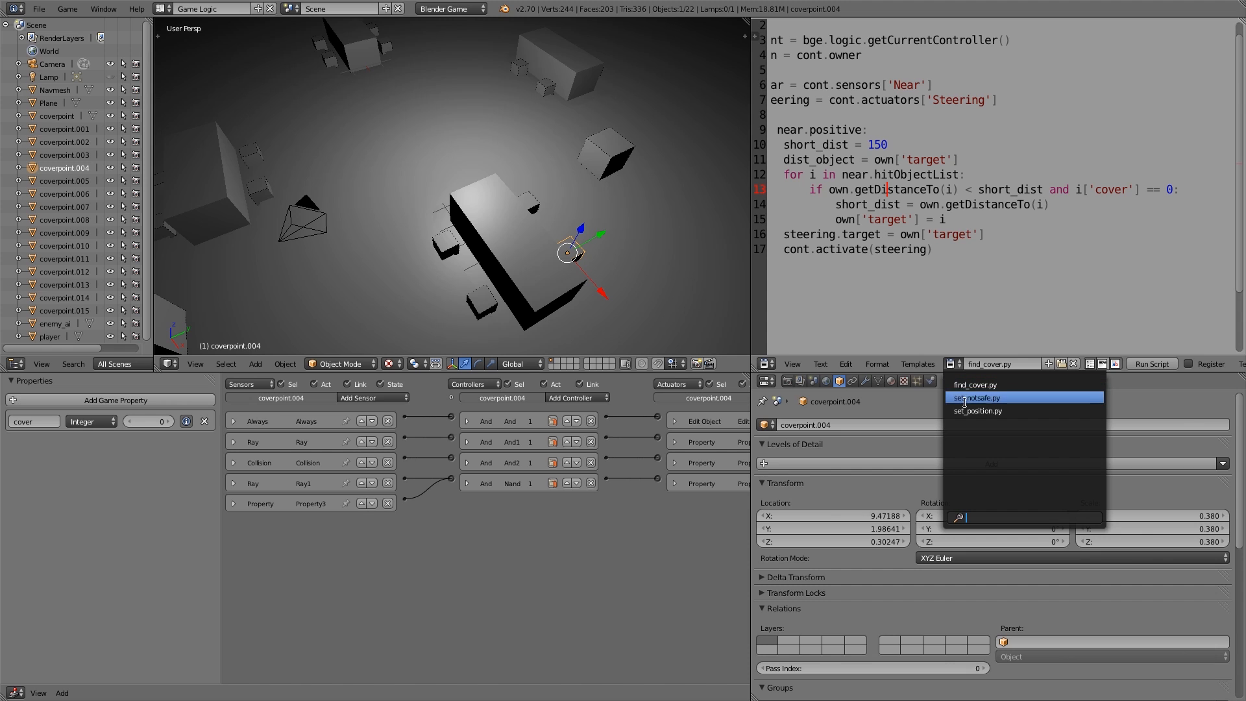
pyautogui.click(977, 397)
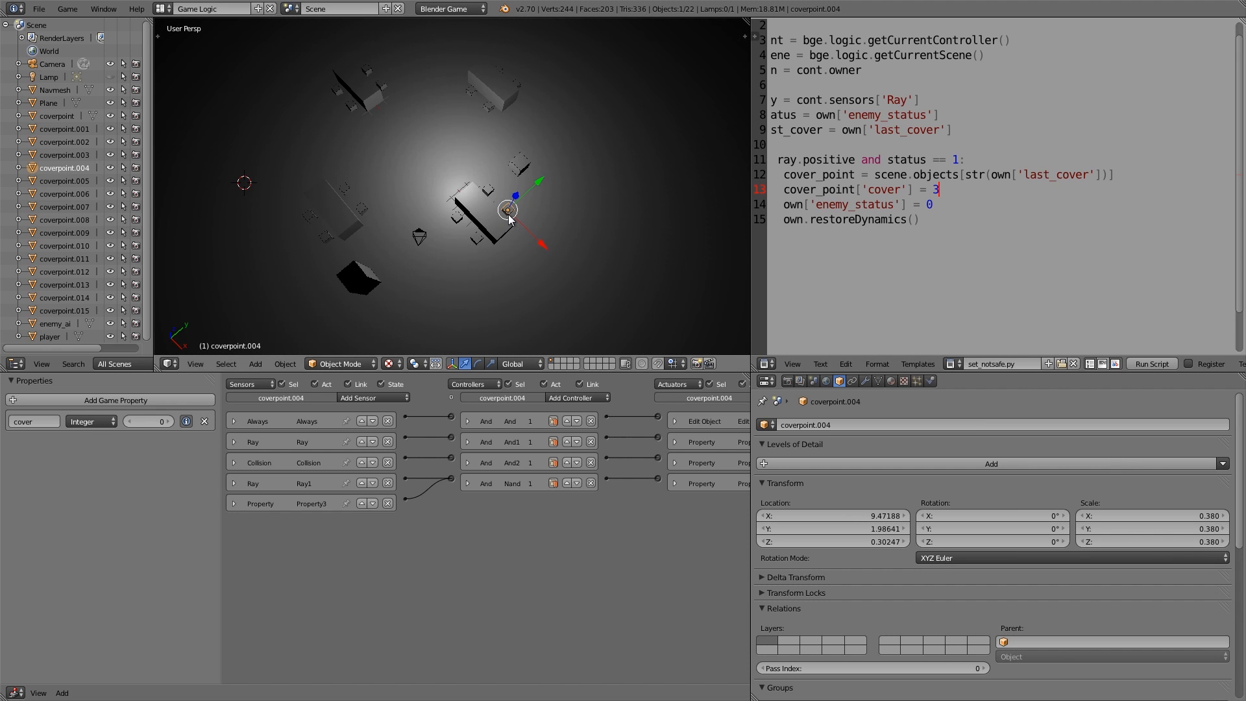
pyautogui.moveTo(247, 231)
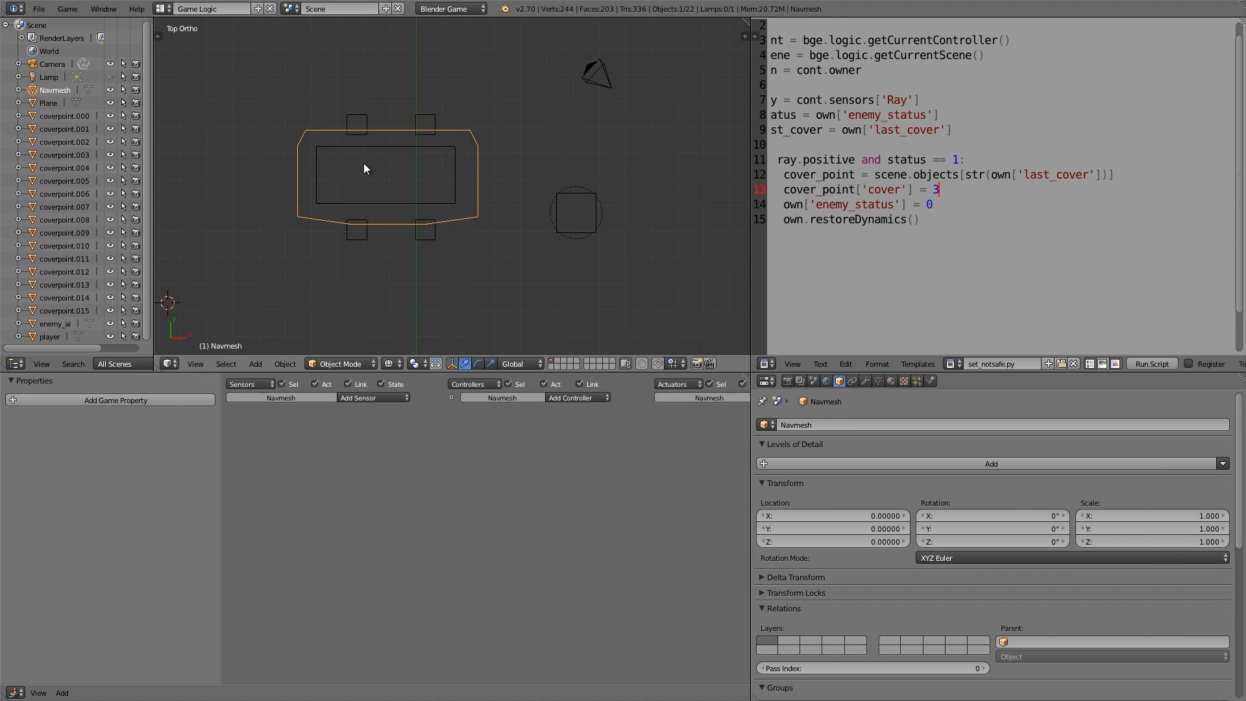
# Step: Switch the 3D View to an empty layer so no scene objects are shown
pyautogui.click(426, 229)
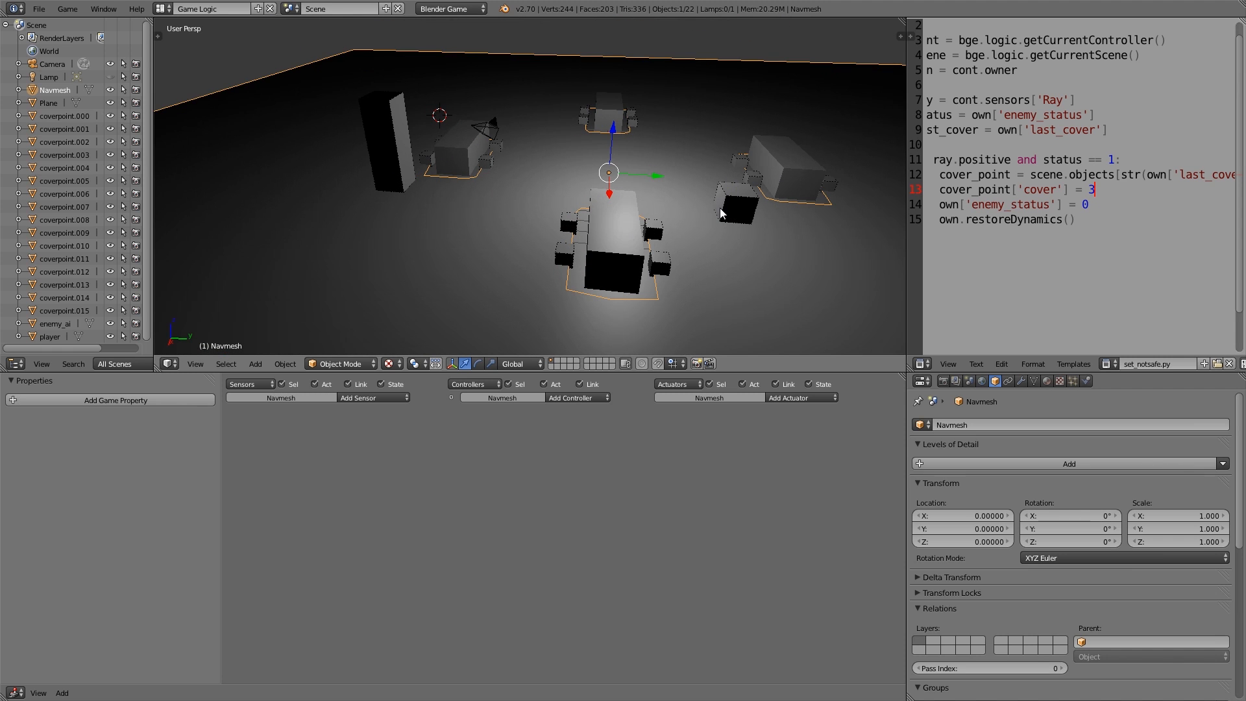
pyautogui.moveTo(653, 204)
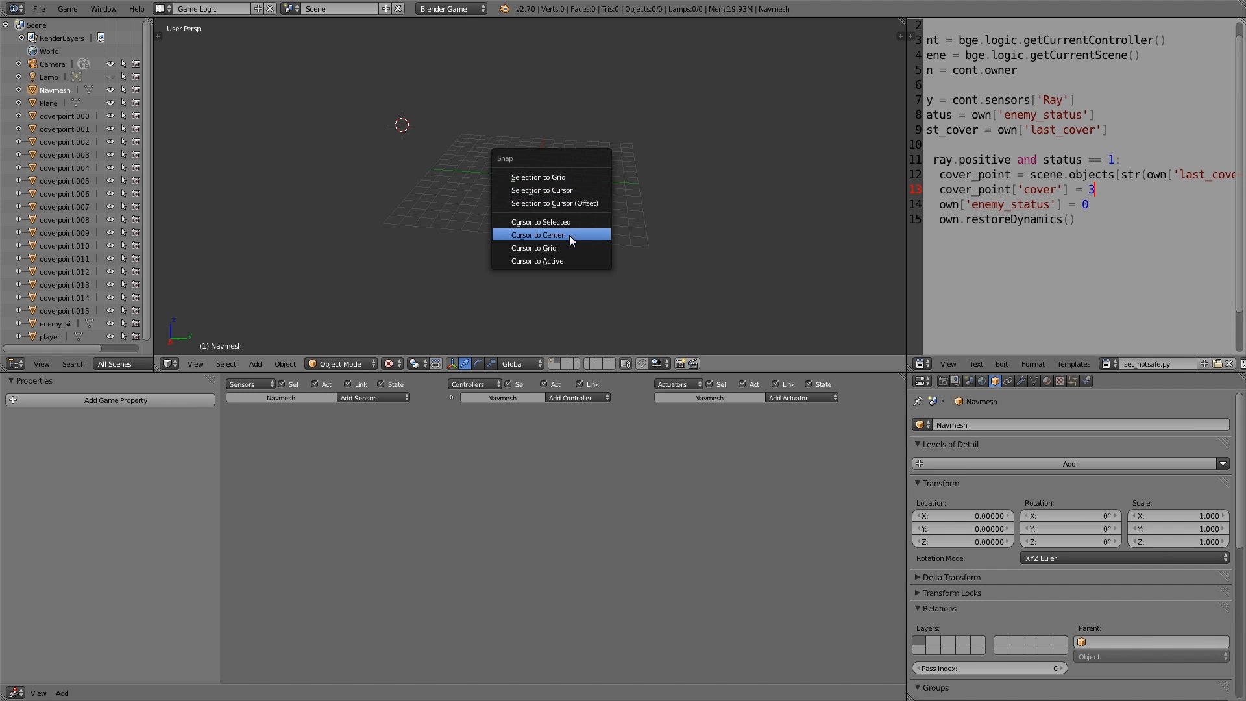
# Step: Snap the 3D cursor to the world centre and start File > Append into enemy.blend
pyautogui.click(538, 234)
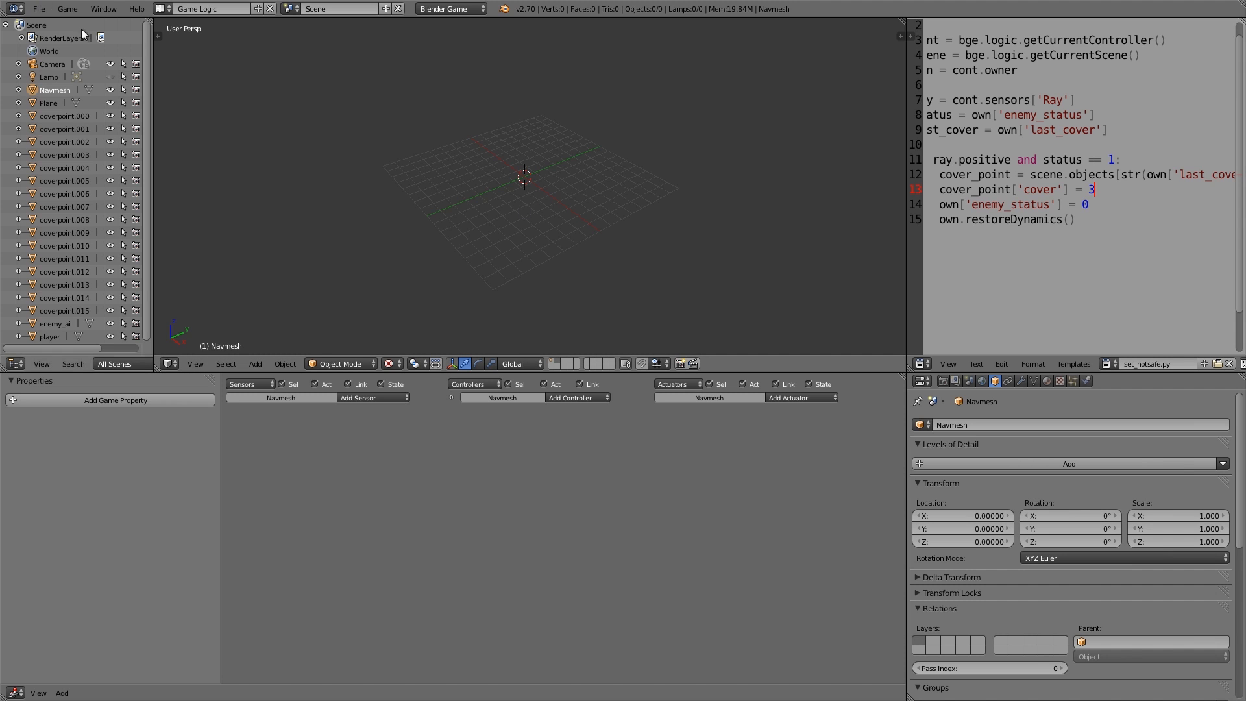
pyautogui.click(45, 8)
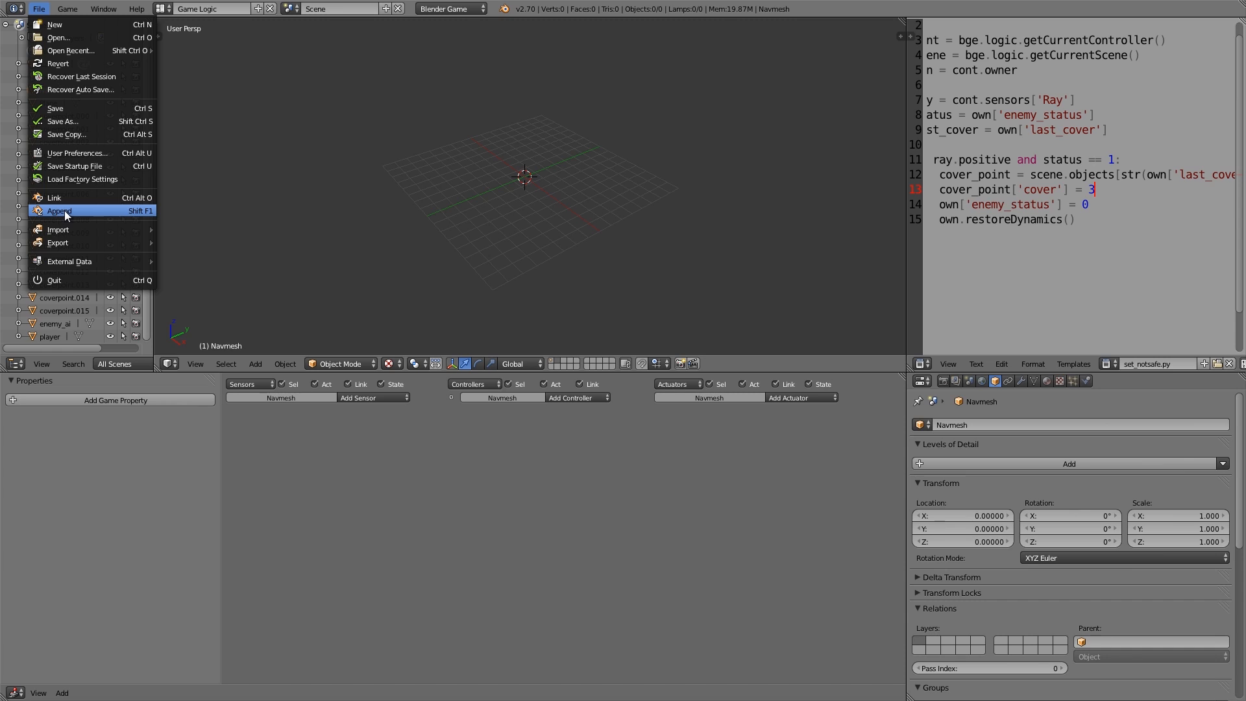
pyautogui.click(59, 210)
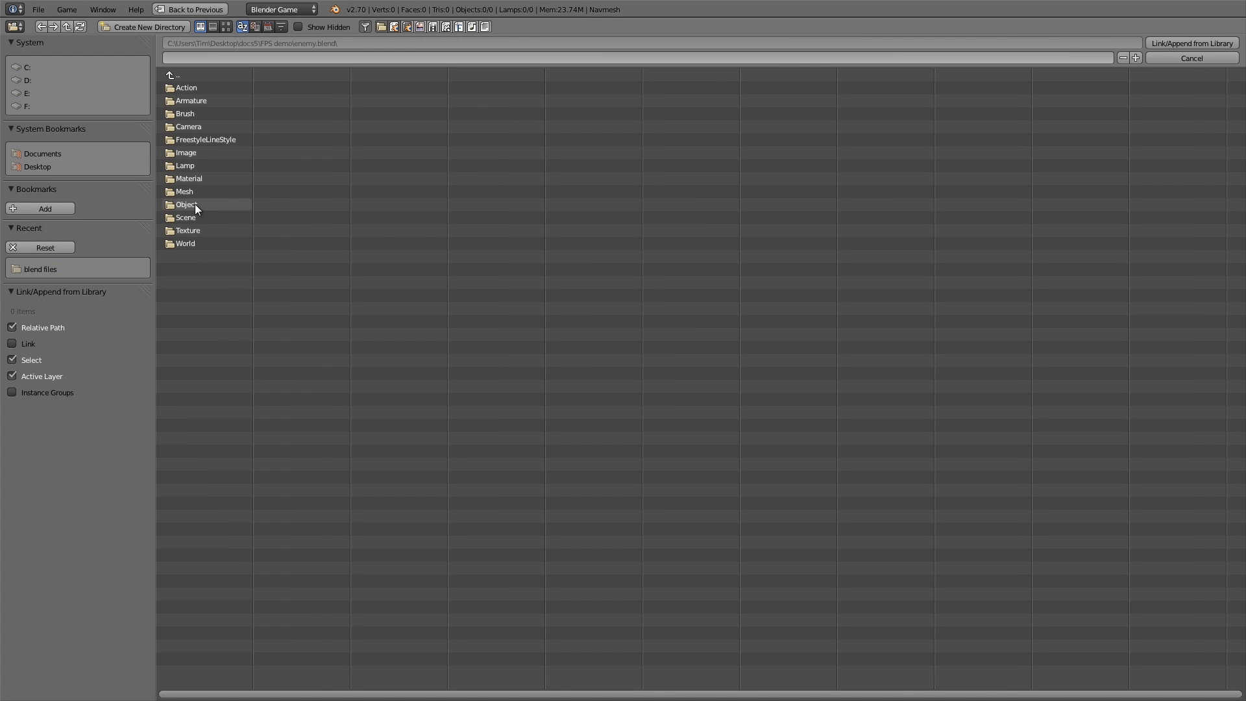
# Step: Append enemytexrig, EnemyTextured, sensors, mac10 and mac10magazine from enemy.blend's Object category
pyautogui.doubleClick(187, 205)
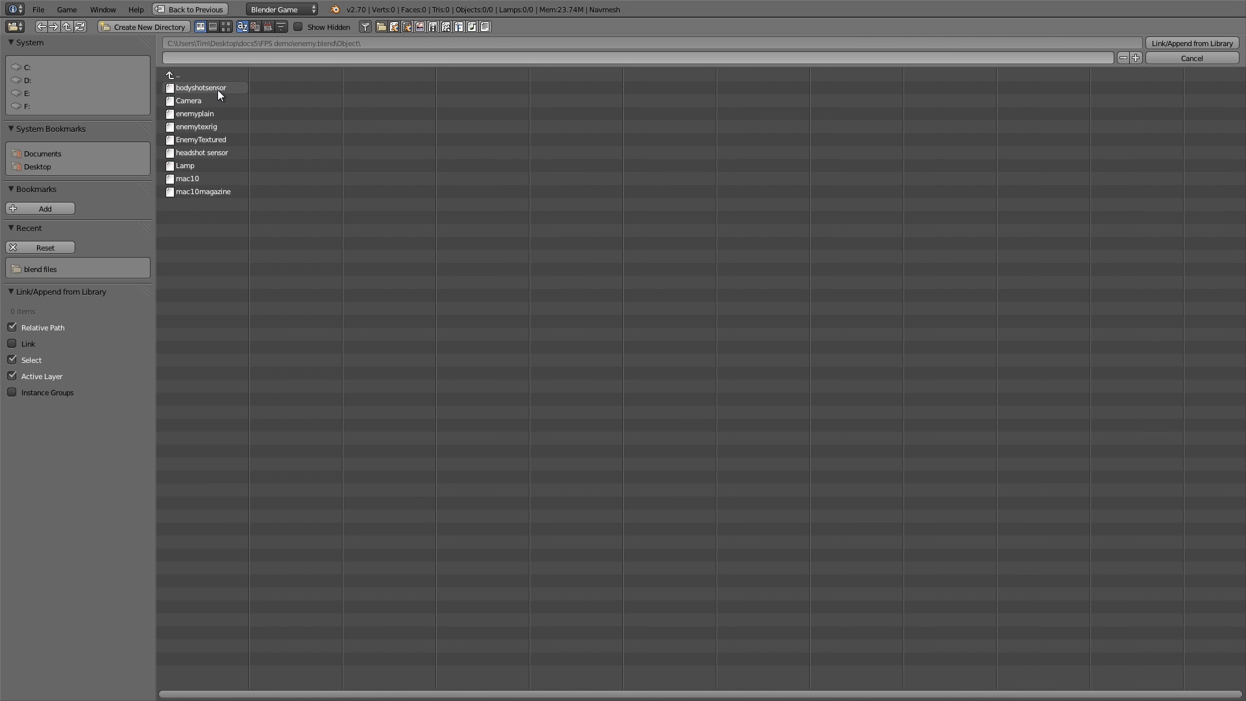
pyautogui.moveTo(217, 144)
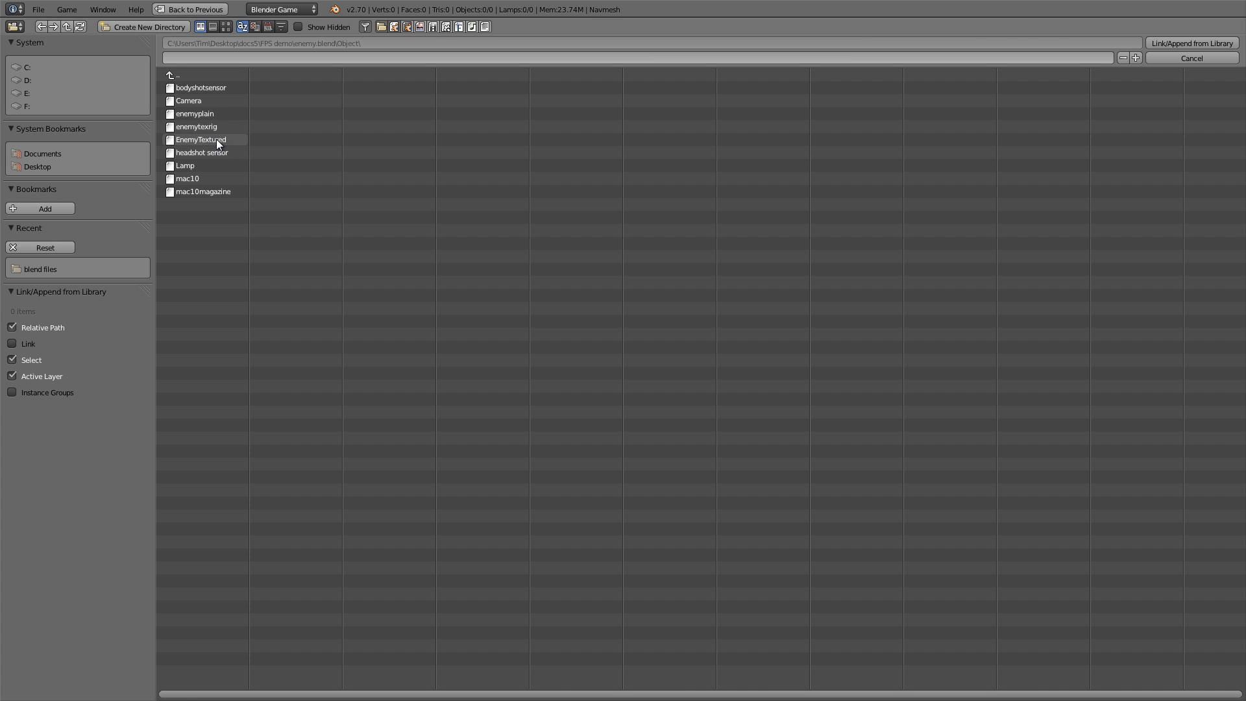
pyautogui.click(196, 127)
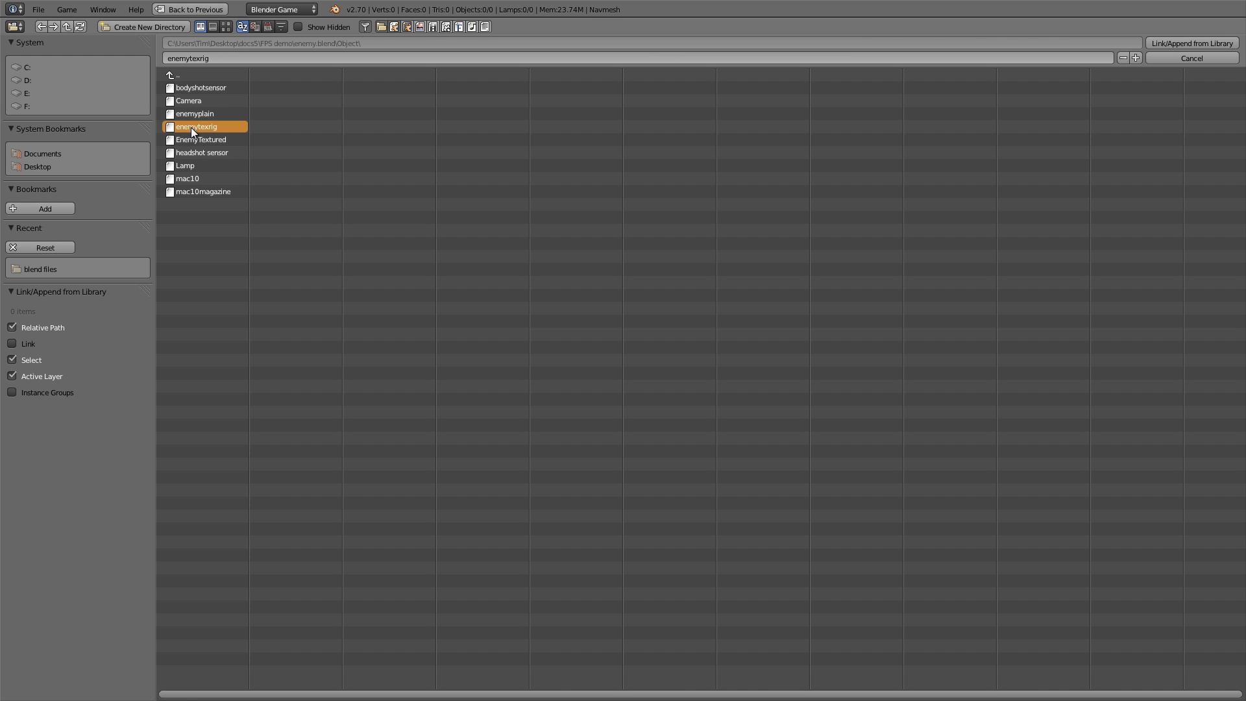
pyautogui.click(201, 140)
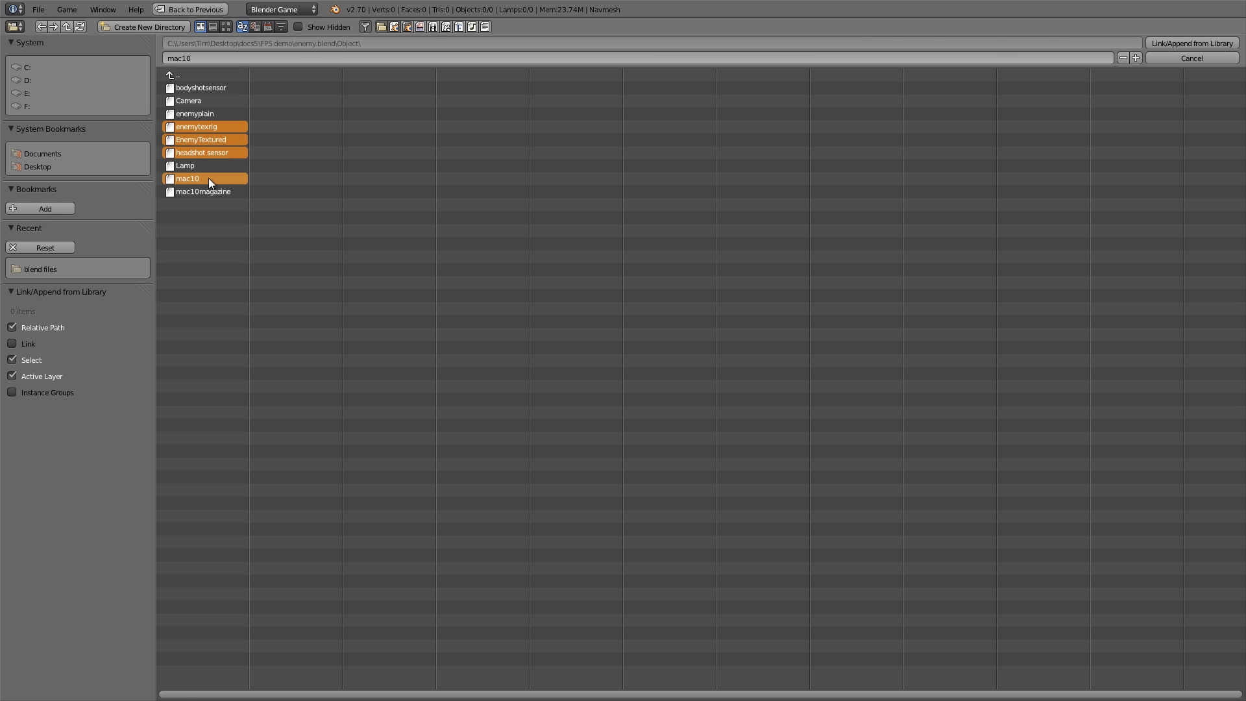
pyautogui.click(204, 192)
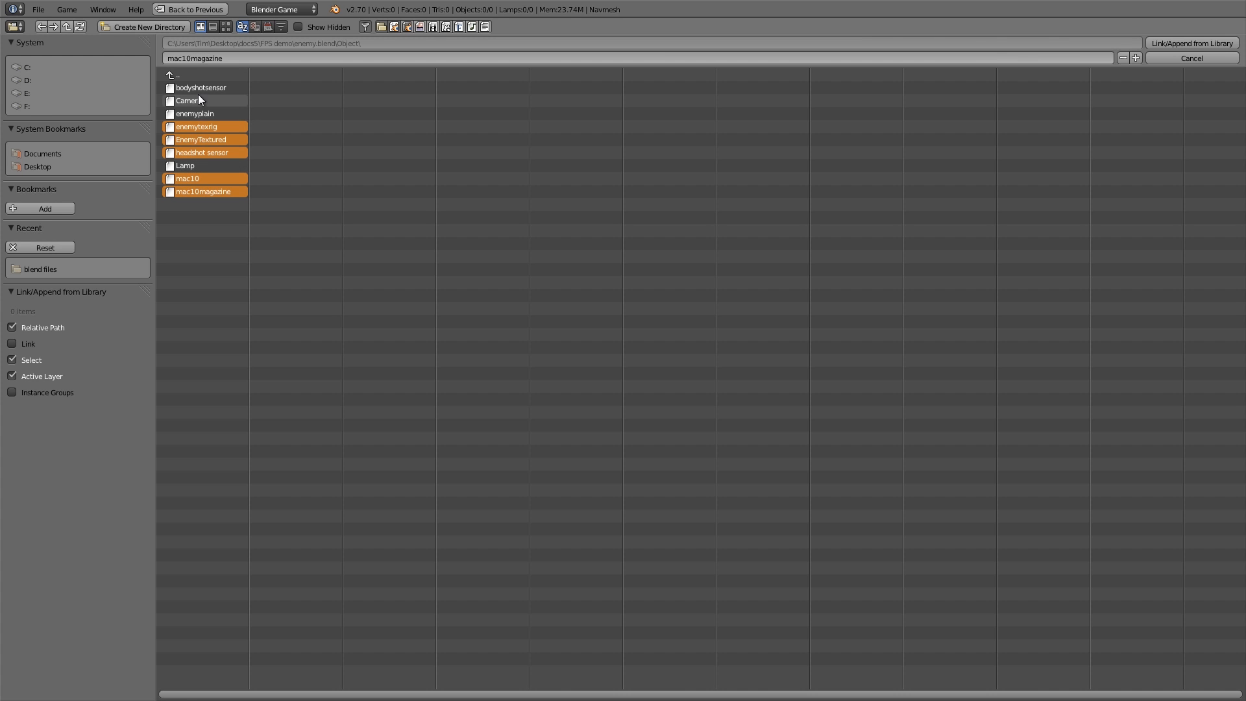
pyautogui.click(201, 88)
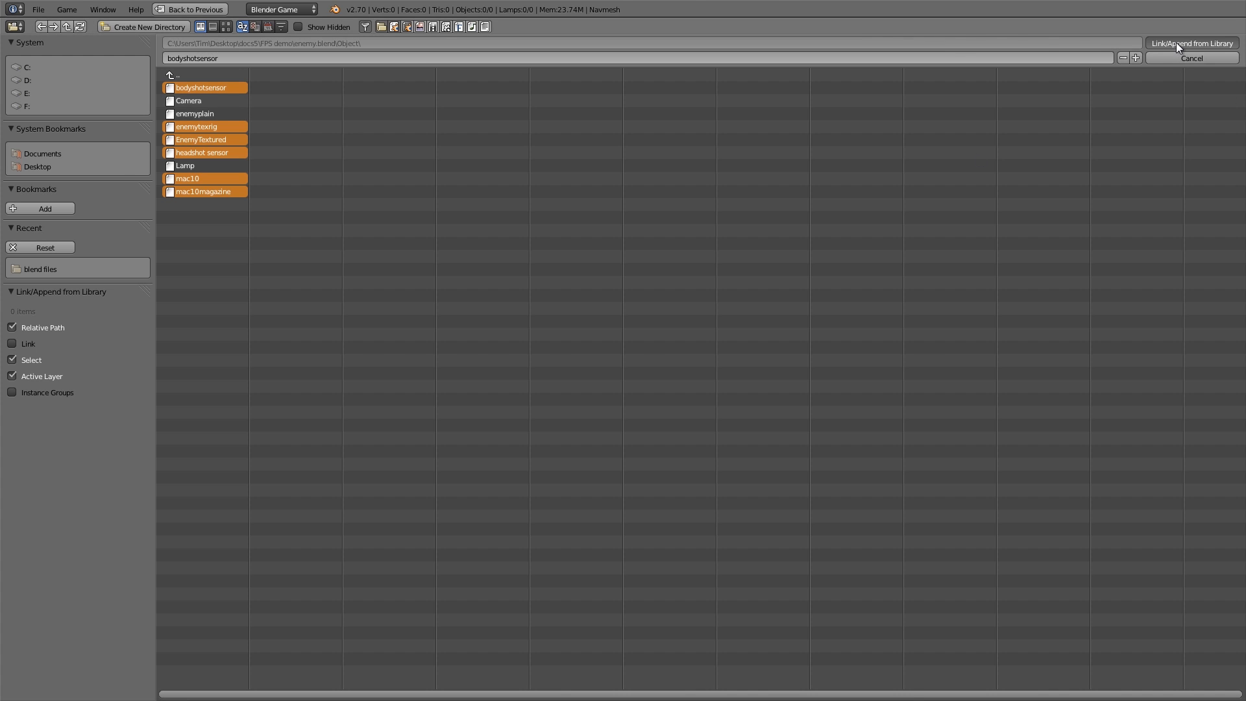
pyautogui.click(1189, 43)
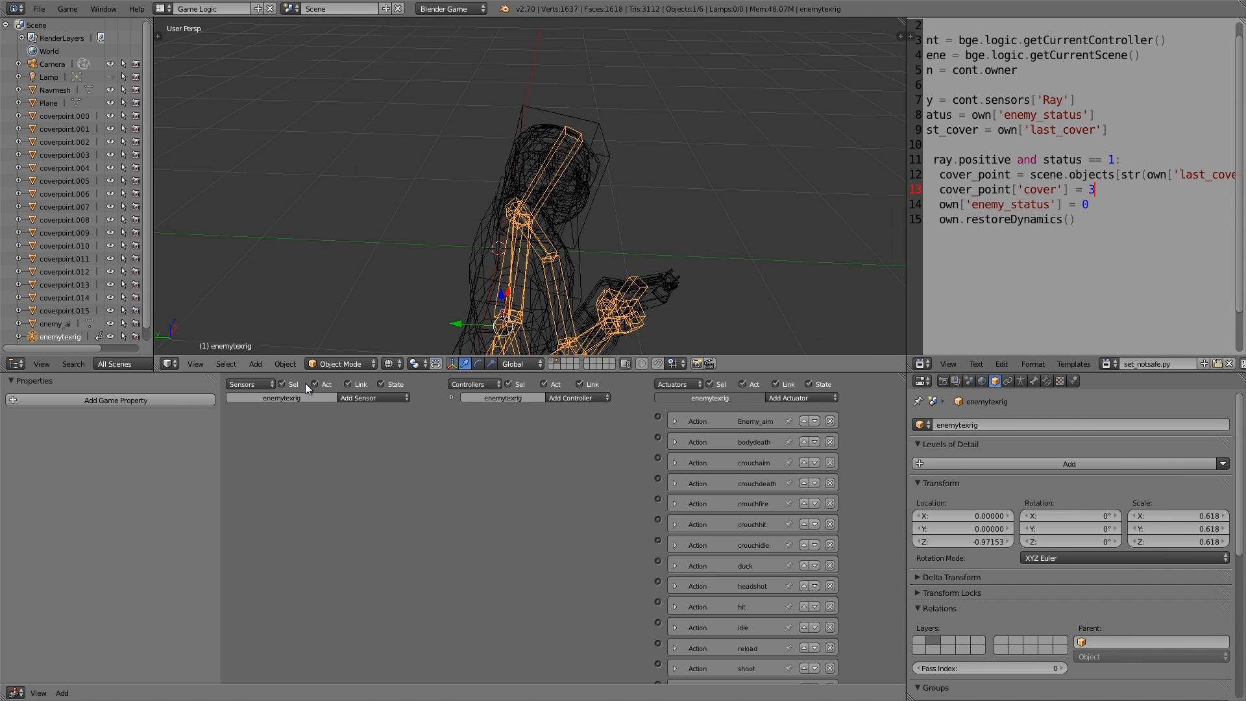
# Step: Enter Pose Mode and parent the headshot sensor to the rig's head bone
pyautogui.click(340, 363)
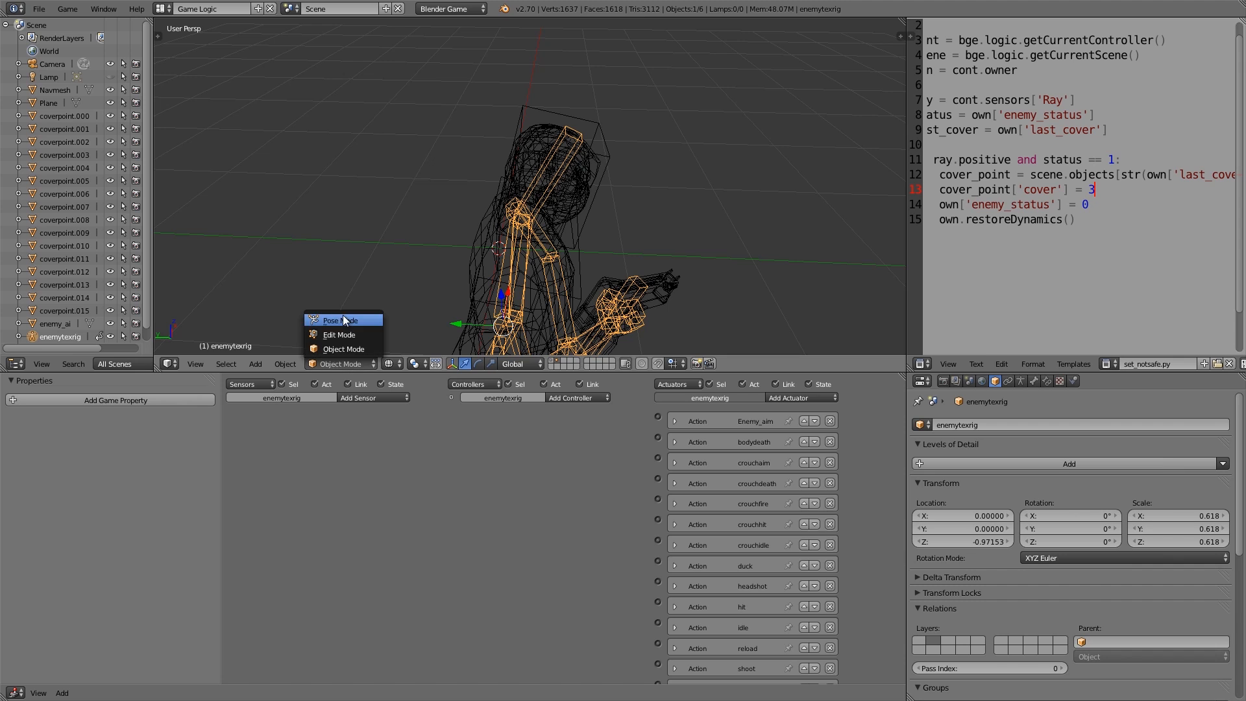
pyautogui.click(340, 320)
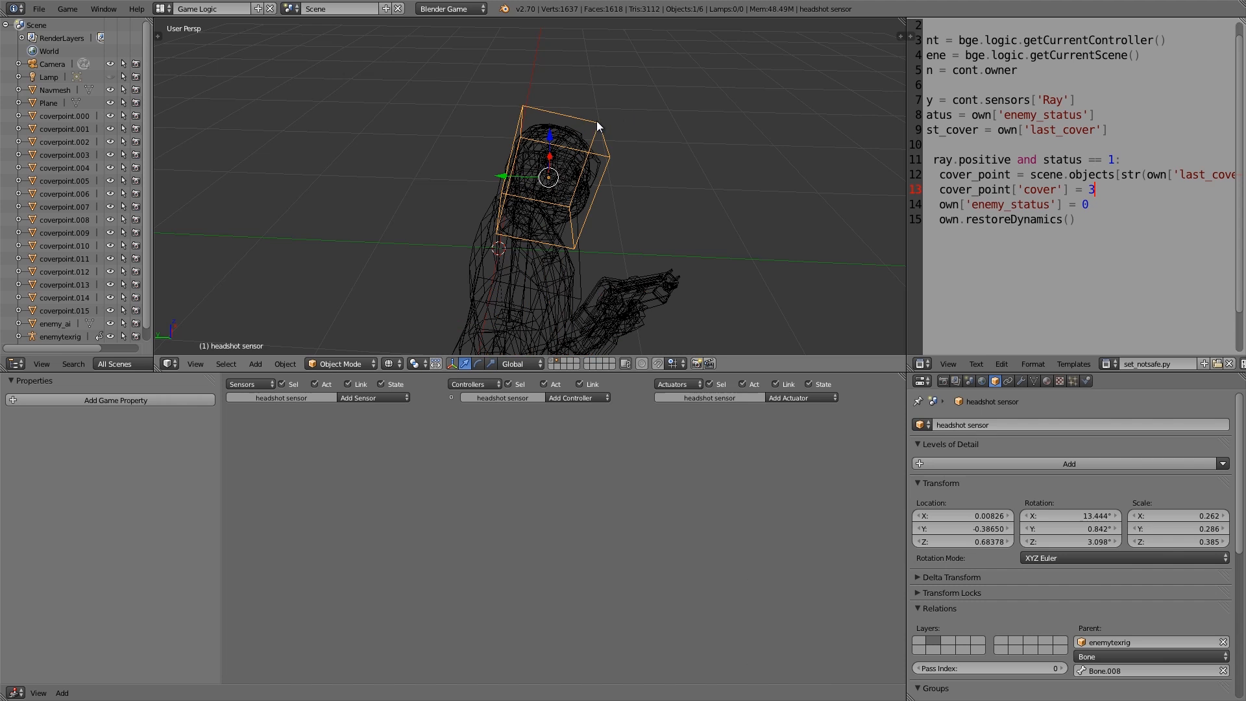
pyautogui.moveTo(584, 138)
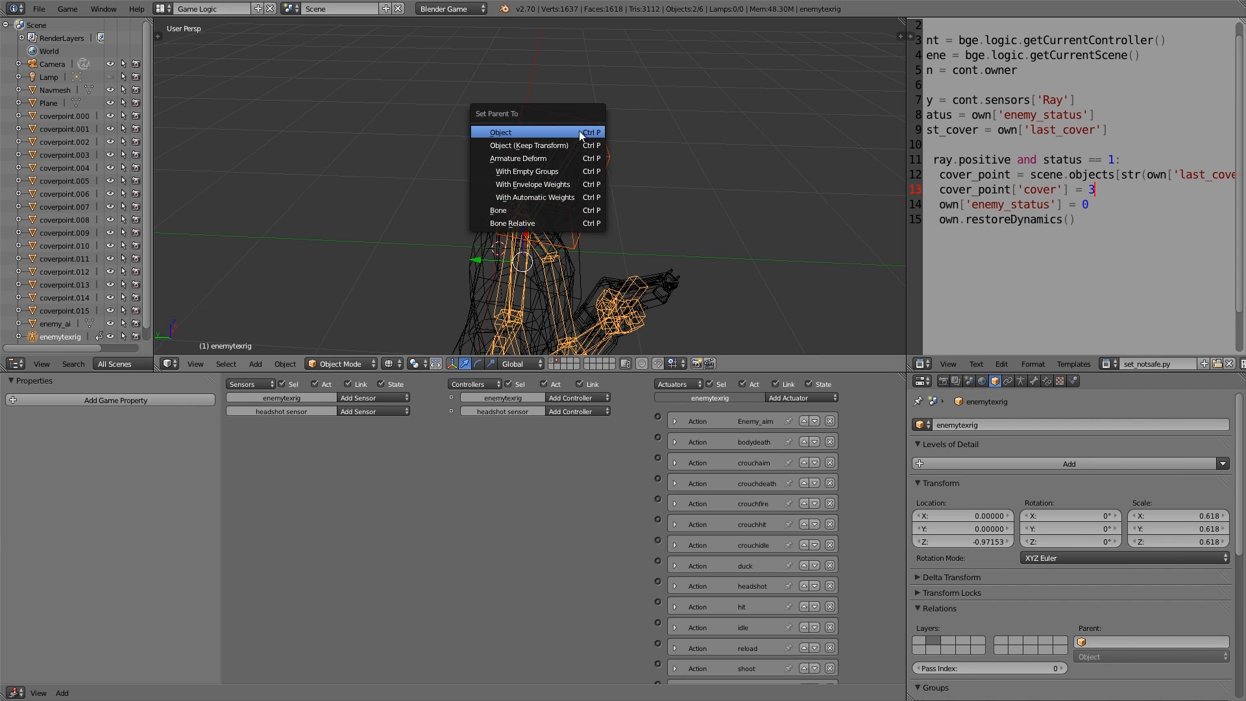
pyautogui.moveTo(507, 210)
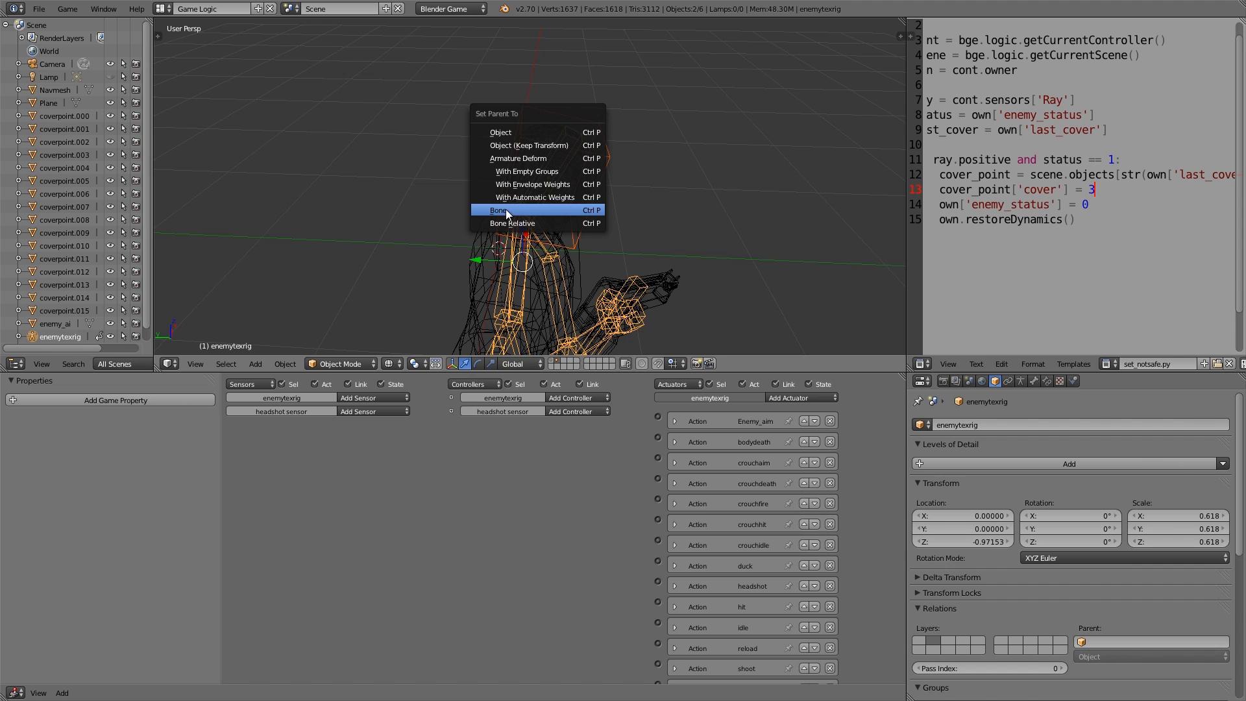
pyautogui.click(499, 211)
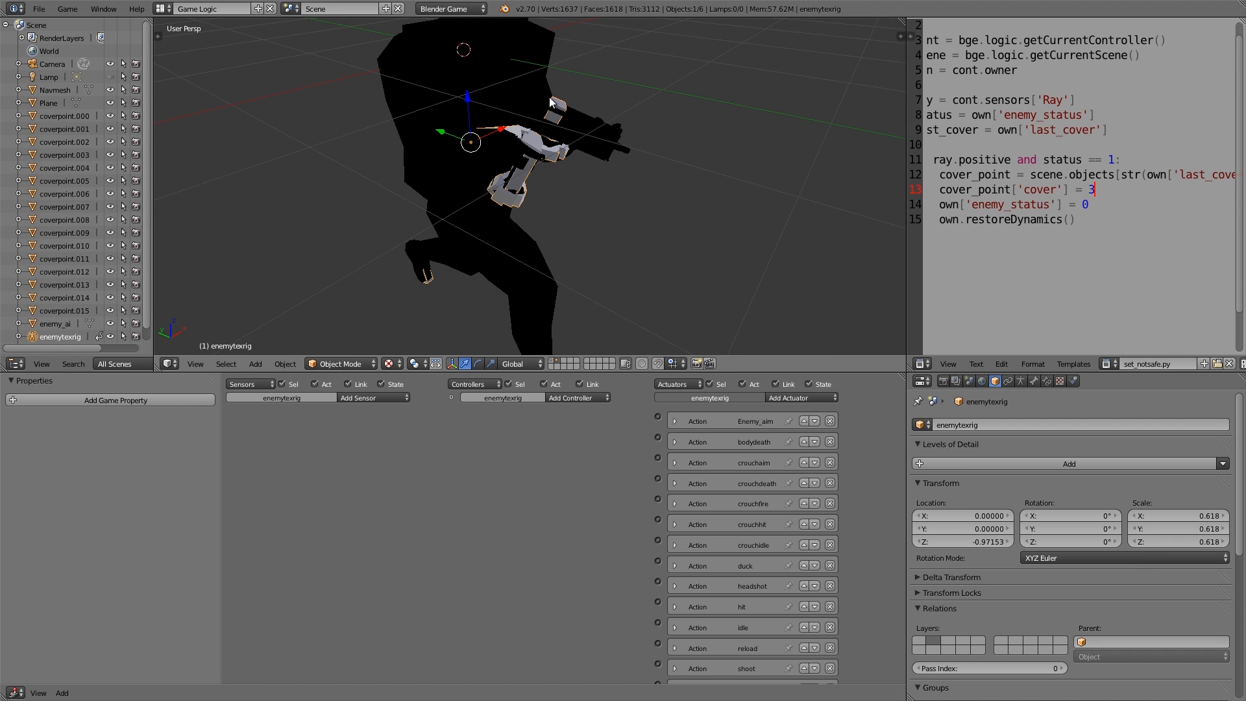
pyautogui.click(340, 363)
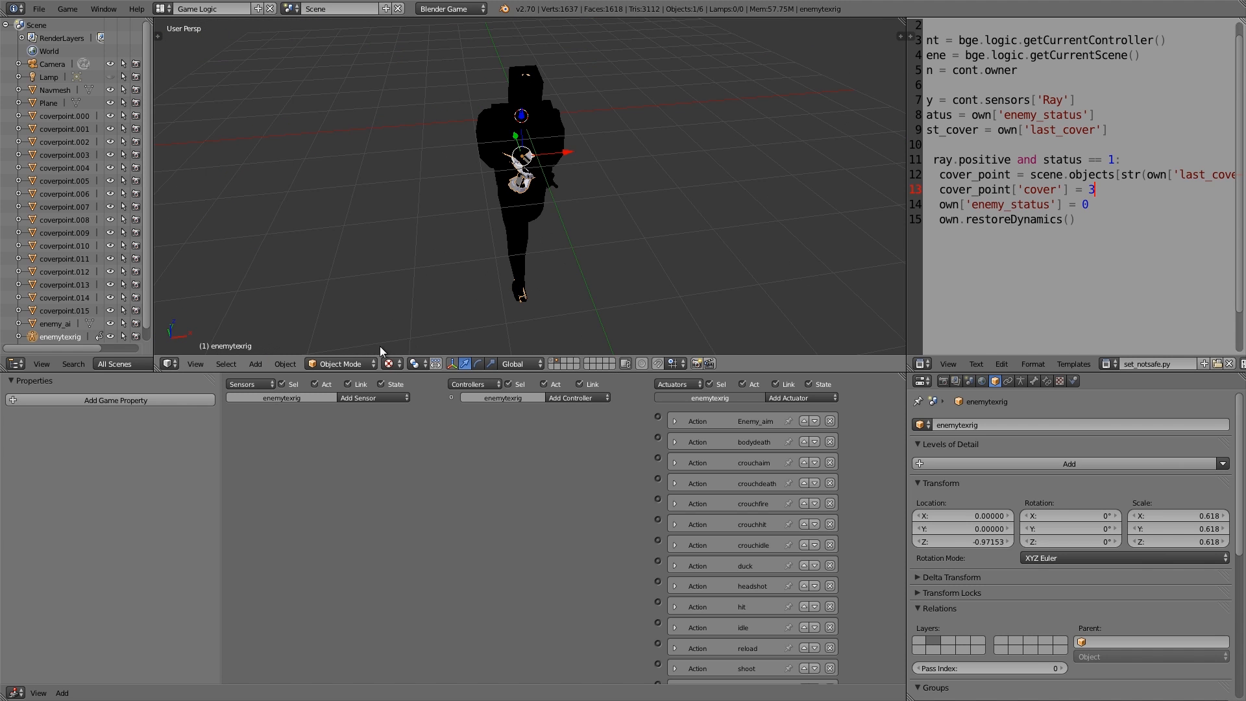
pyautogui.click(919, 364)
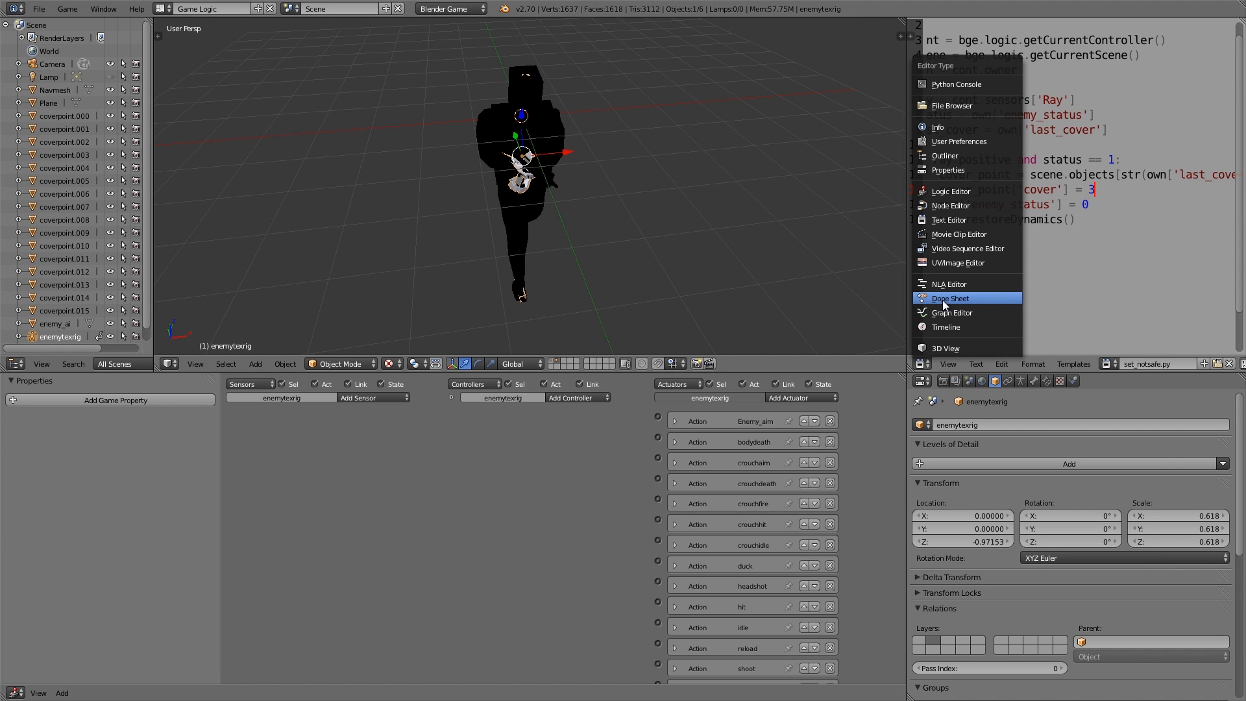
# Step: Turn the script panel into a Dope Sheet action editor showing Enemy_run keyframes
pyautogui.click(951, 299)
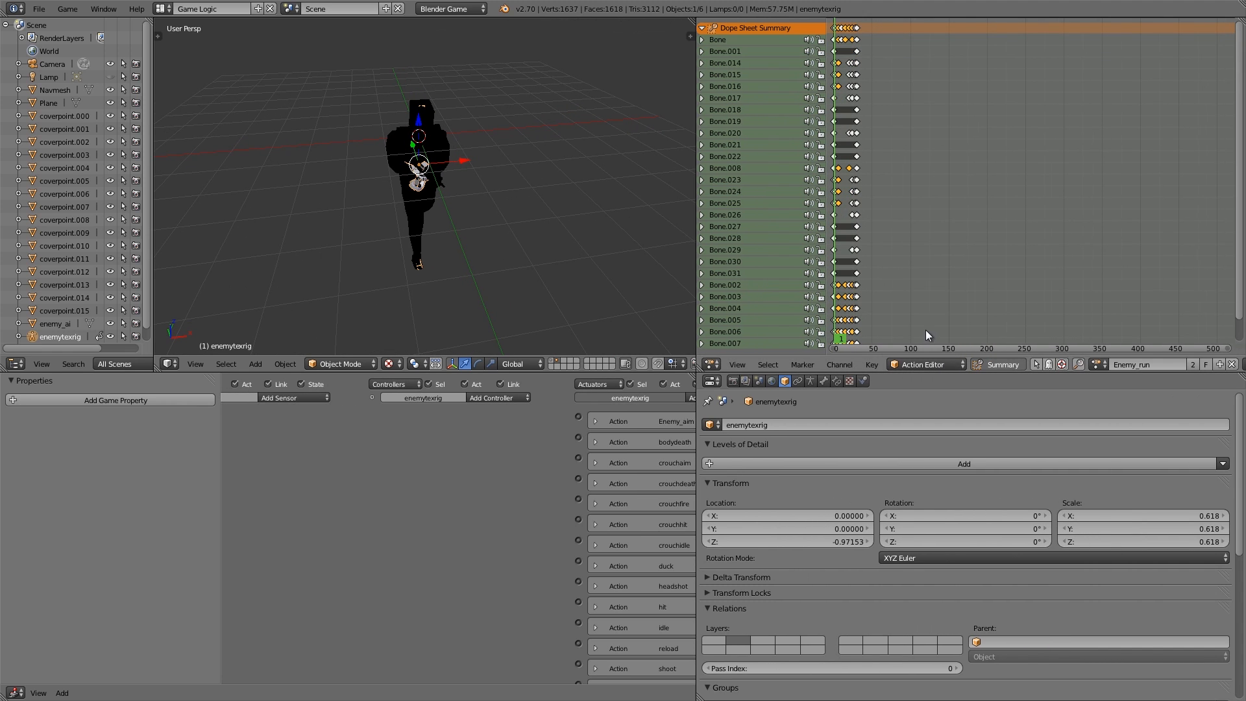
pyautogui.click(1148, 363)
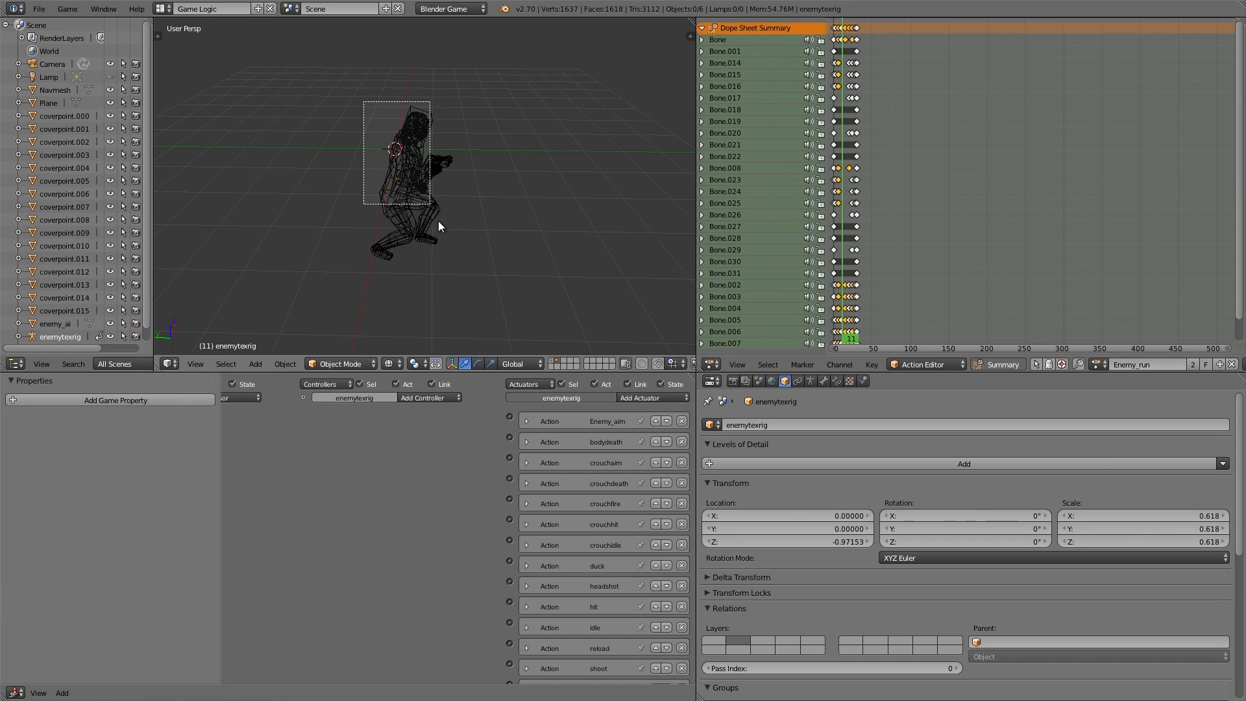
# Step: Move the enemy rig to the enemy_ai object's layer with M
pyautogui.press('M')
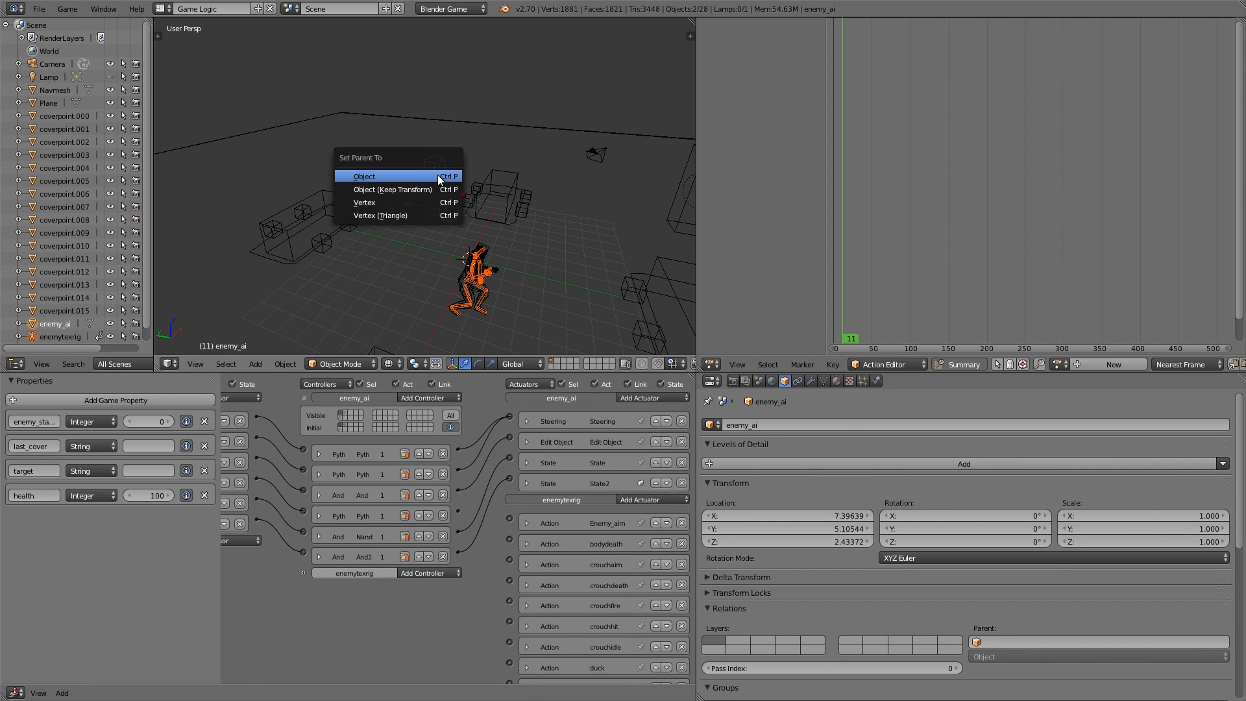
# Step: Parent the rig to enemy_ai and move it onto the enemy_ai object
pyautogui.click(365, 177)
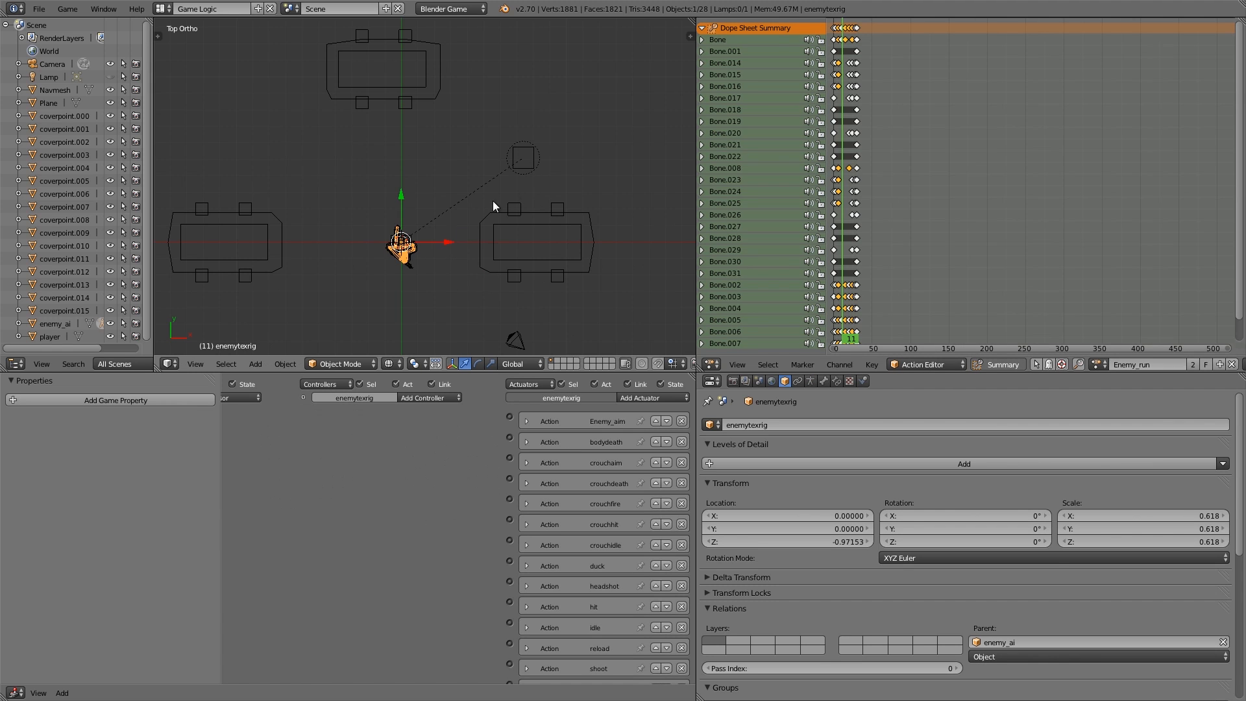
pyautogui.moveTo(402, 243); pyautogui.dragTo(524, 158)
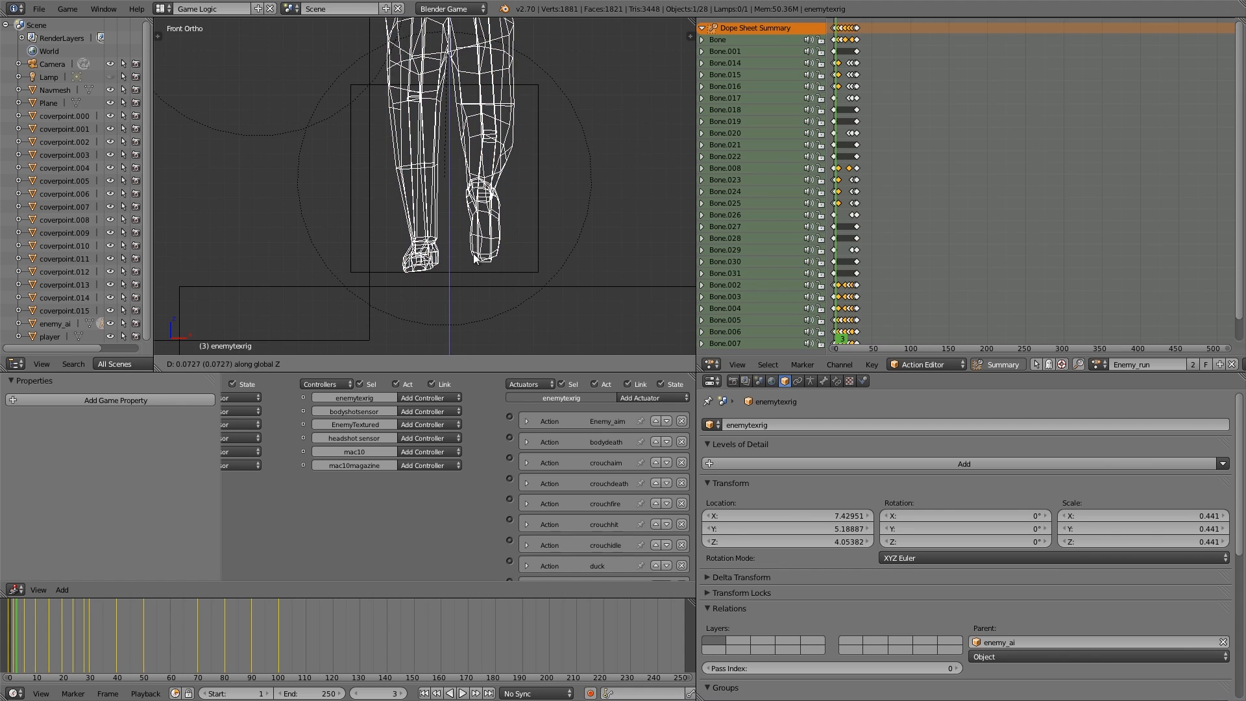
# Step: Confirm the rig's placement and scroll the actuators list to the fwdwalk Action actuator's Enemy_walk settings
pyautogui.click(49, 631)
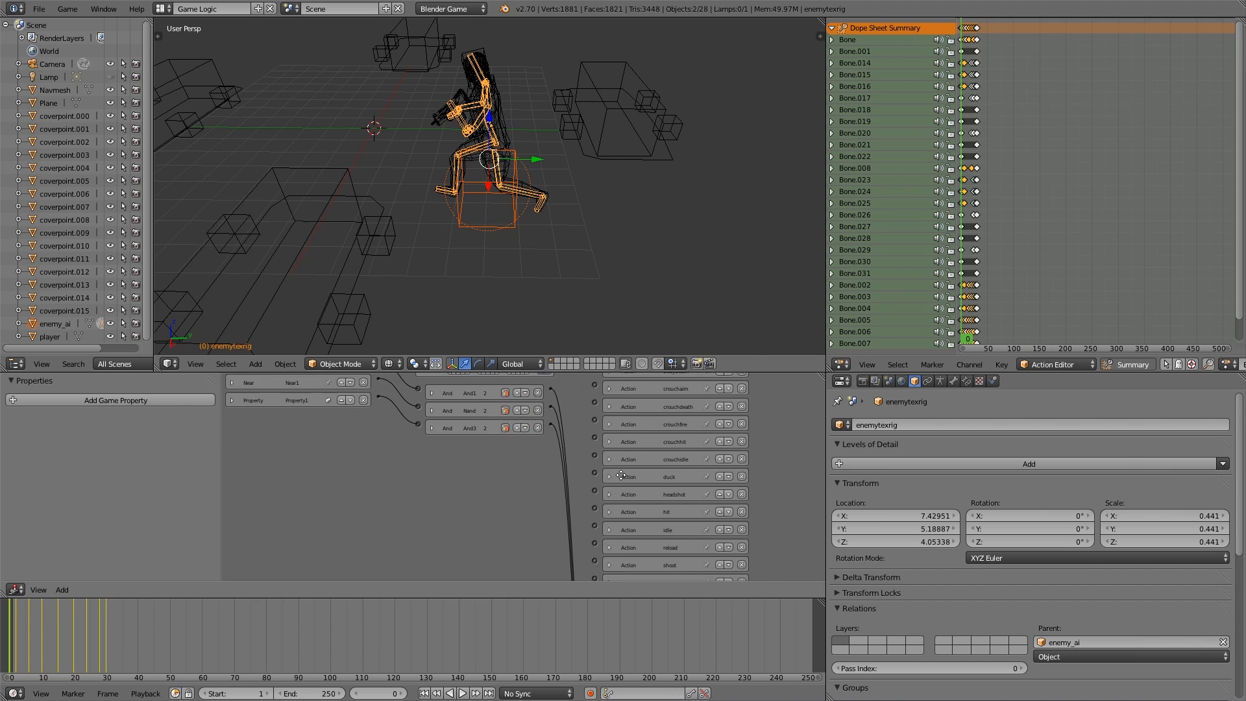
pyautogui.scroll(-3)
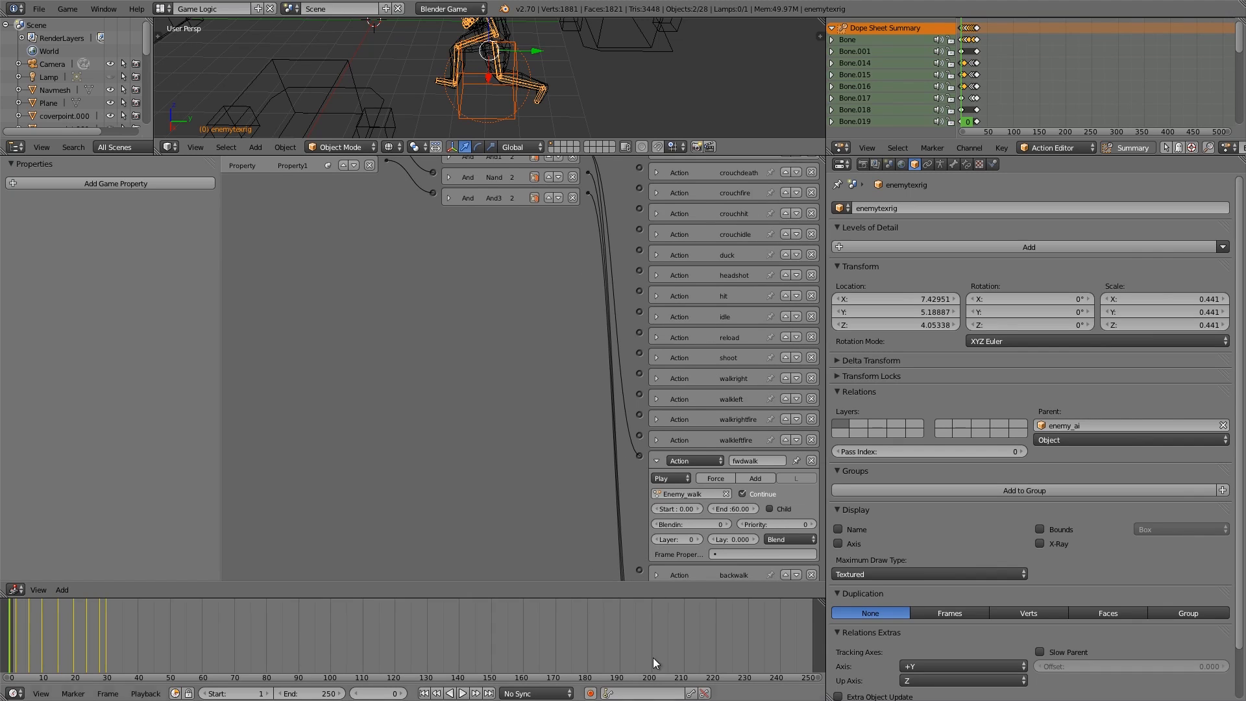
pyautogui.scroll(-3)
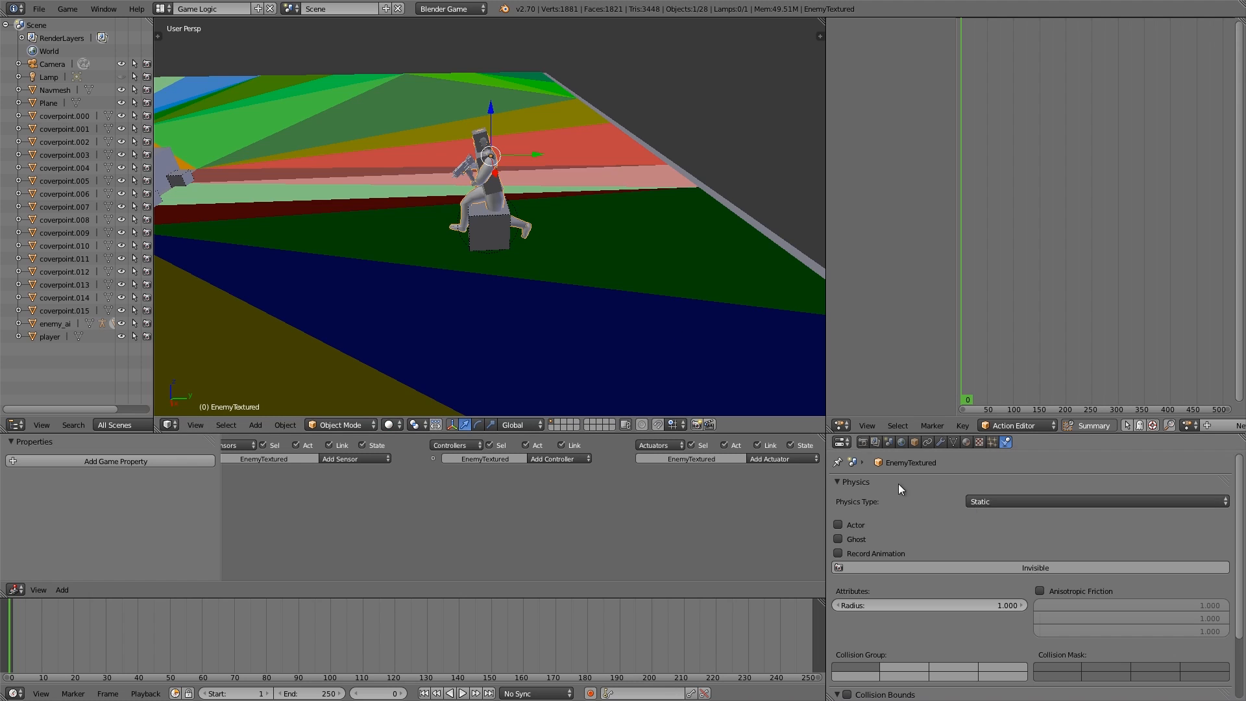
# Step: Mark bodyshotsensor as a Static actor and show enemy_ai's Dynamic actor physics with Box bounds
pyautogui.click(1096, 501)
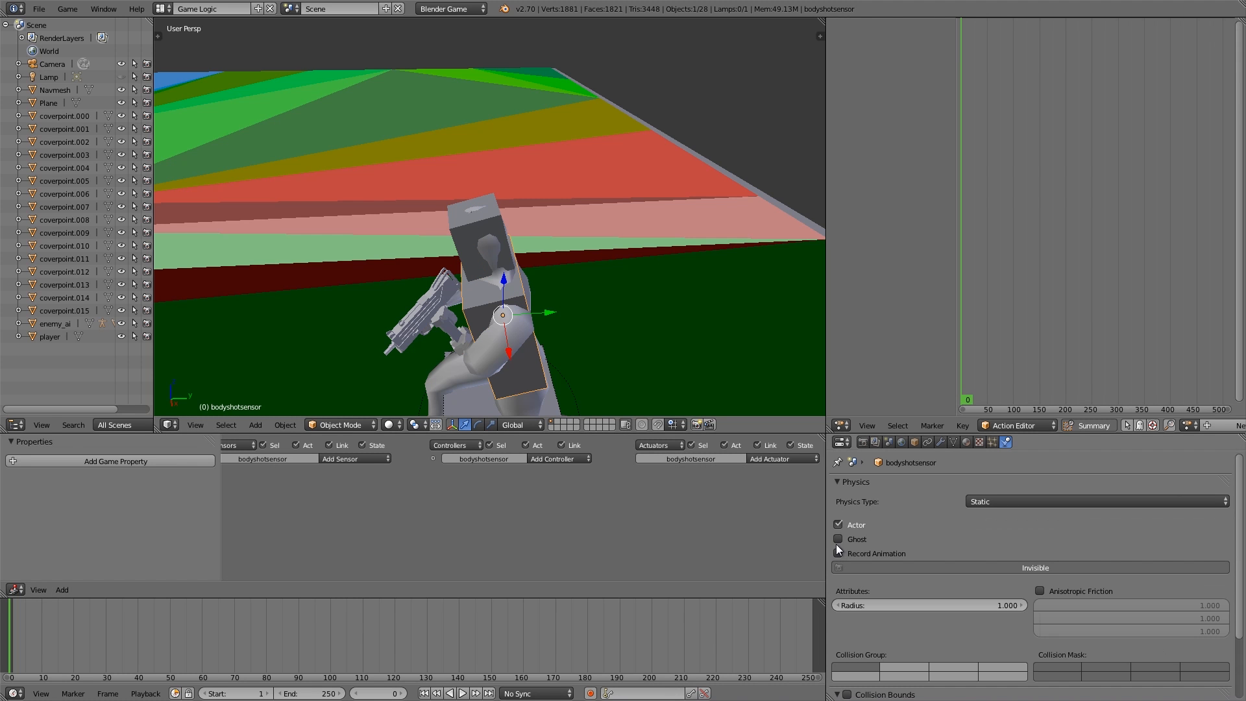
pyautogui.click(838, 539)
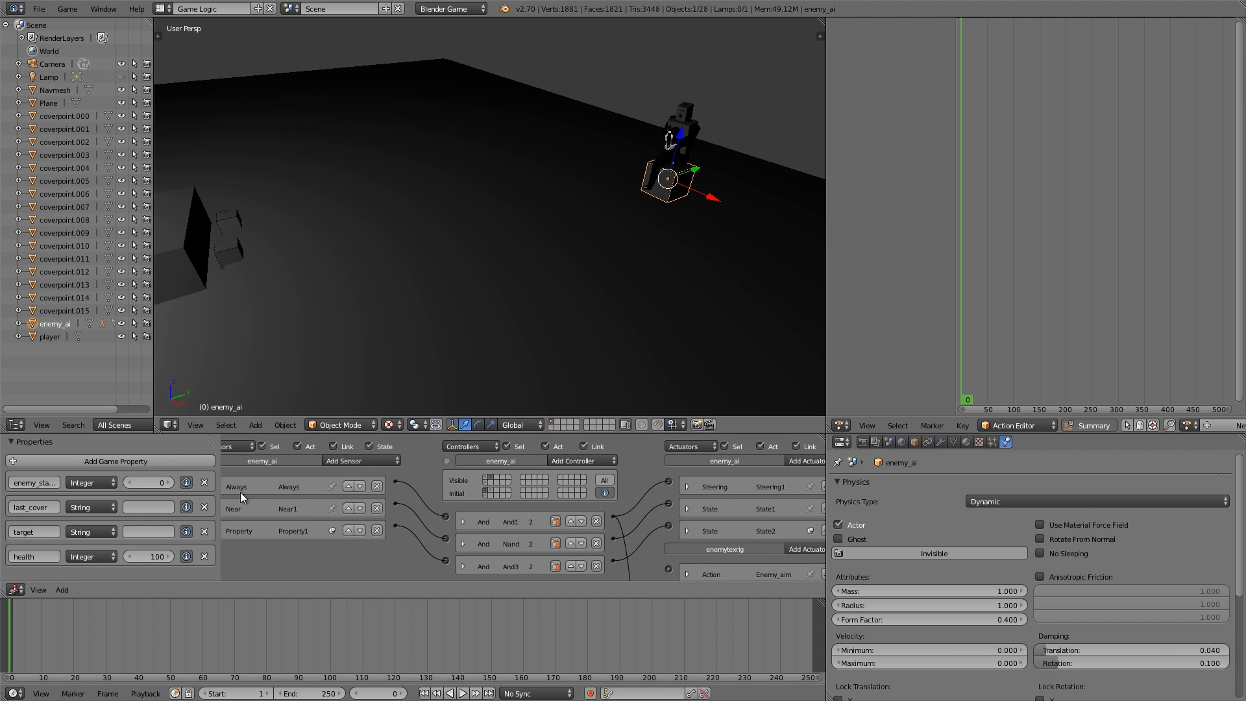
pyautogui.click(233, 486)
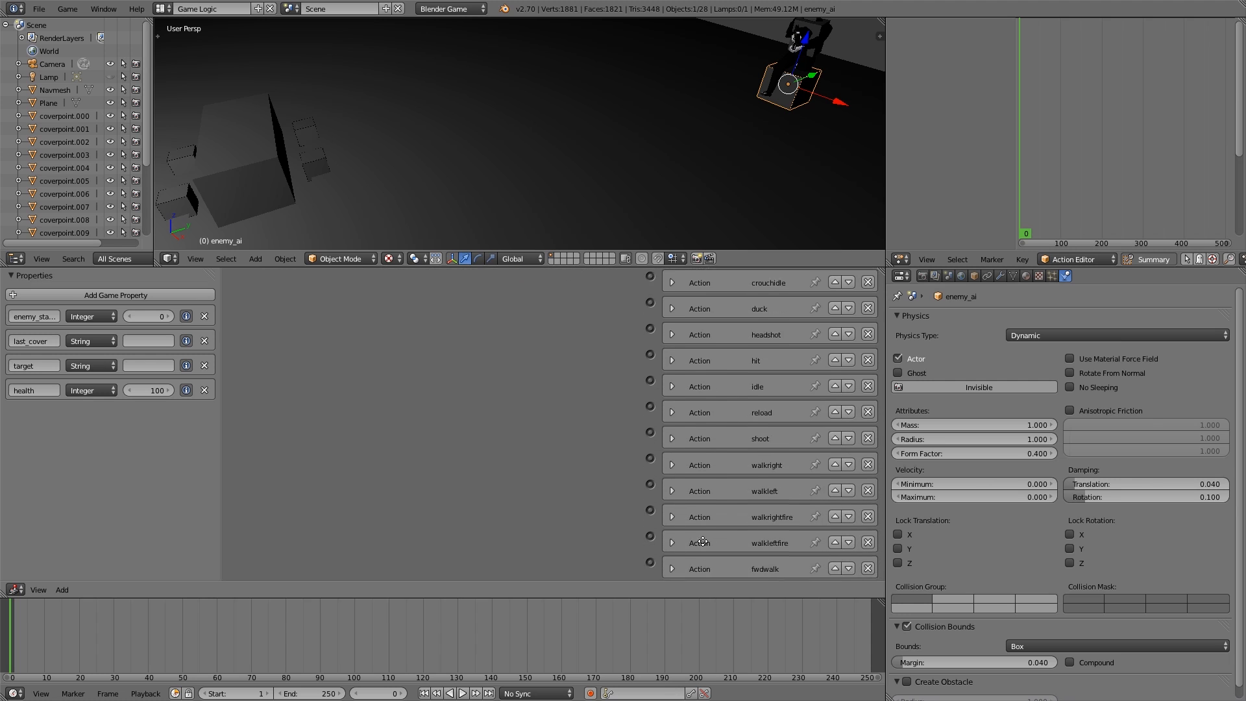
# Step: Inspect enemy_ai's full logic network maximized, then return to the multi-panel layout
pyautogui.scroll(-3)
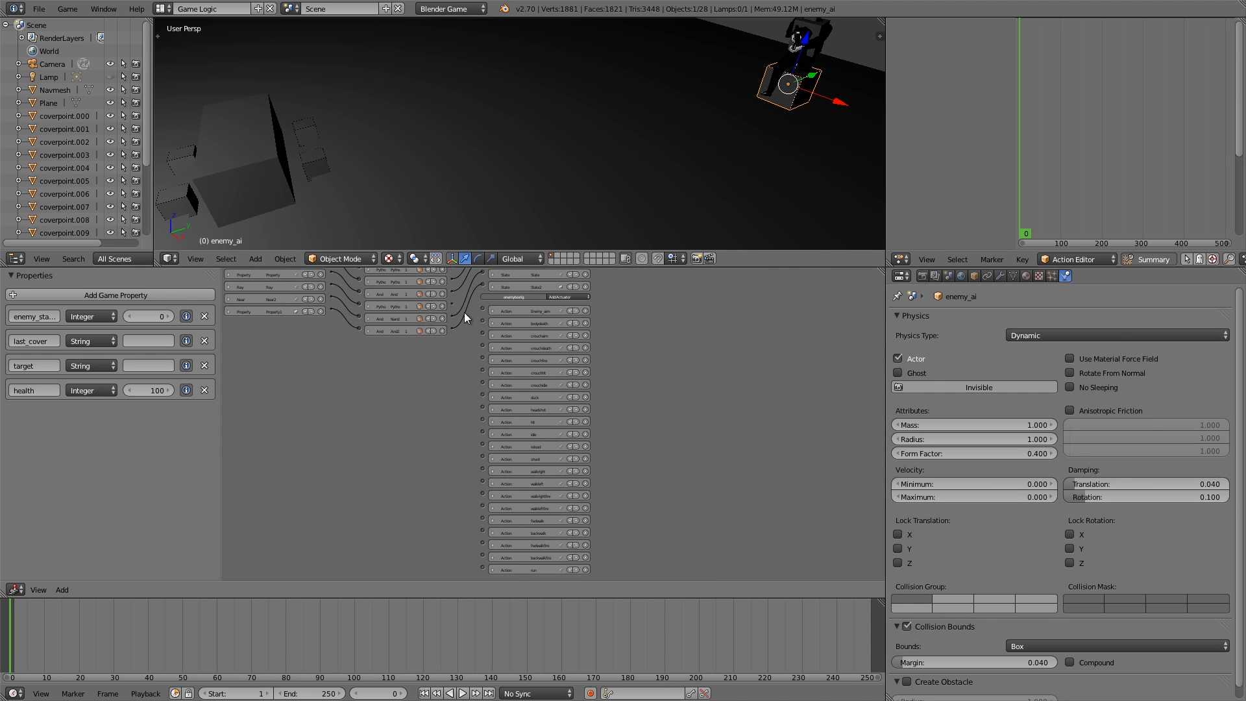
pyautogui.moveTo(498, 338)
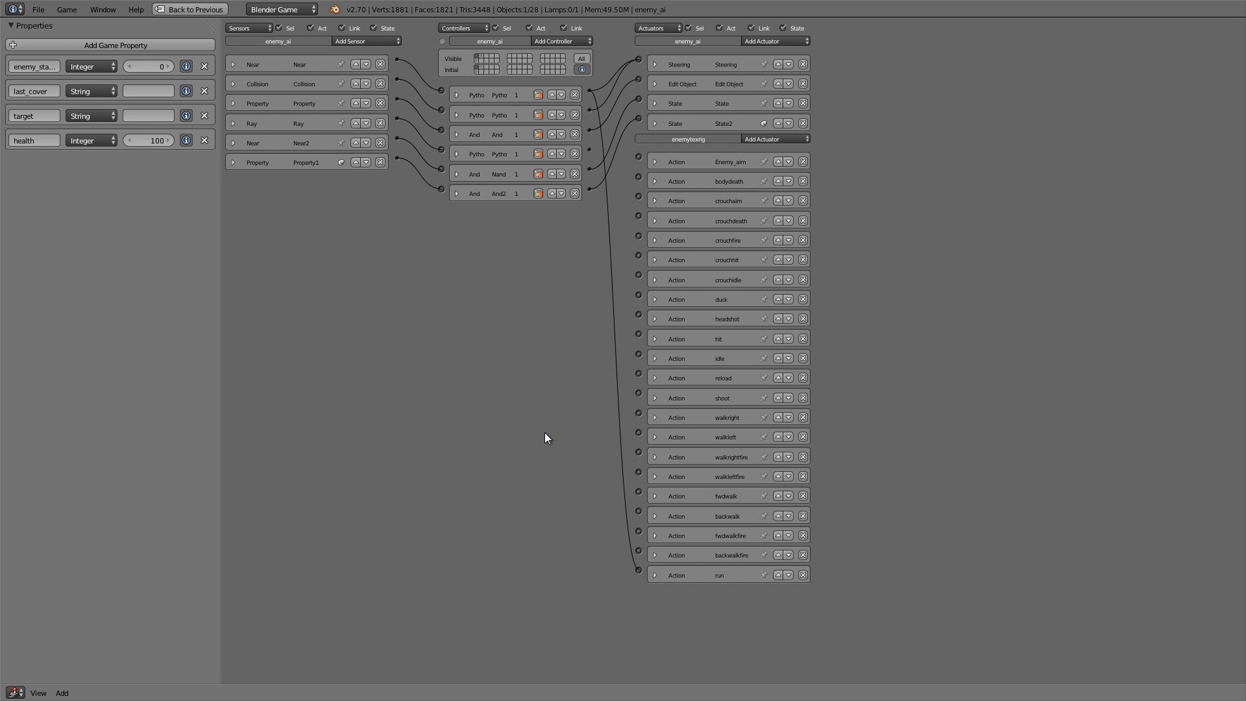
pyautogui.click(160, 9)
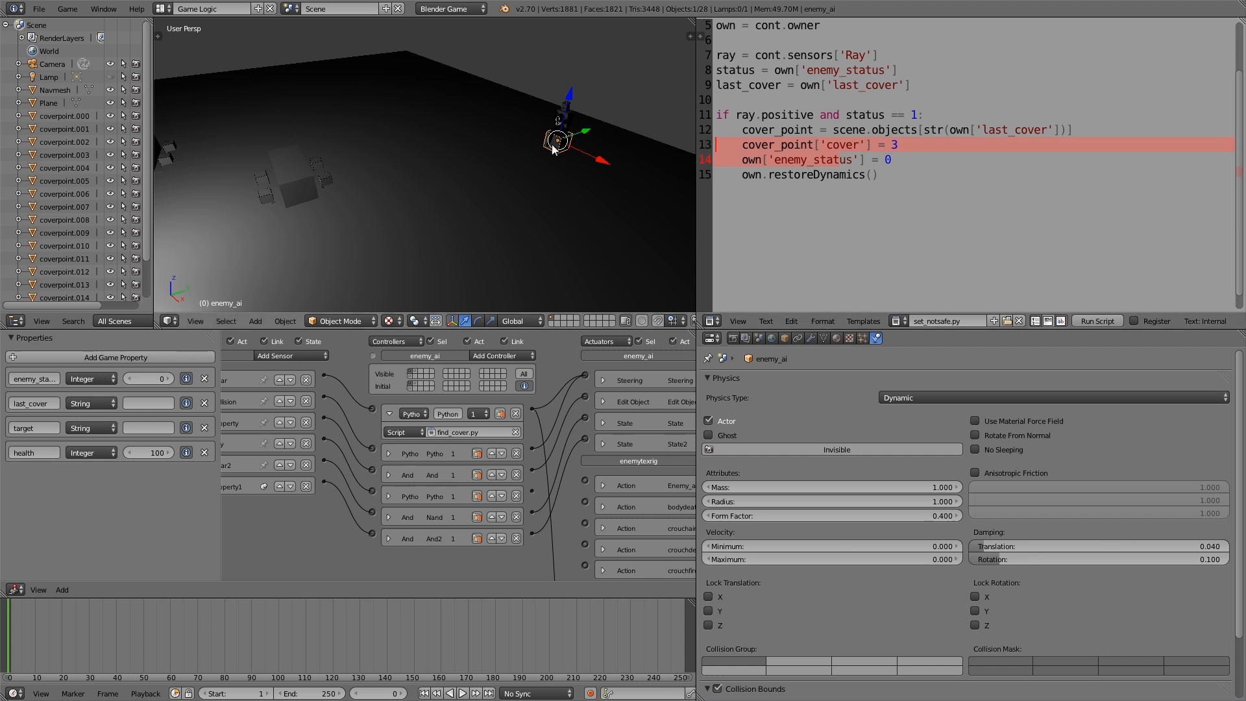
# Step: In find_cover.py add run = cont.actuators['run'] and cont.activate(run) after the steering
pyautogui.click(896, 321)
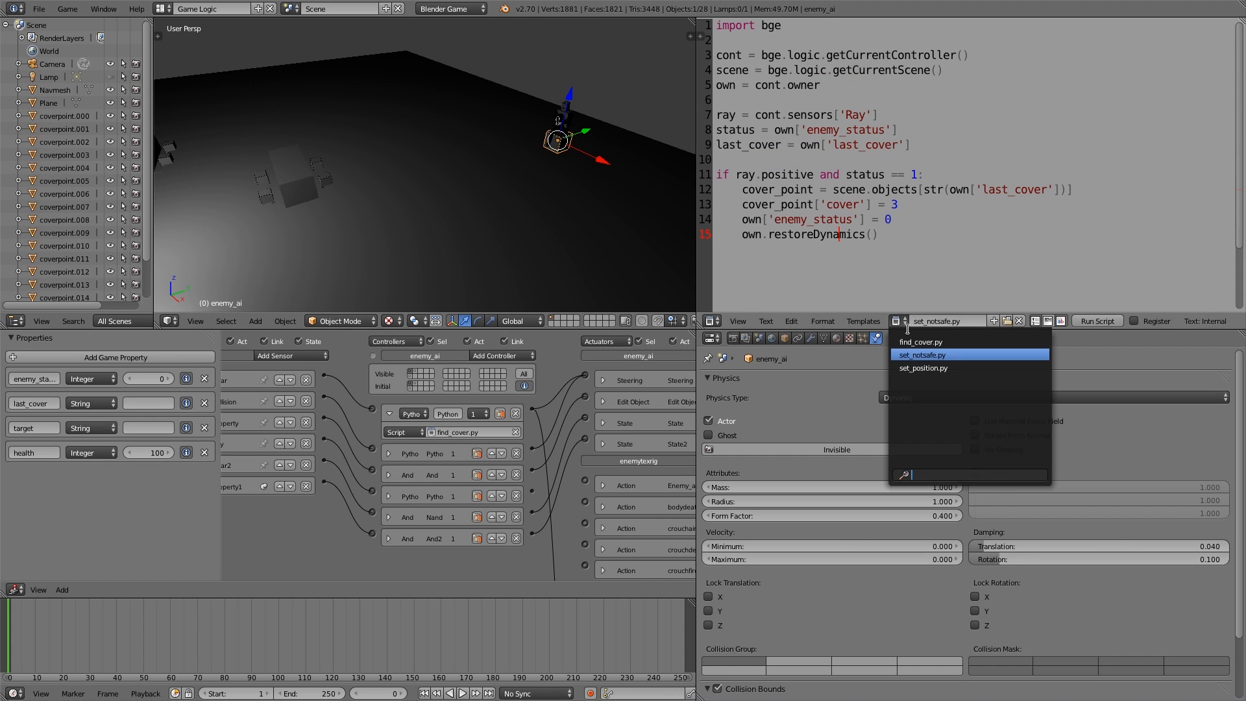
pyautogui.click(921, 342)
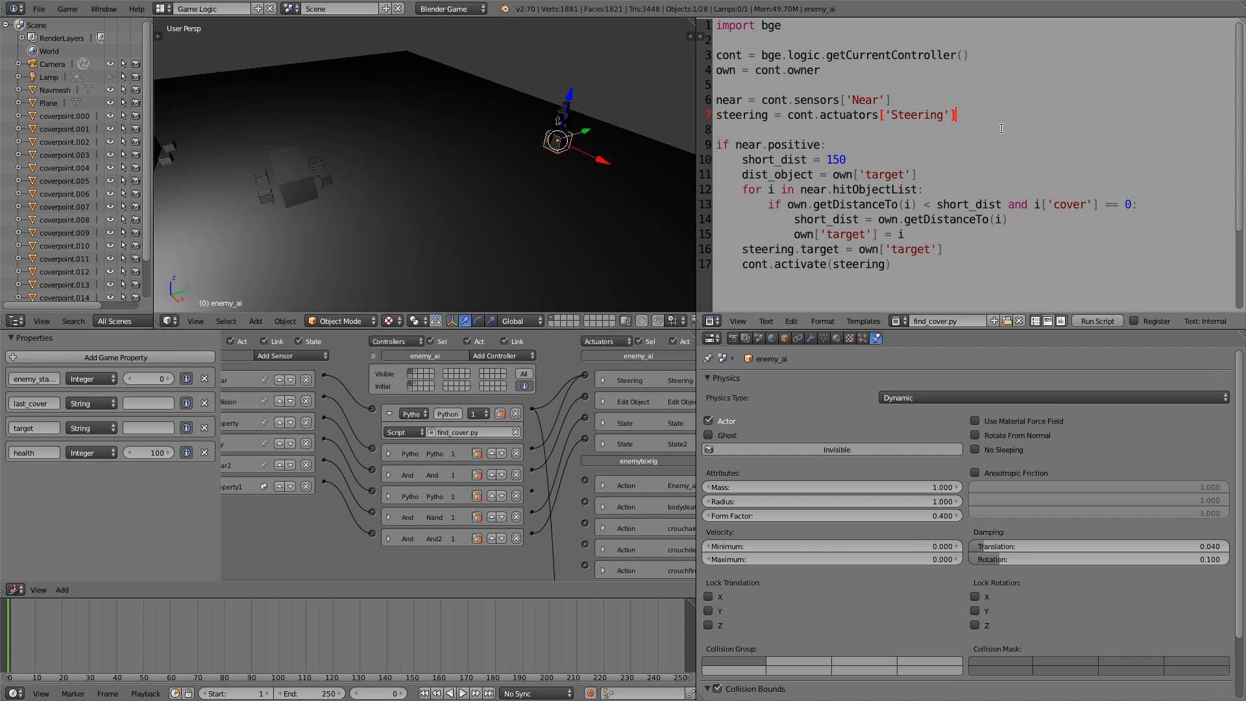
pyautogui.write('f')
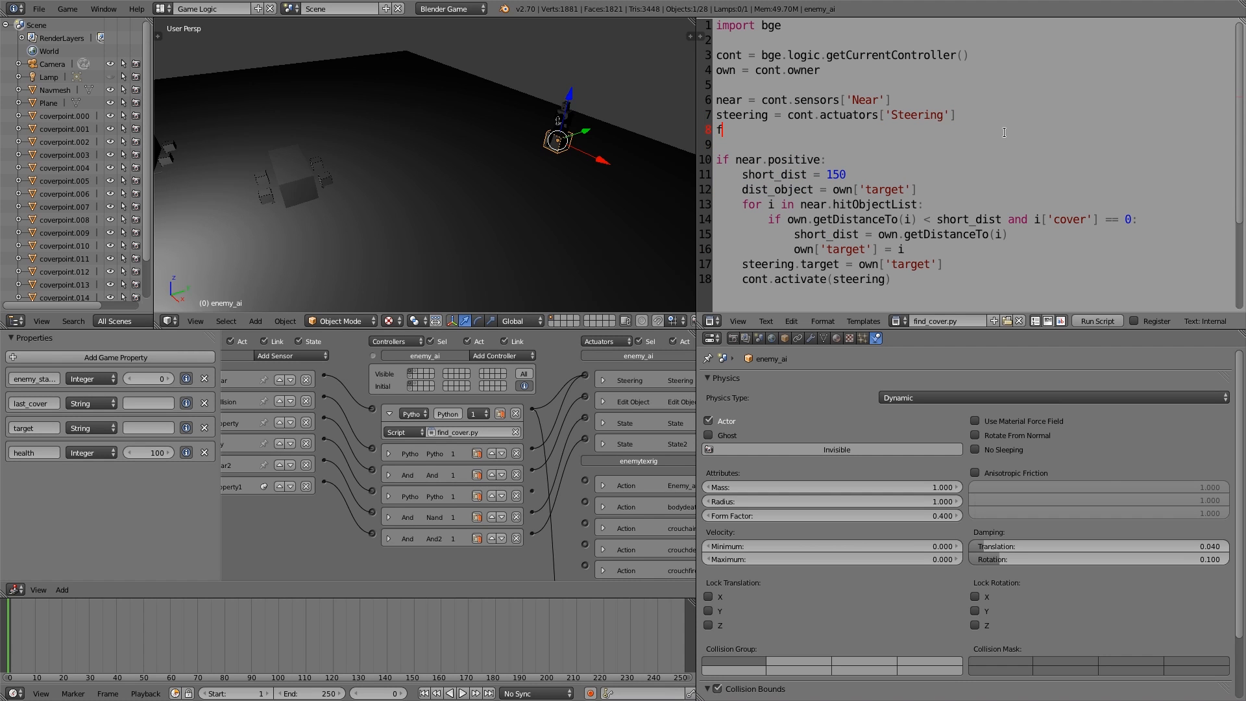
pyautogui.write('un =')
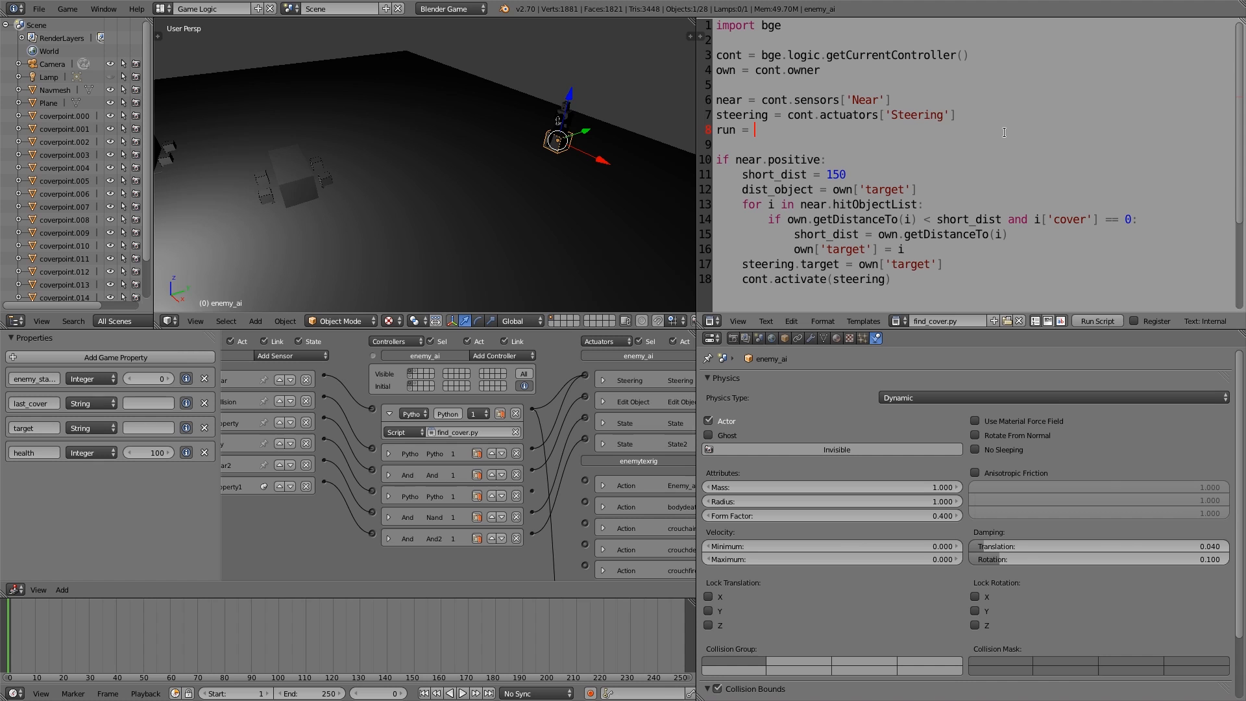
pyautogui.write("cont.actuators['Ru")
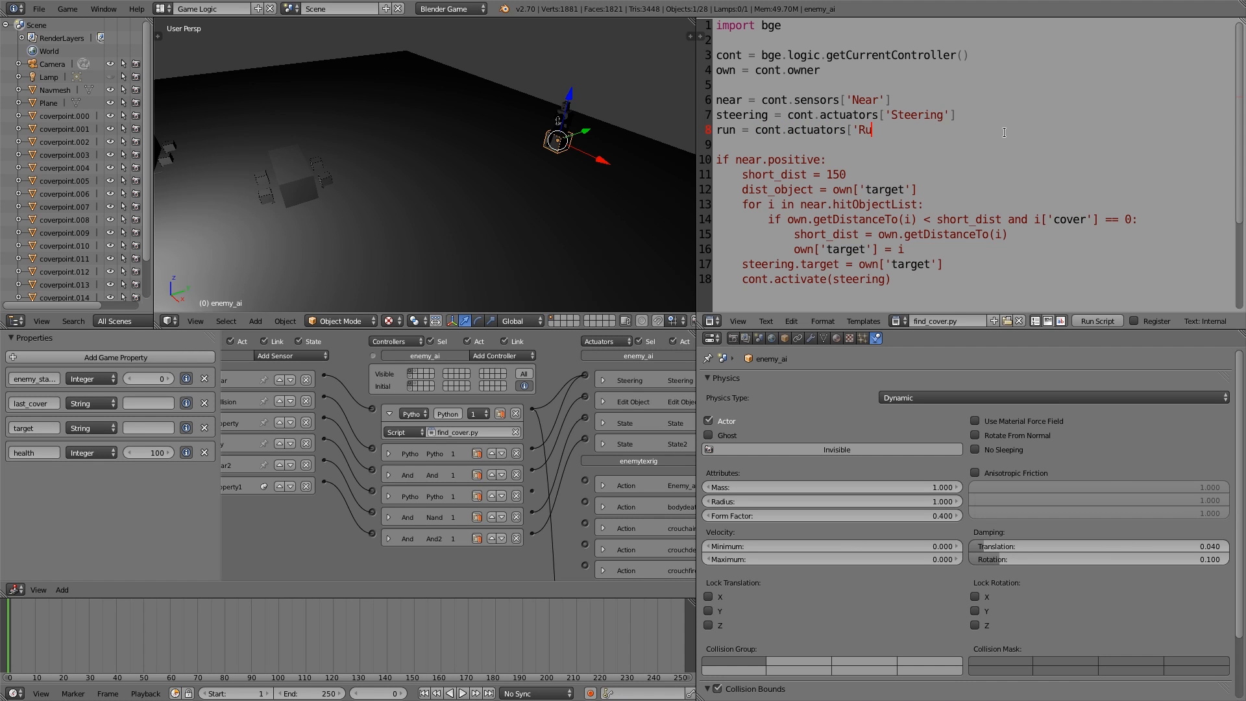
pyautogui.write("n']")
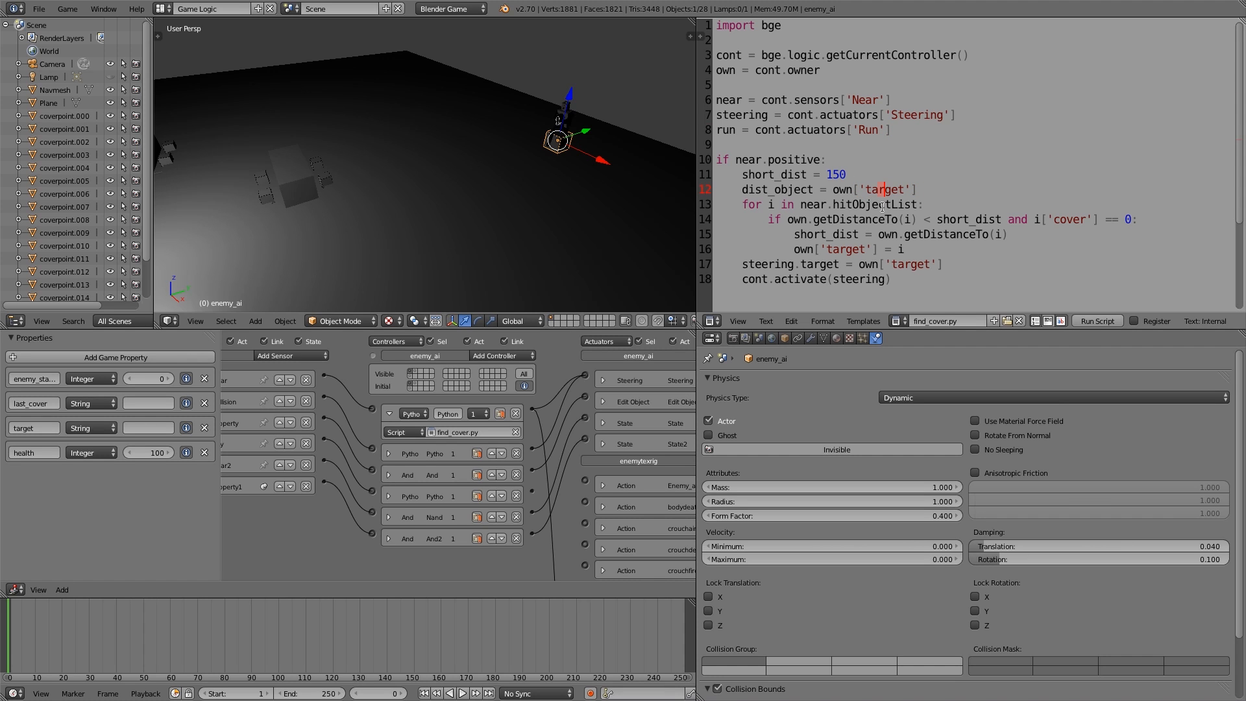
pyautogui.write('cont.activate(run)')
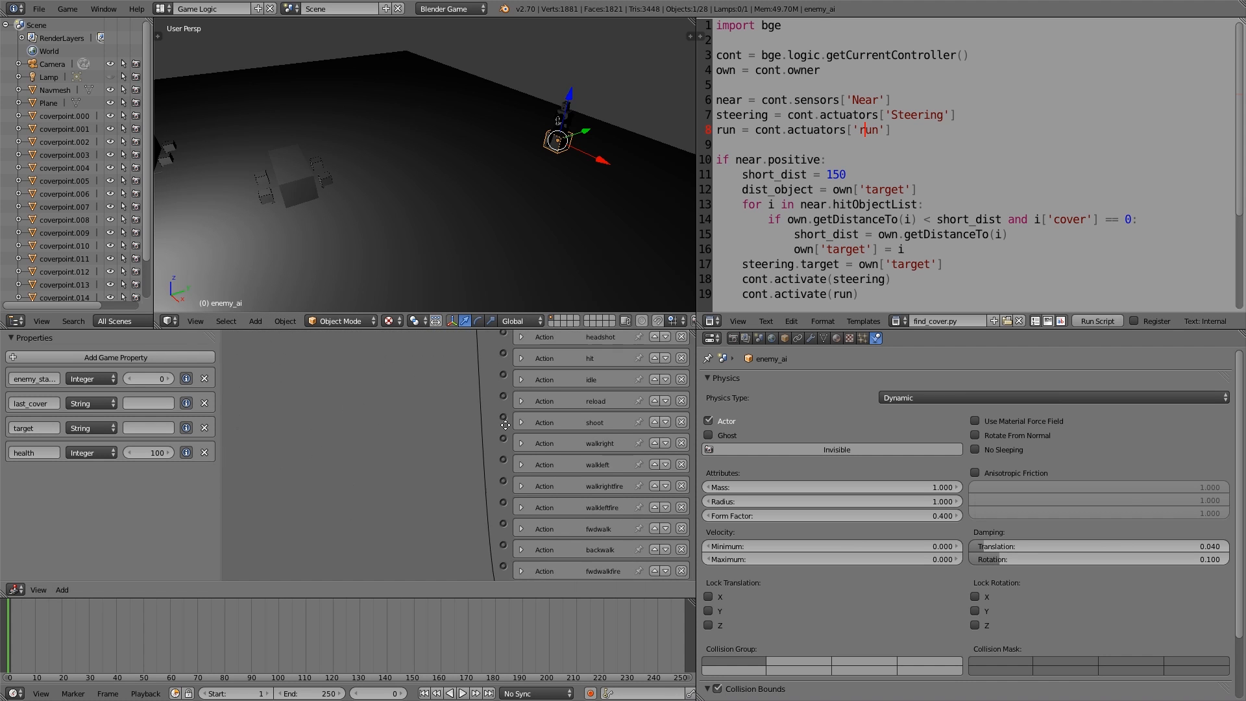
pyautogui.scroll(-3)
pyautogui.write('if')
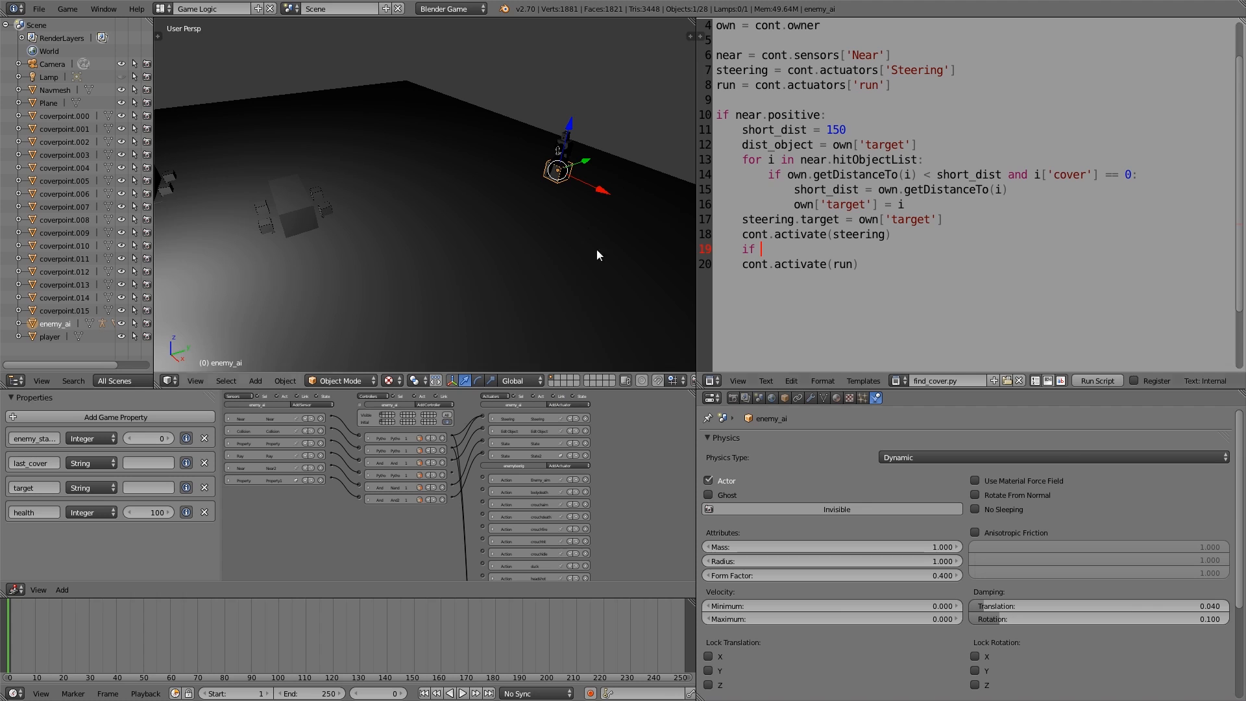
# Step: Write if own['enemy_state'] == 0: cont.activate(run) else: cont.deactivate(run) in find_cover.py
pyautogui.write('own')
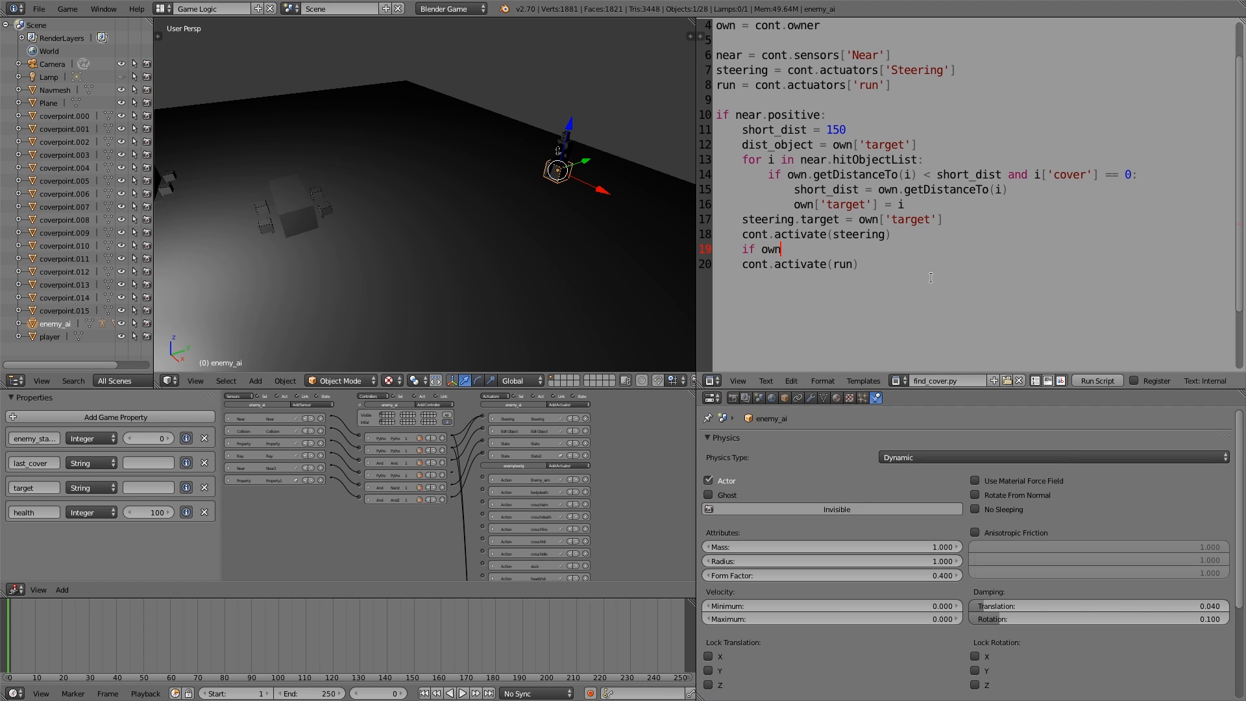
pyautogui.write("['stat")
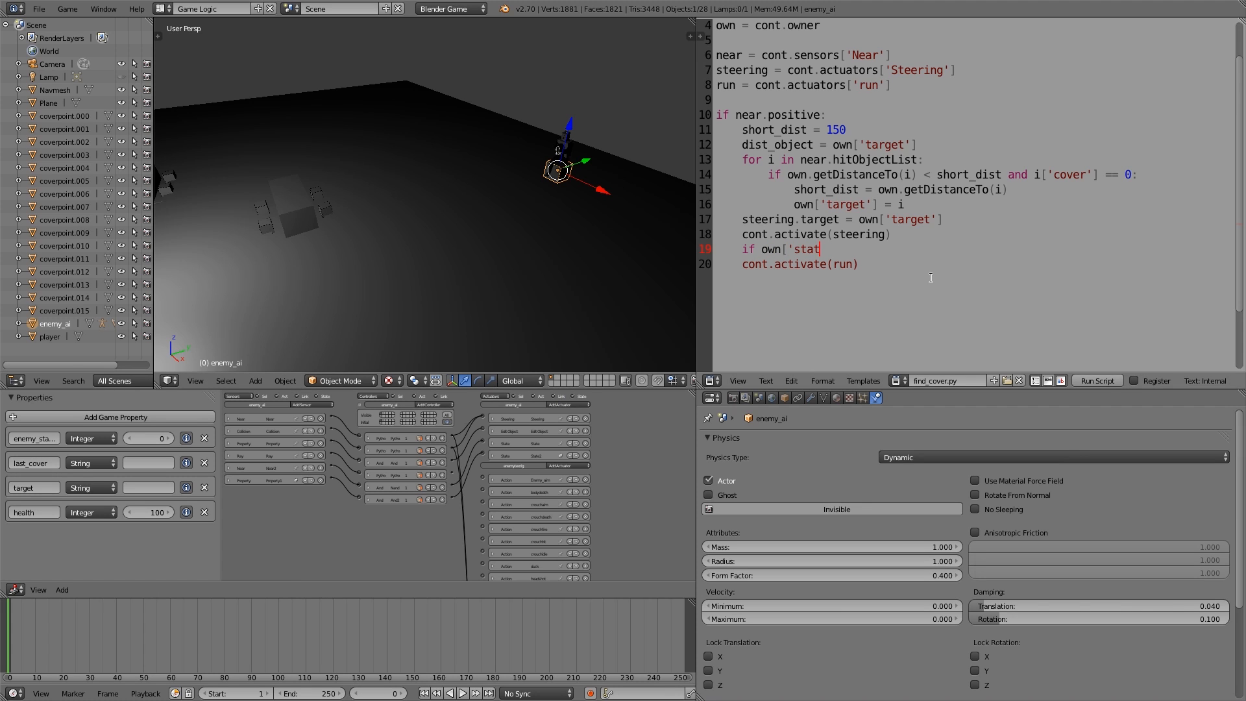
pyautogui.write("e']")
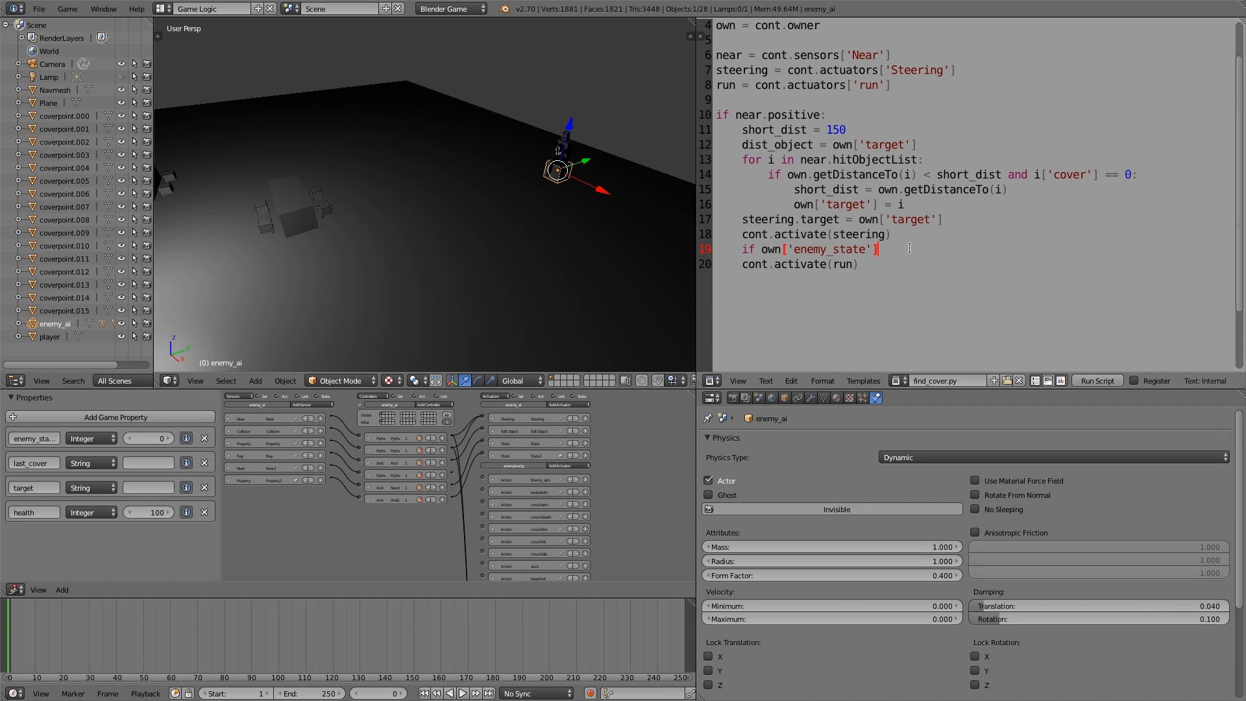
pyautogui.write('==')
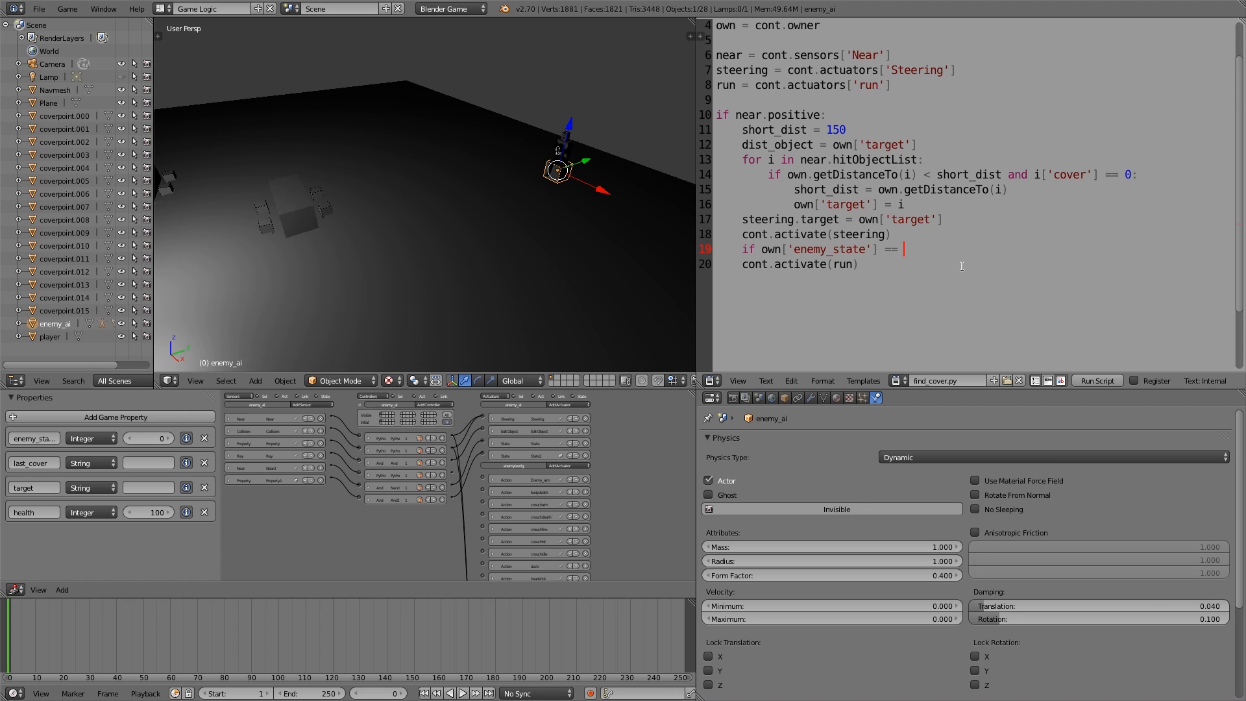
pyautogui.write('0')
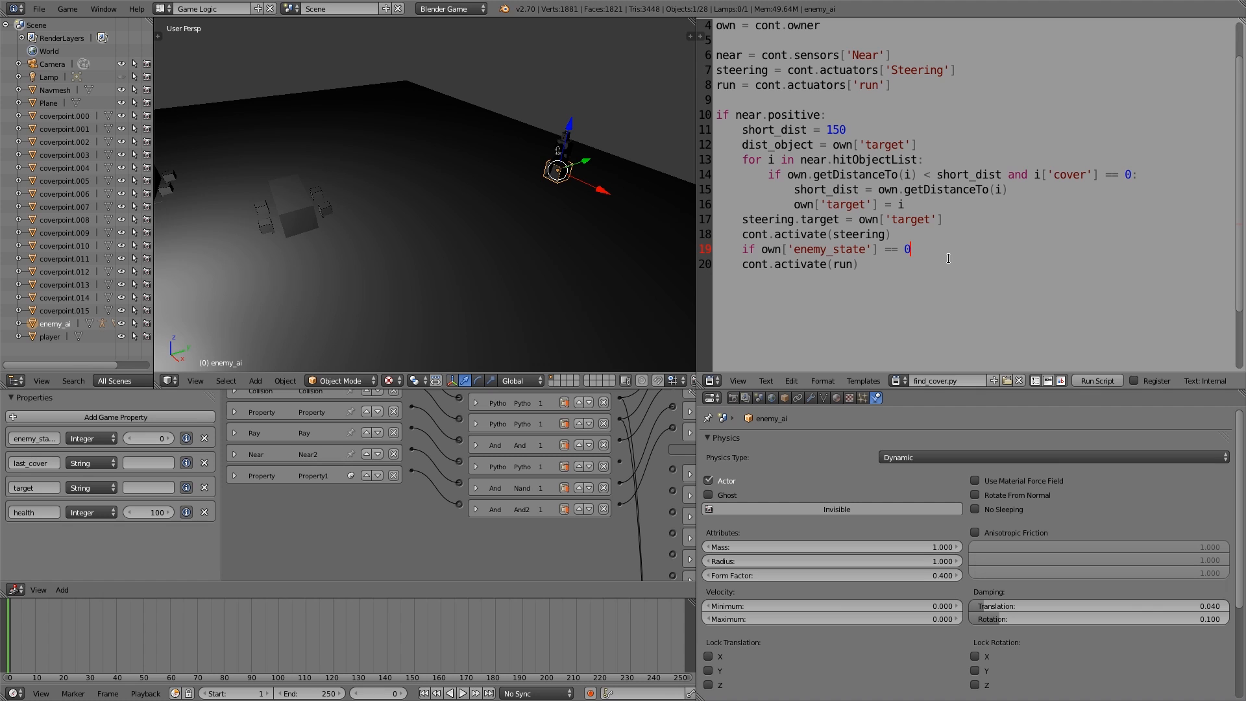
pyautogui.write(':')
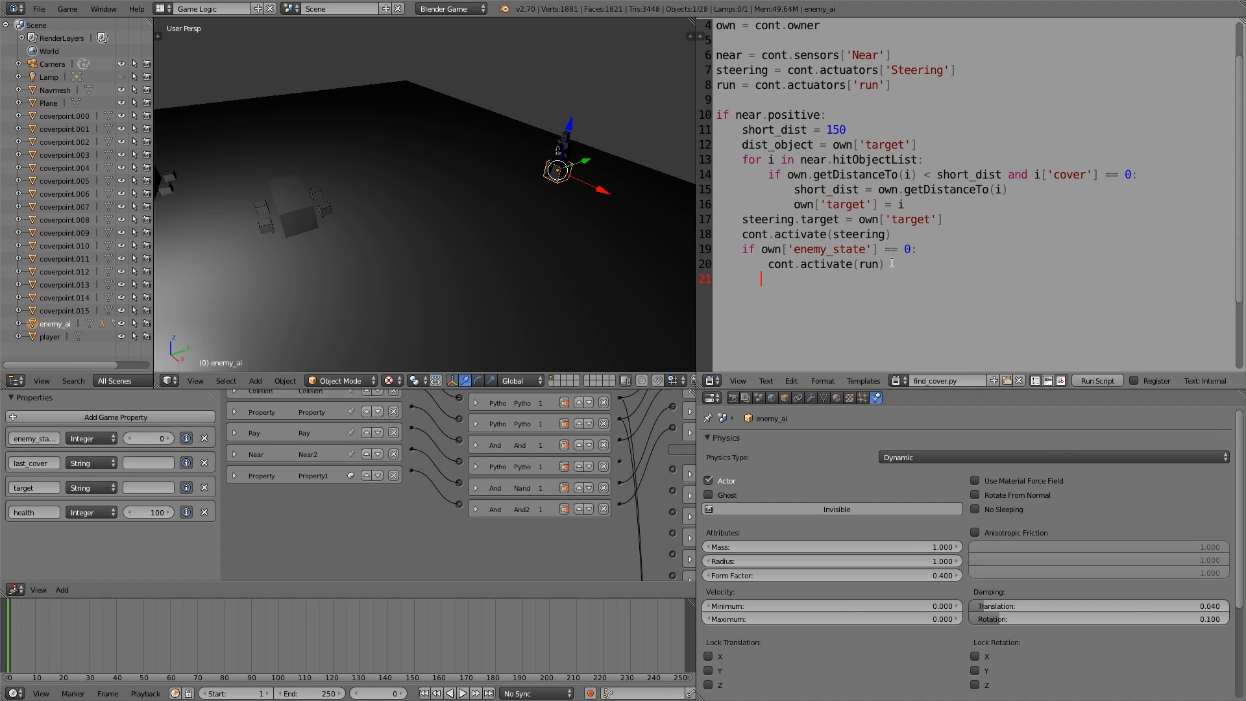
pyautogui.write('else:')
pyautogui.write('cont')
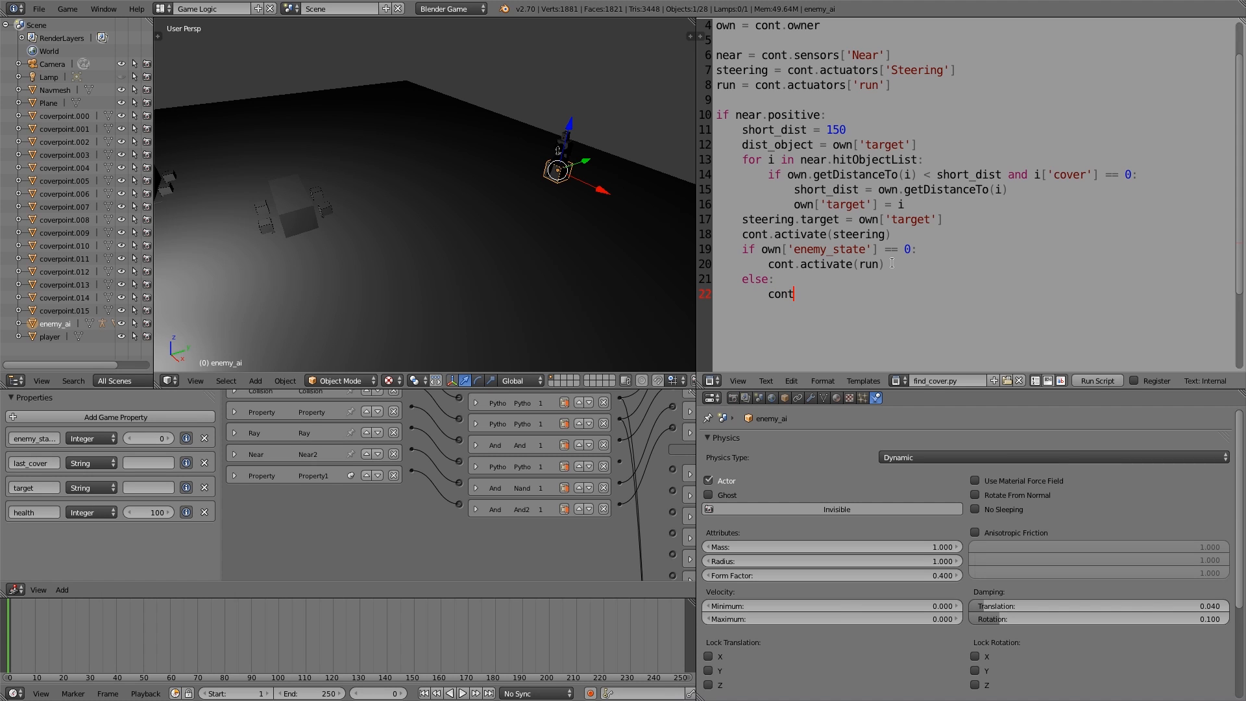
pyautogui.write('.deactivate(')
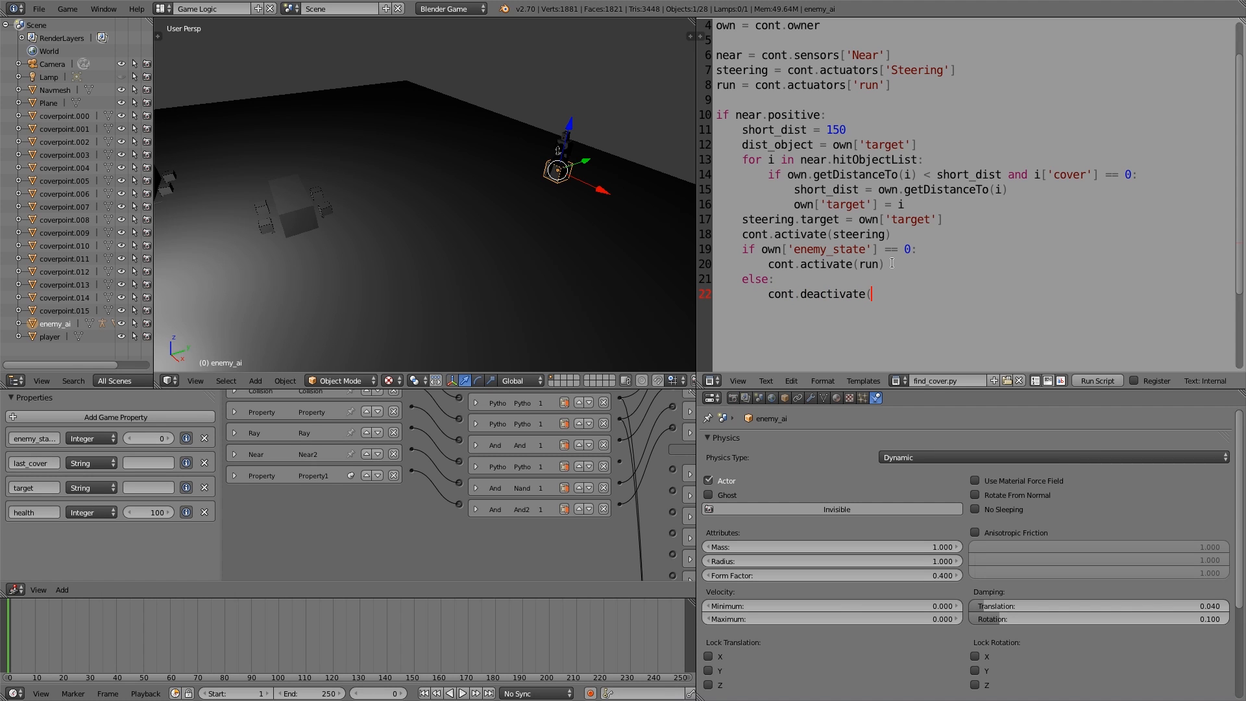
pyautogui.write('run)')
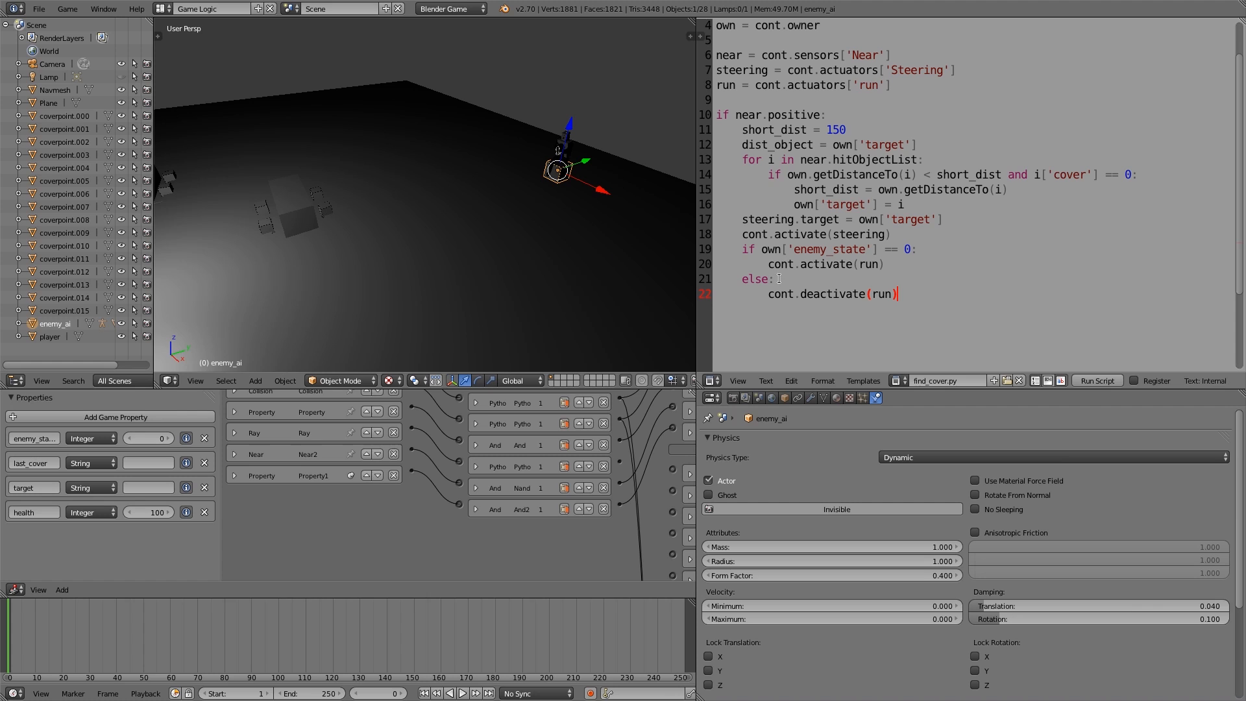
pyautogui.click(866, 249)
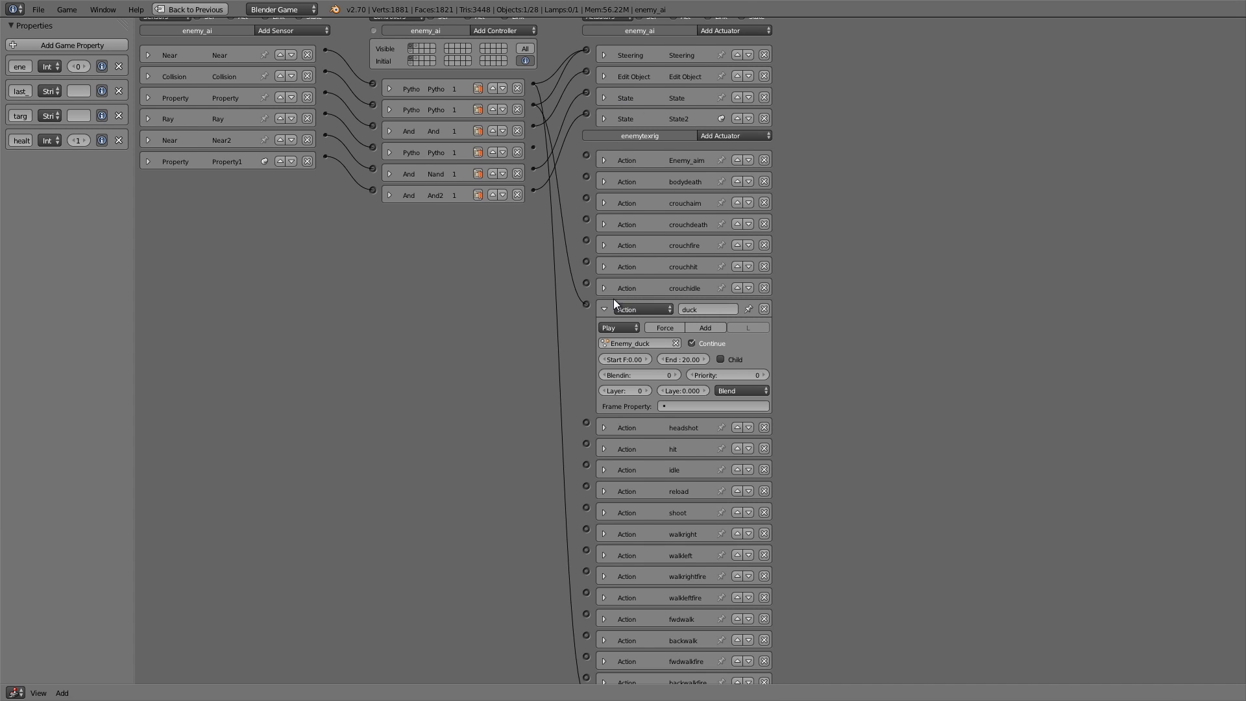
# Step: Add a Property sensor to the enemy and pick the game property it checks
pyautogui.click(288, 30)
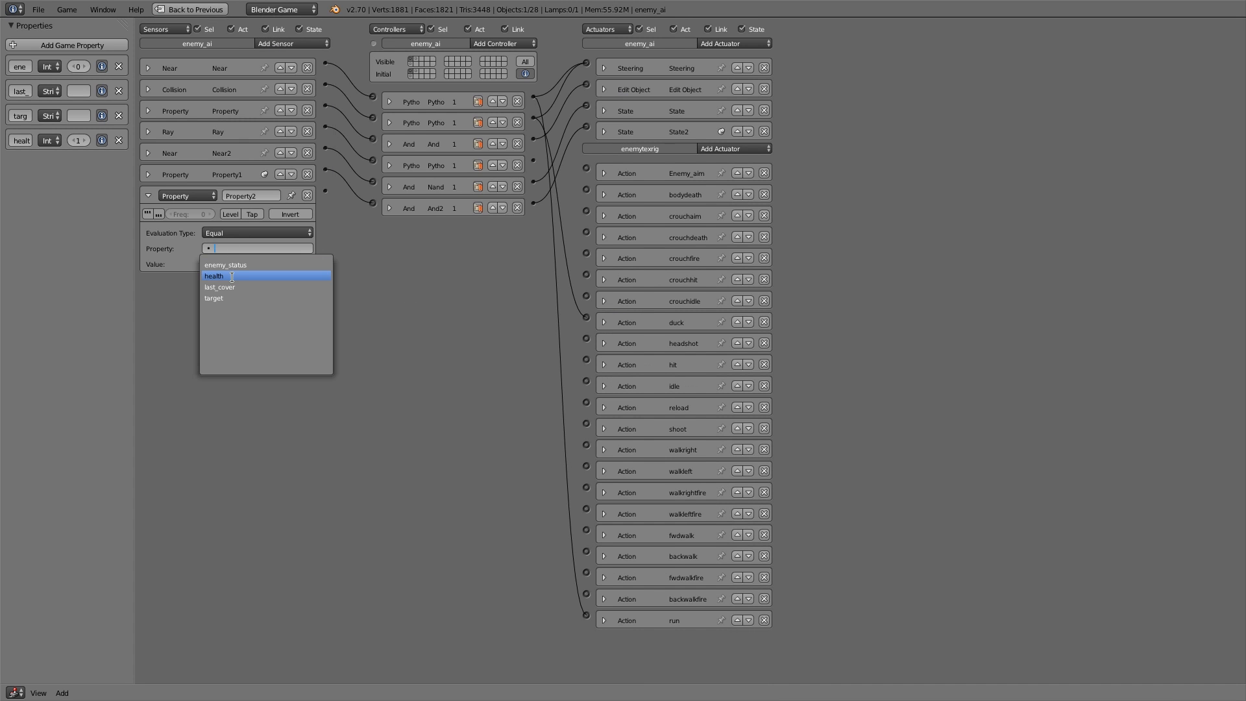
pyautogui.click(226, 265)
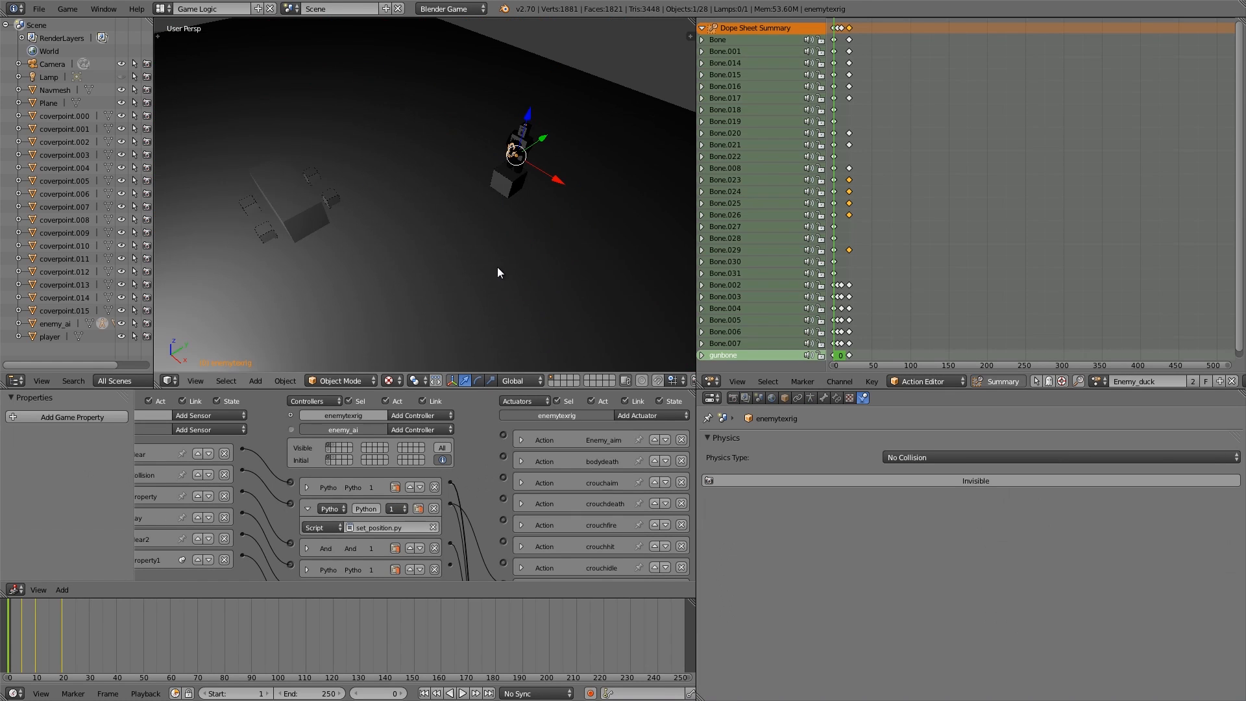
pyautogui.moveTo(514, 275)
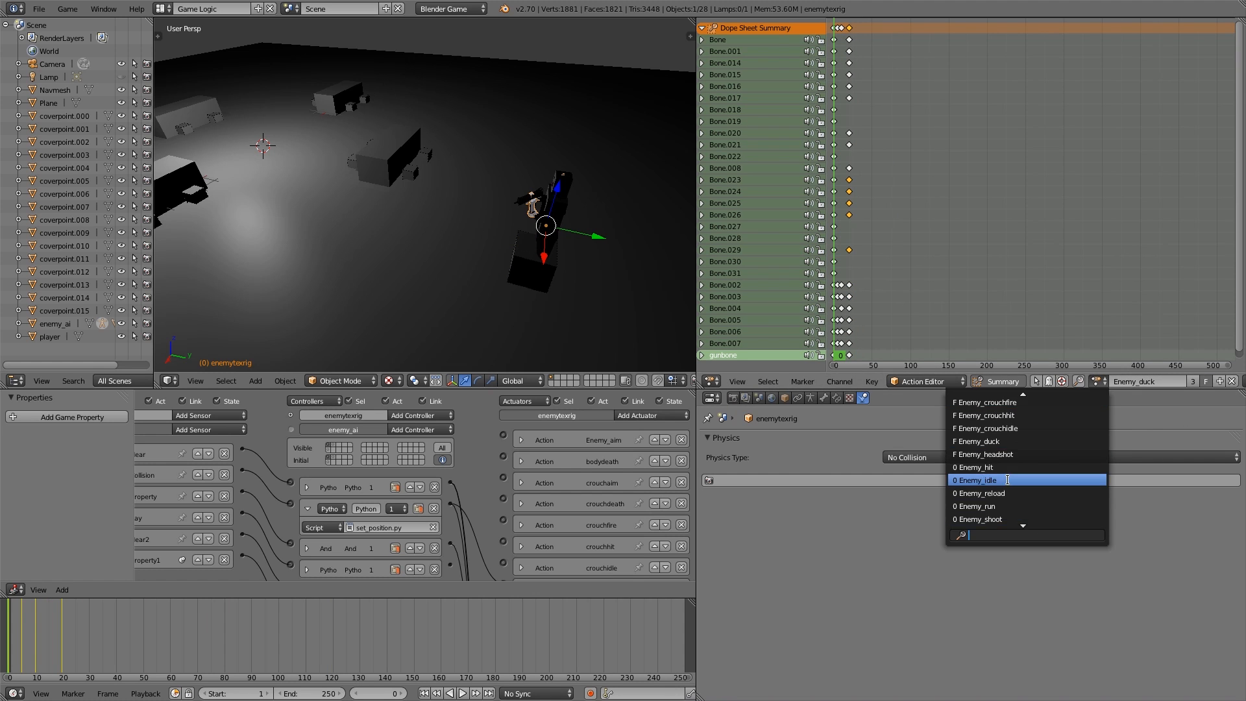
# Step: Load Enemy_idle and another action in the Action Editor to inspect their keyframes
pyautogui.click(979, 493)
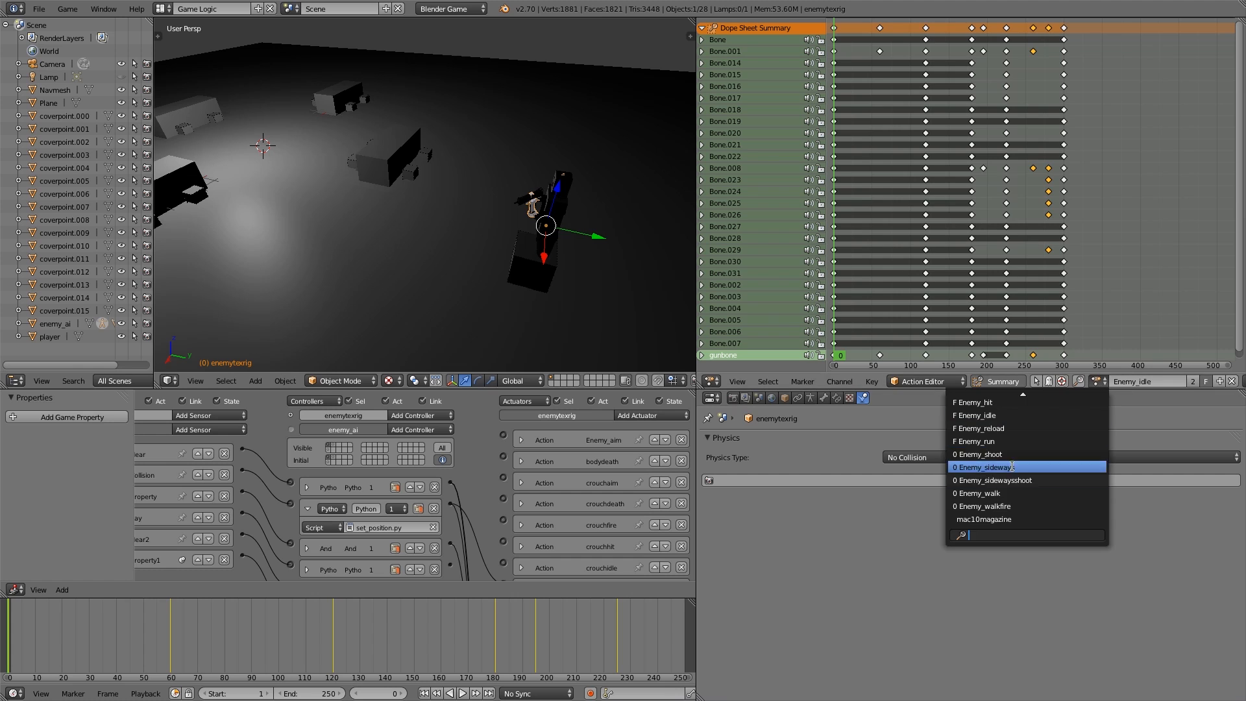
pyautogui.click(992, 480)
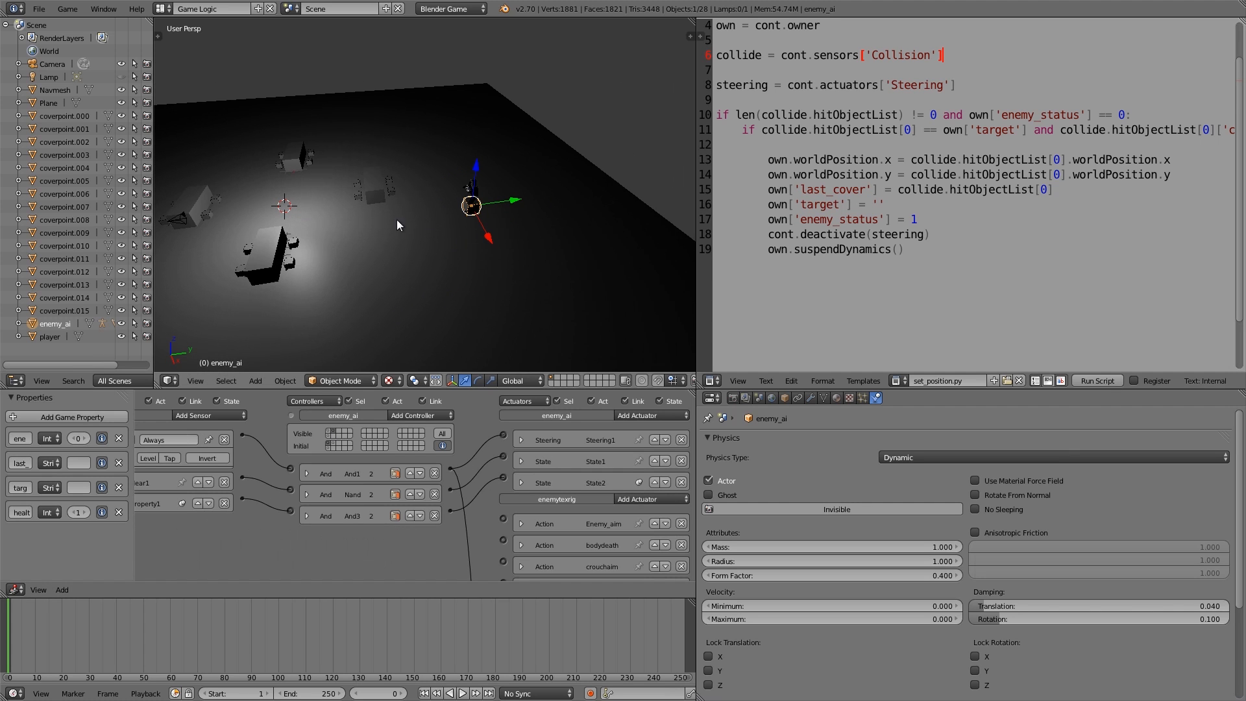
pyautogui.moveTo(522, 210)
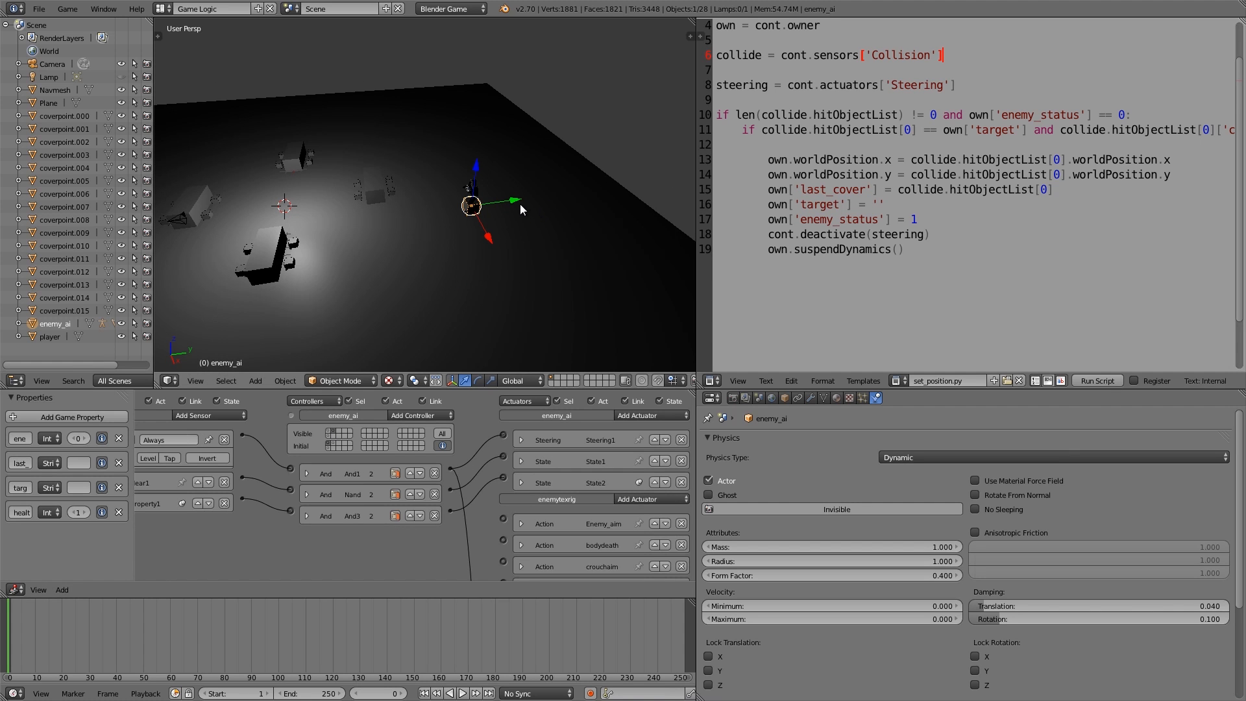
# Step: Show the scene in wireframe to reveal the enemy rig beside set_position.py
pyautogui.press('p')
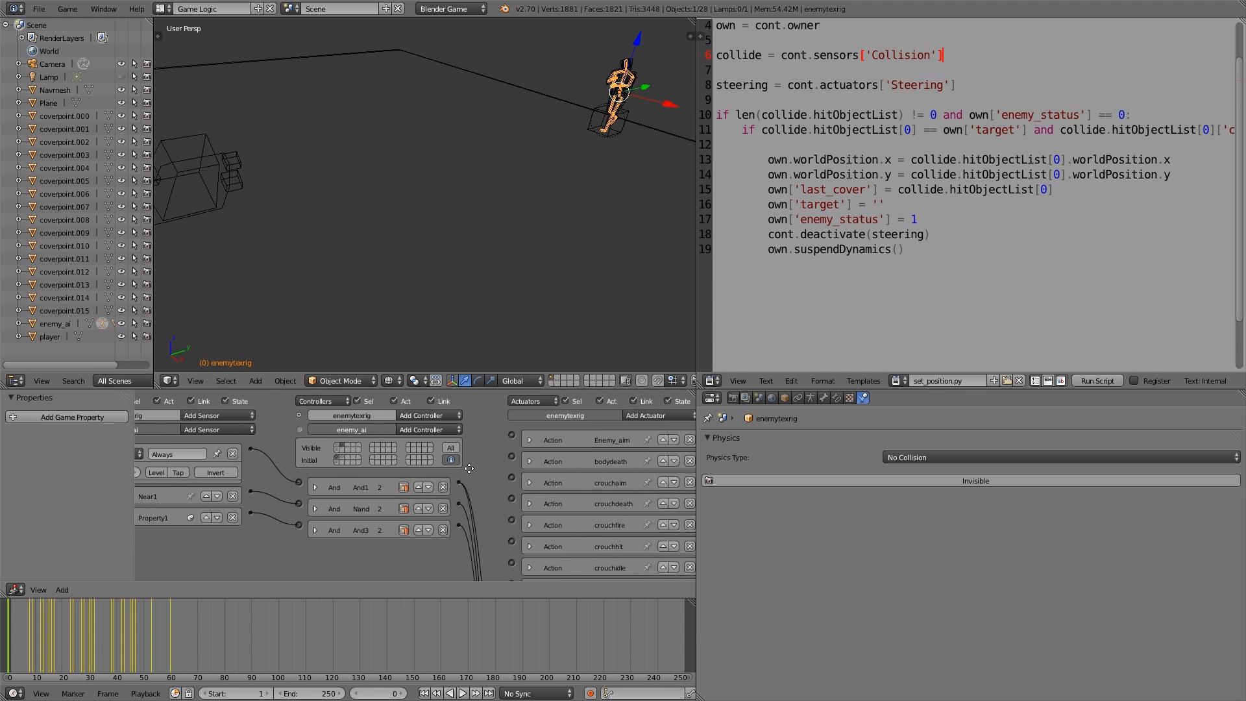
# Step: Add an Edit Object actuator set to Track to the player object
pyautogui.click(657, 415)
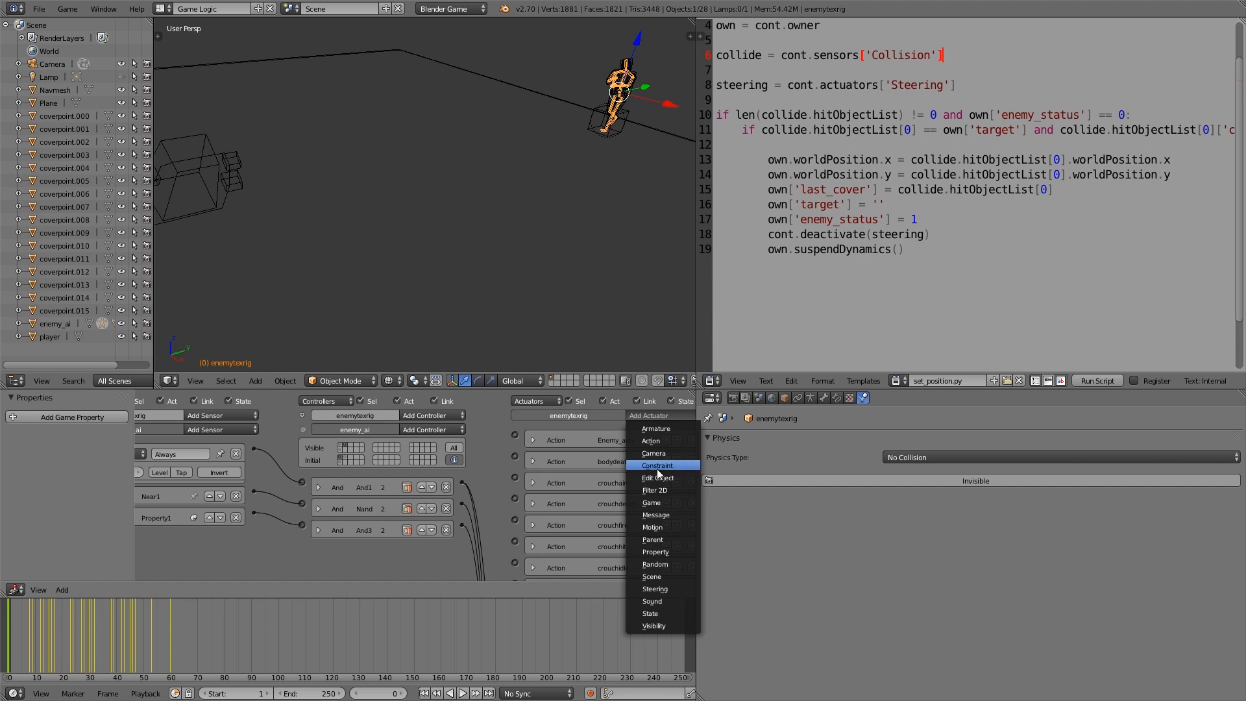
pyautogui.click(657, 478)
pyautogui.write('play')
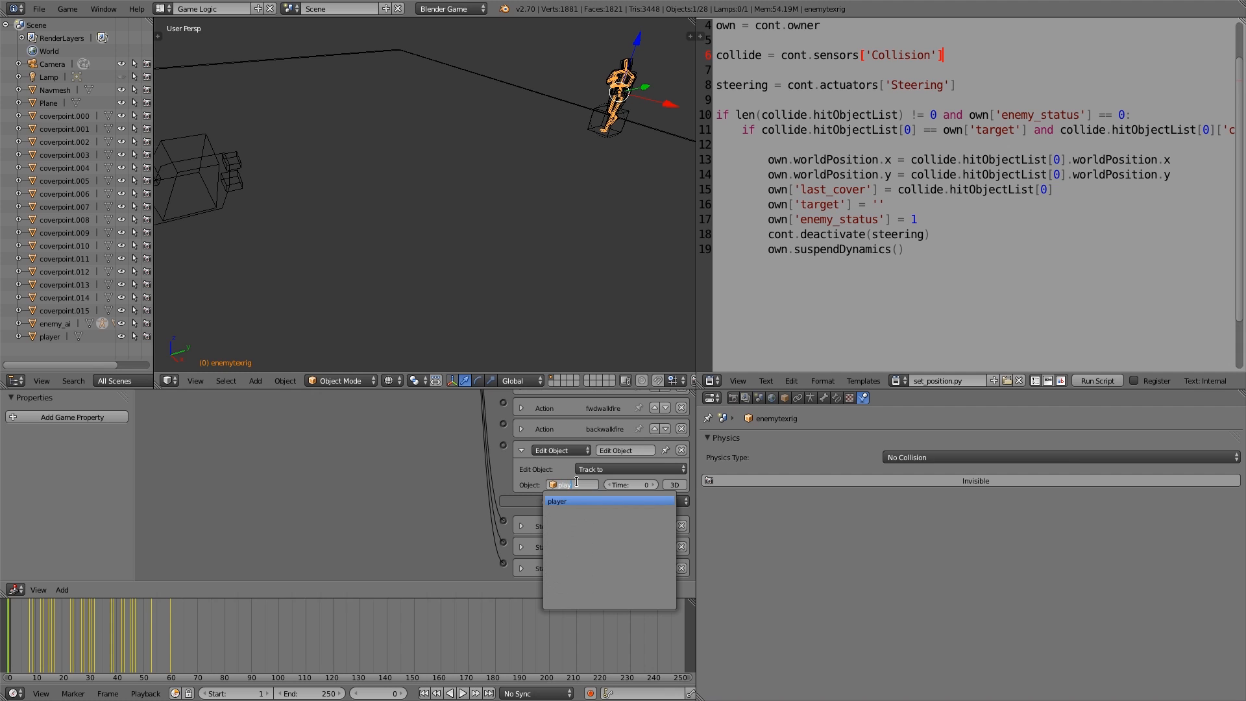
pyautogui.click(557, 502)
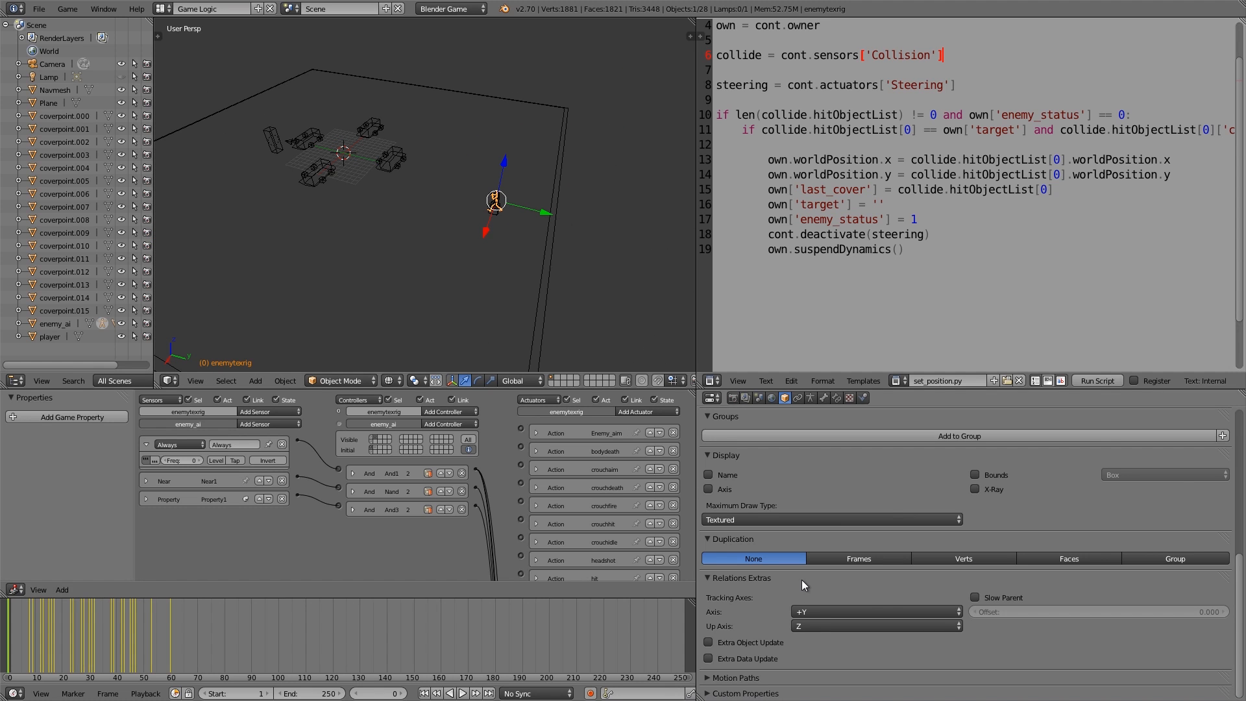
# Step: List the rig's tracking axis choices in Relations Extras, currently +Y
pyautogui.click(878, 612)
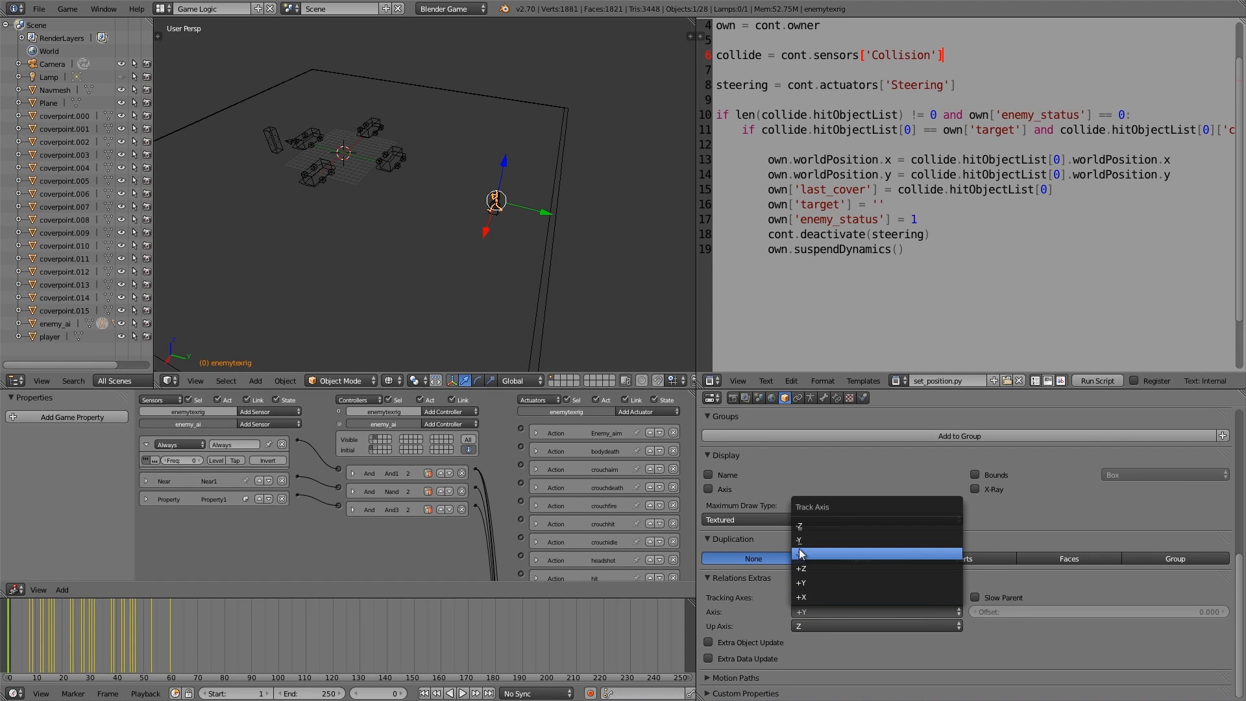